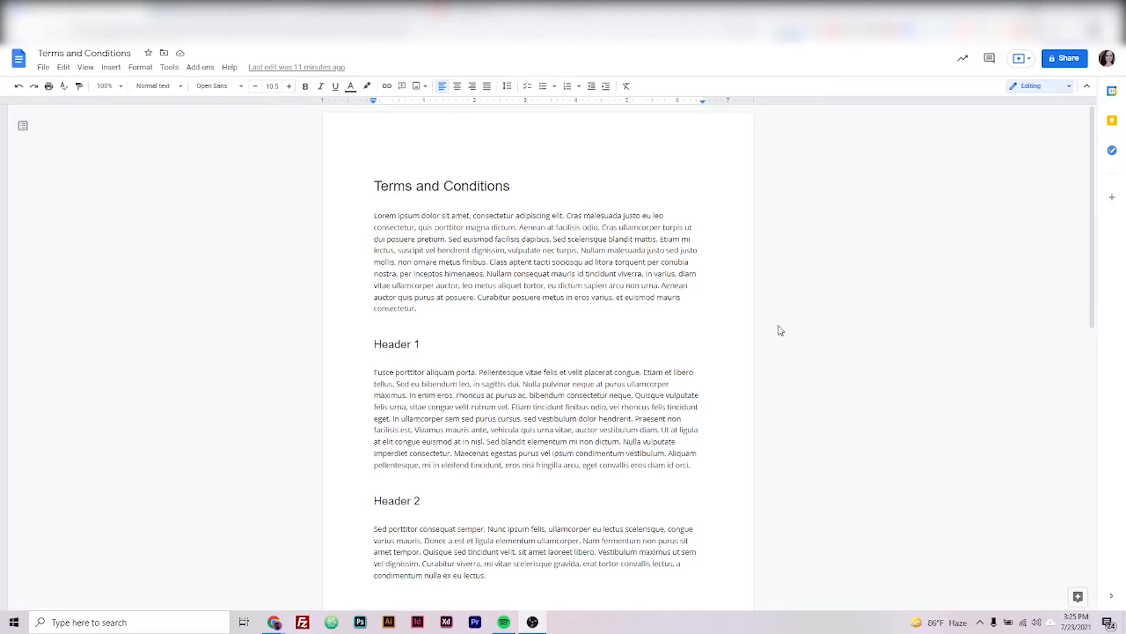
mouse_move(360, 256)
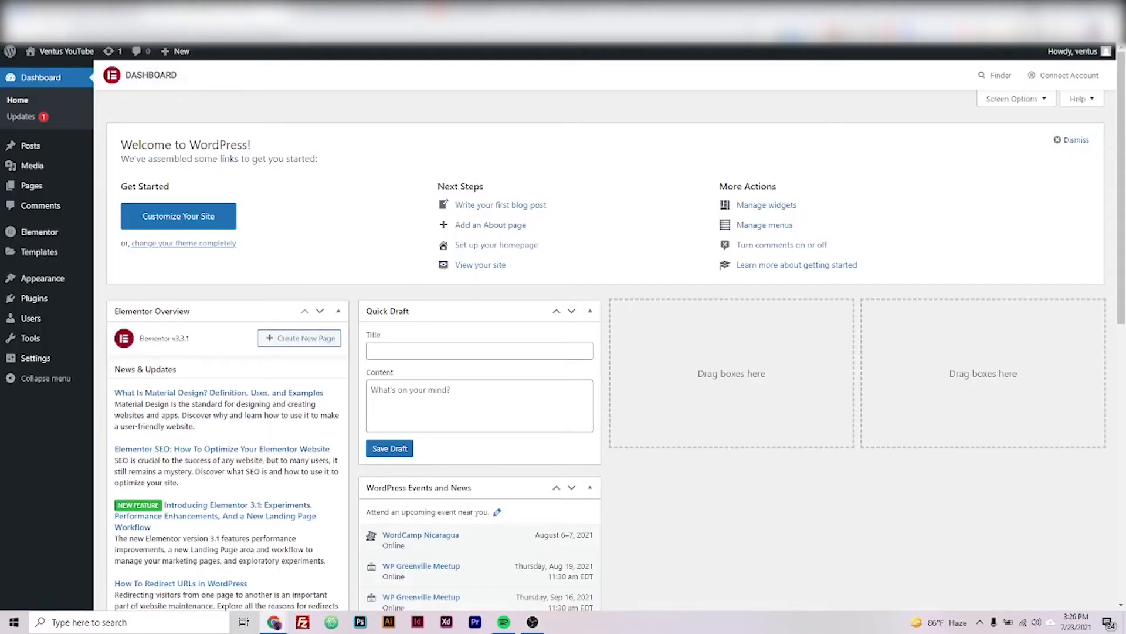
mouse_move(239, 494)
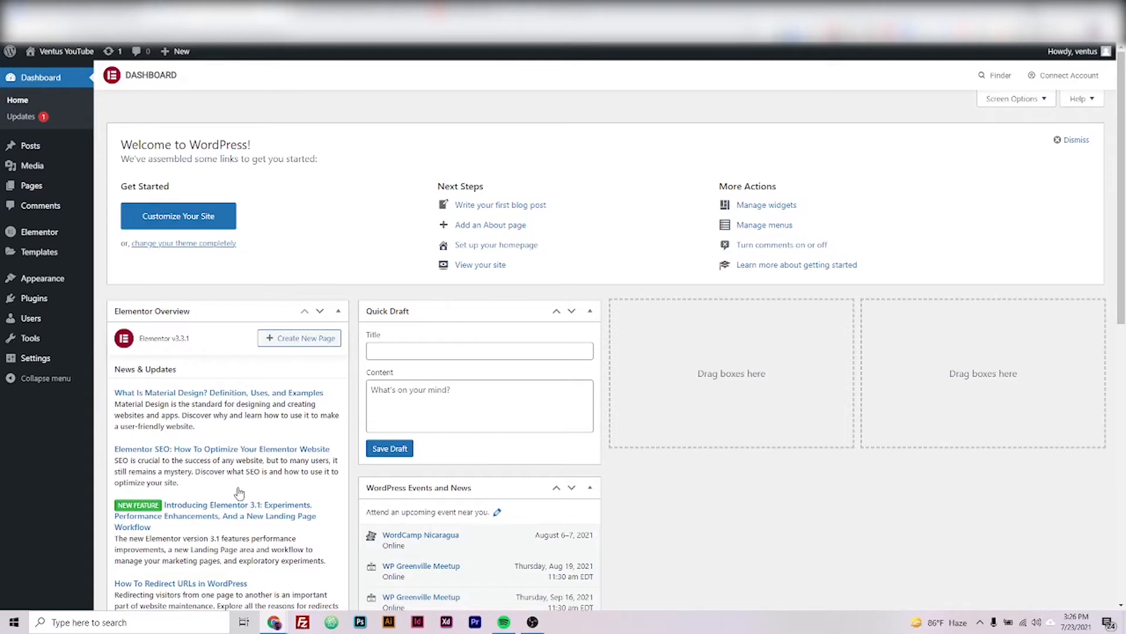
mouse_move(203, 353)
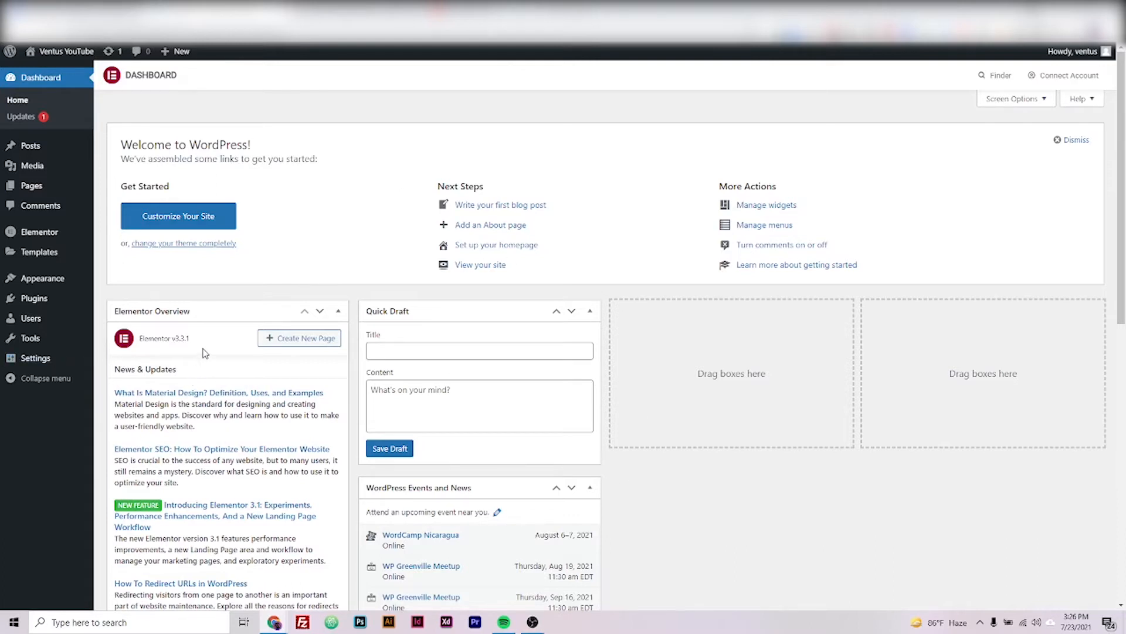
mouse_move(32, 185)
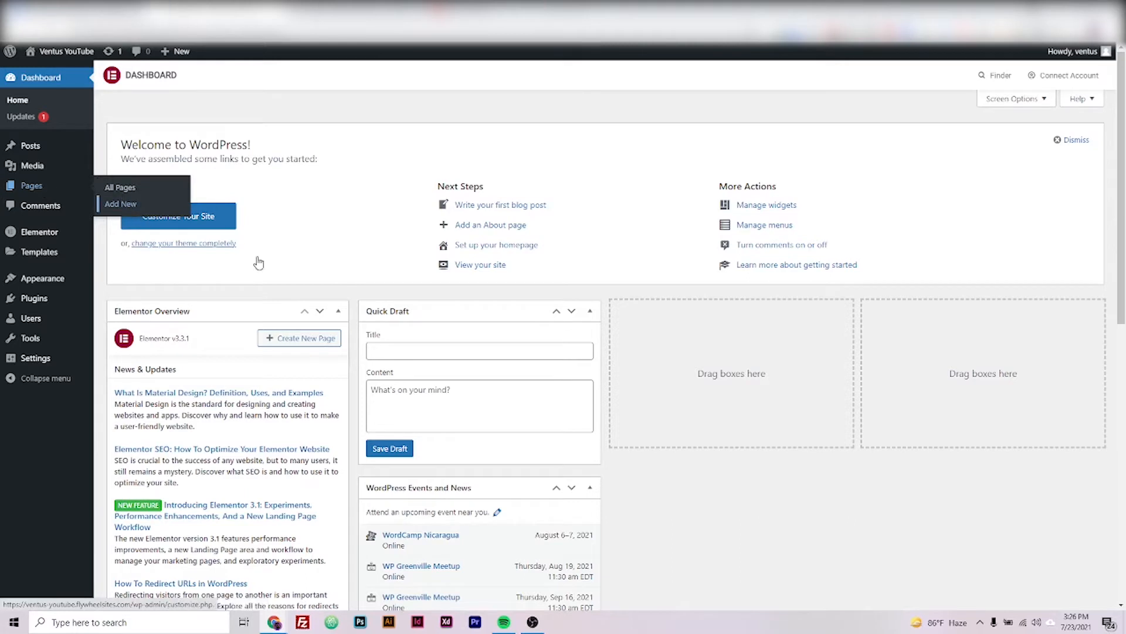
Add a new page and begin its title as 'Terms and Conditions'.
left_click(119, 205)
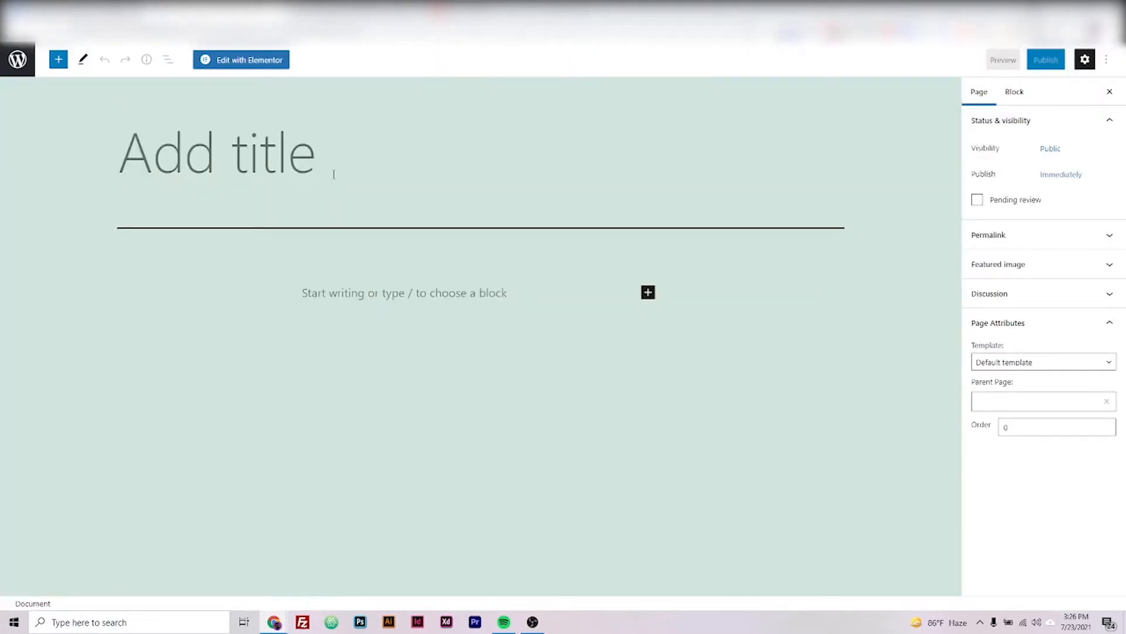
type("Terms and Con")
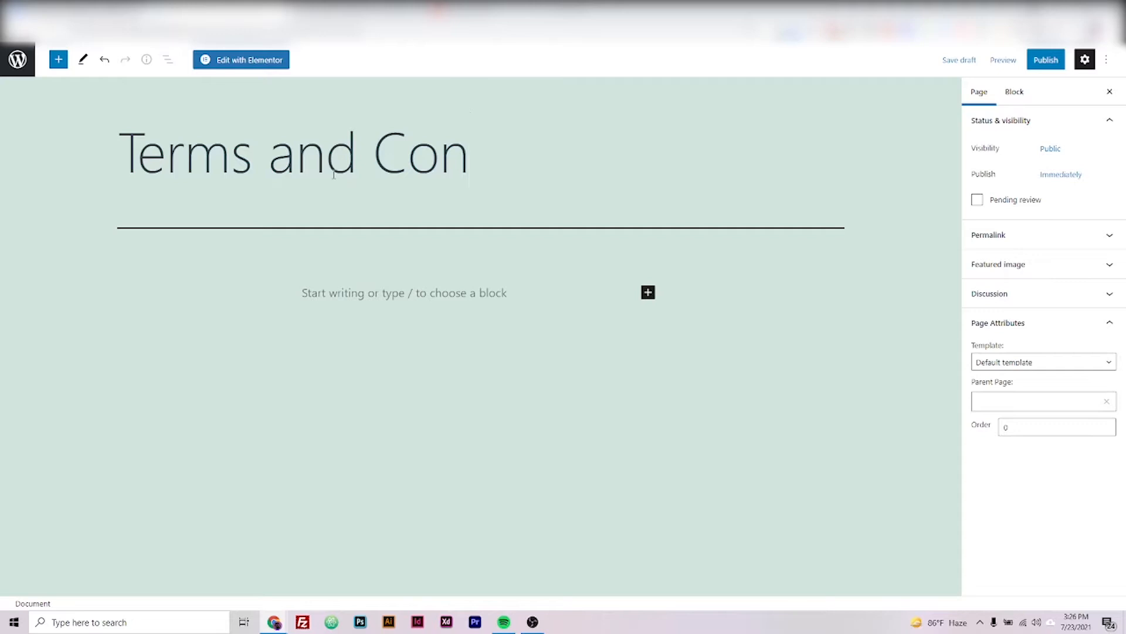
type("ditions")
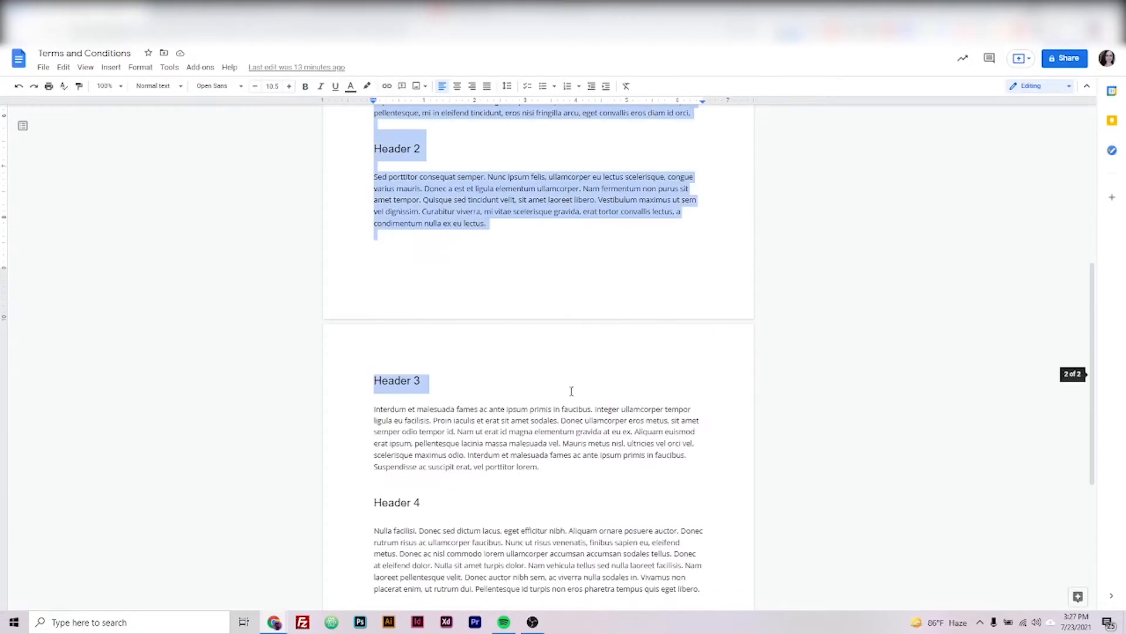
Copy the full Google Docs text and paste it into the empty page body.
right_click(570, 391)
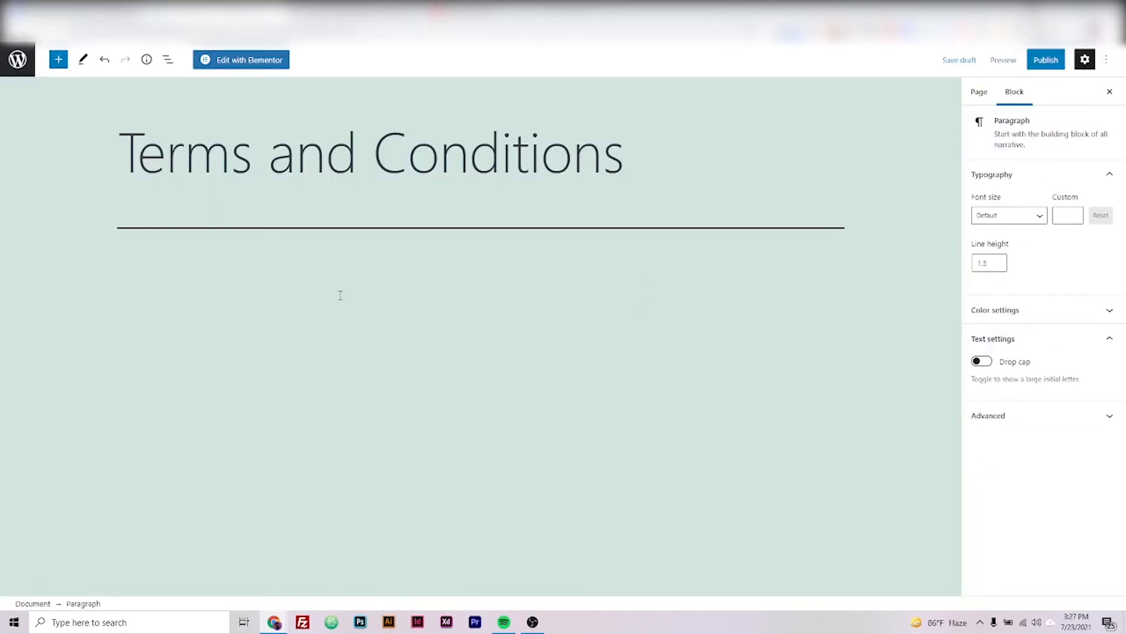
left_click(340, 294)
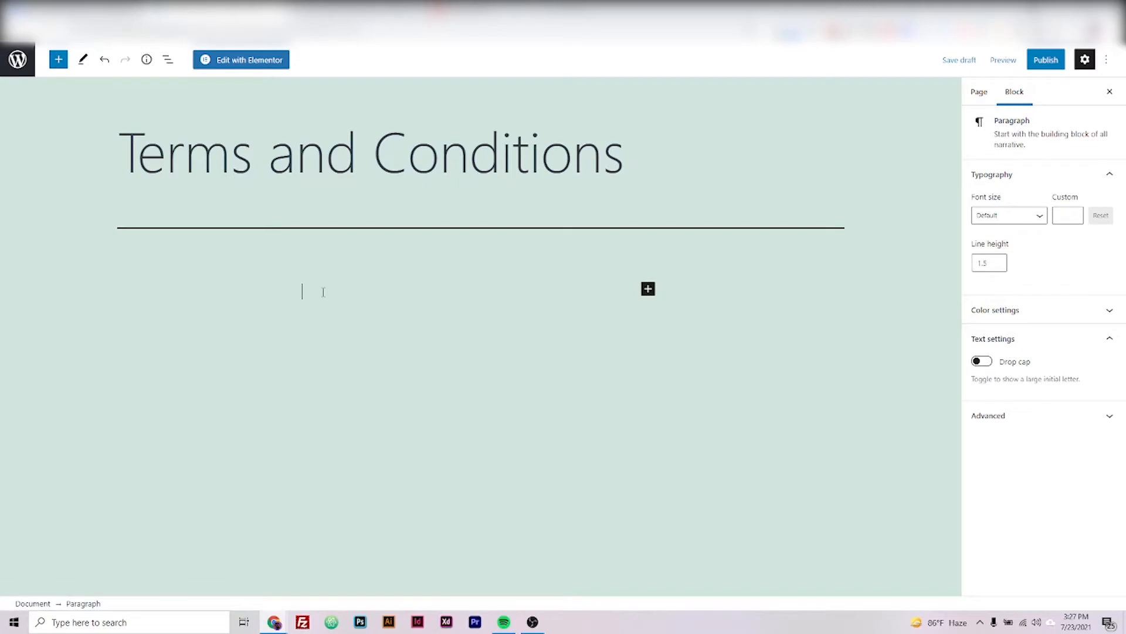
scroll("down", 3)
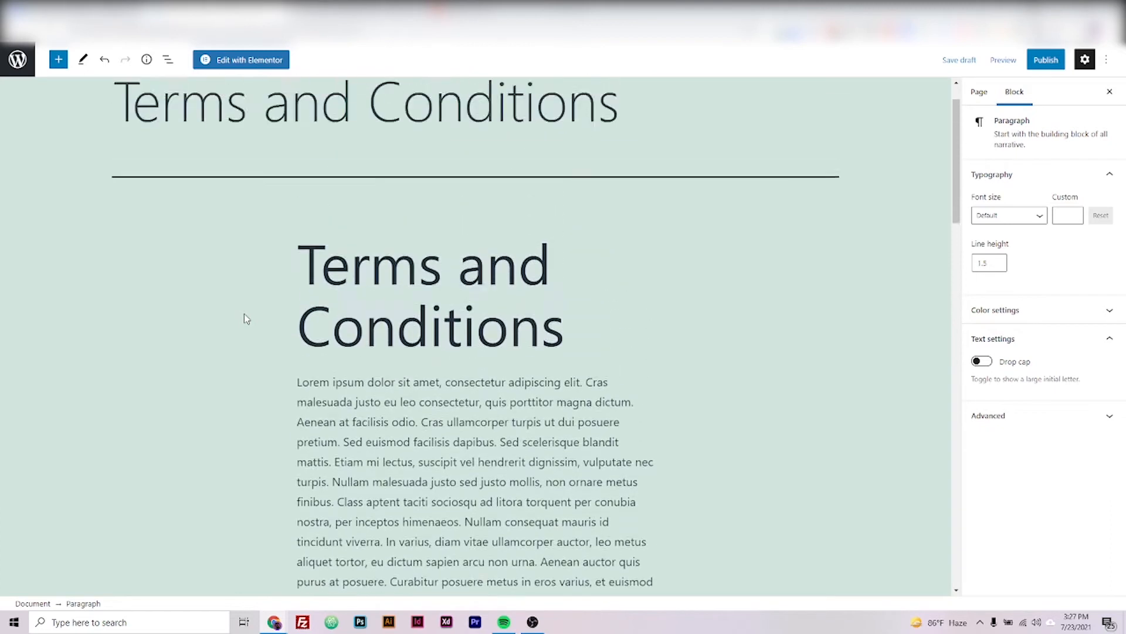
scroll("down", 3)
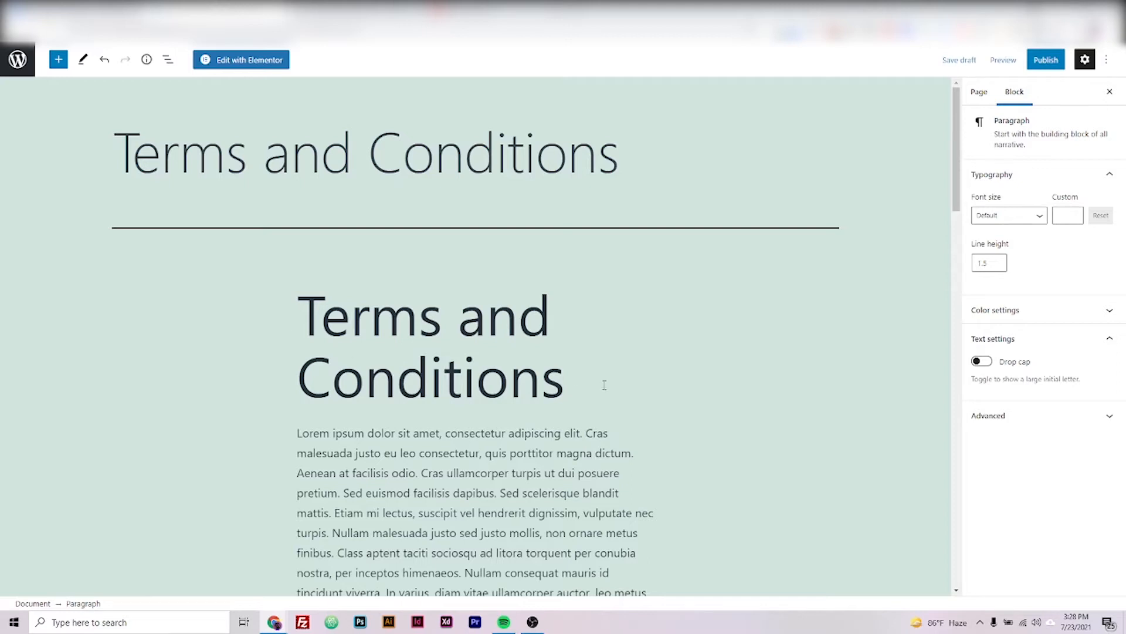
Remove the duplicate 'Terms and Conditions' heading block from the page body.
double_click(376, 315)
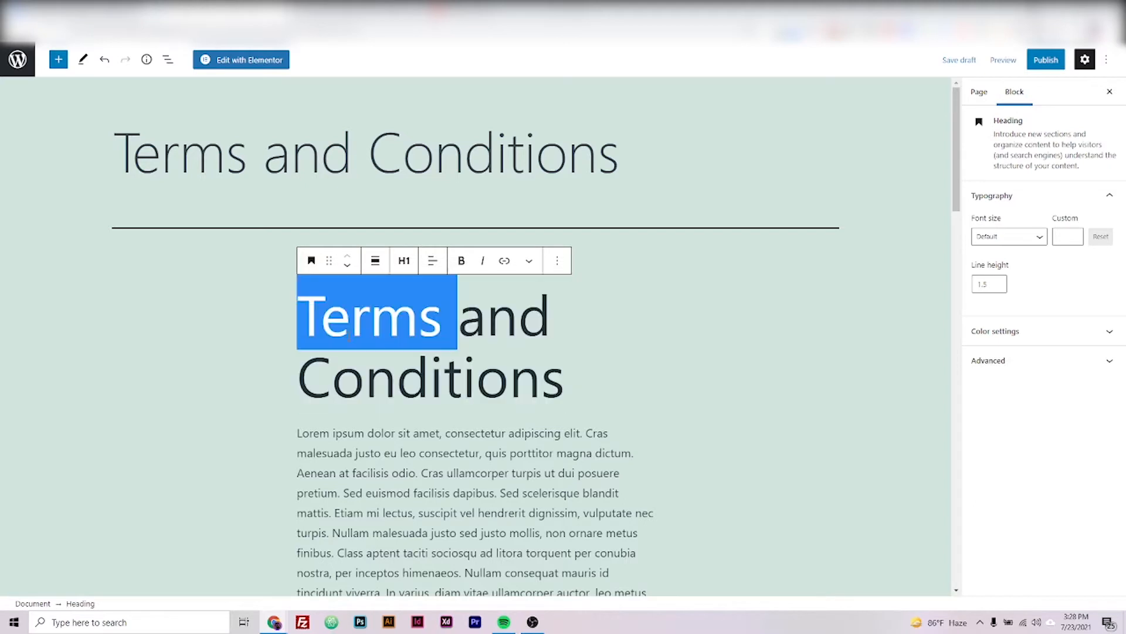
left_click(429, 379)
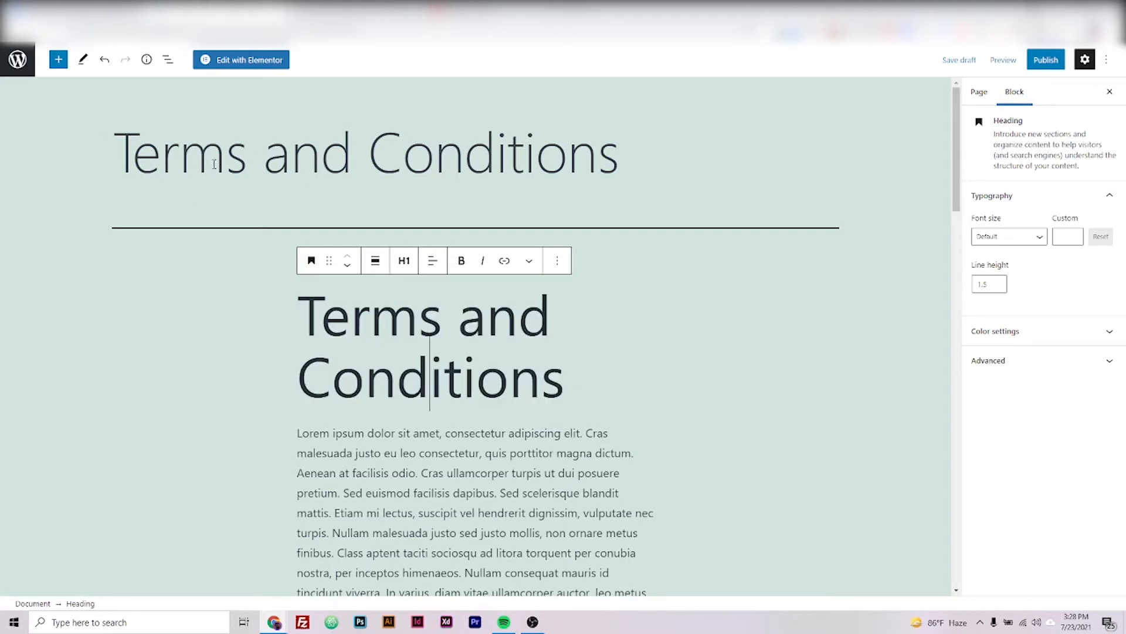
mouse_move(557, 260)
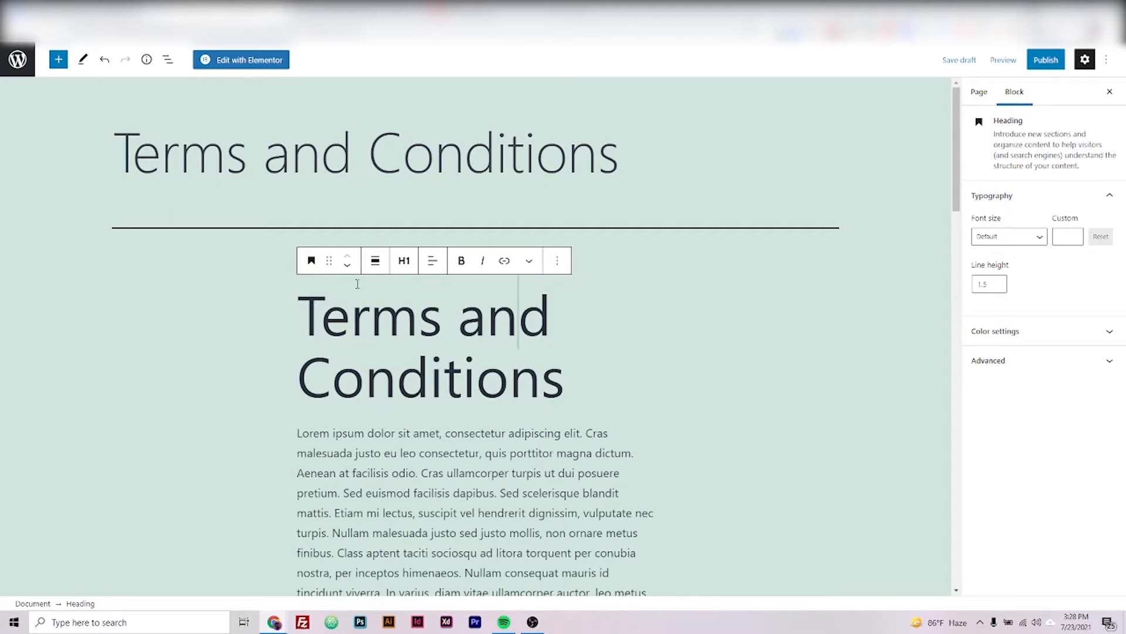
mouse_move(557, 261)
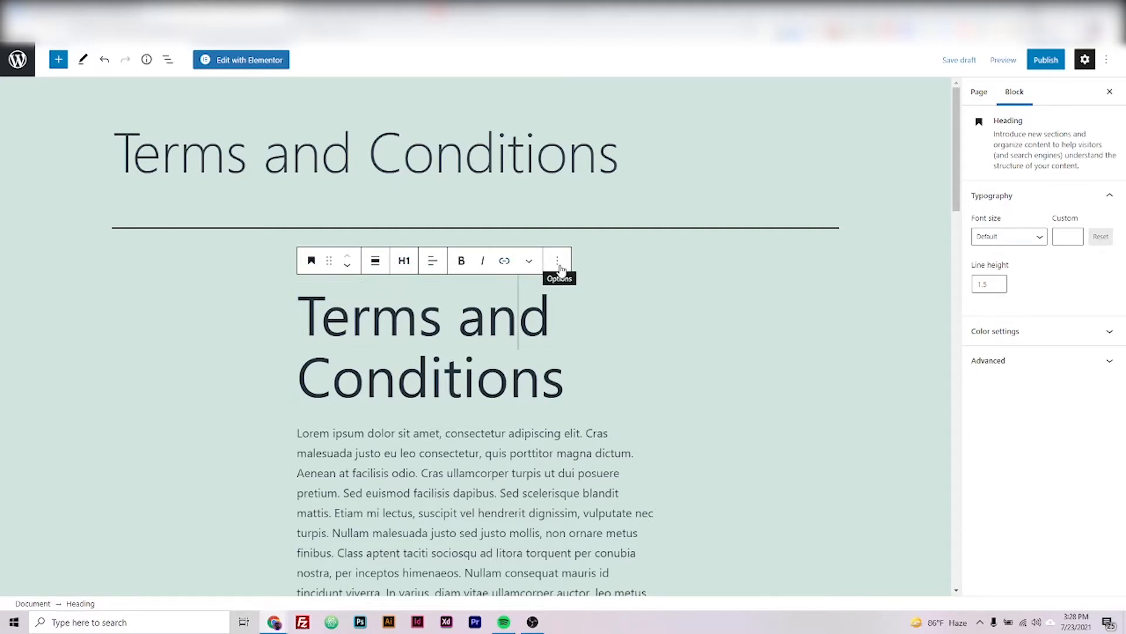
left_click(557, 260)
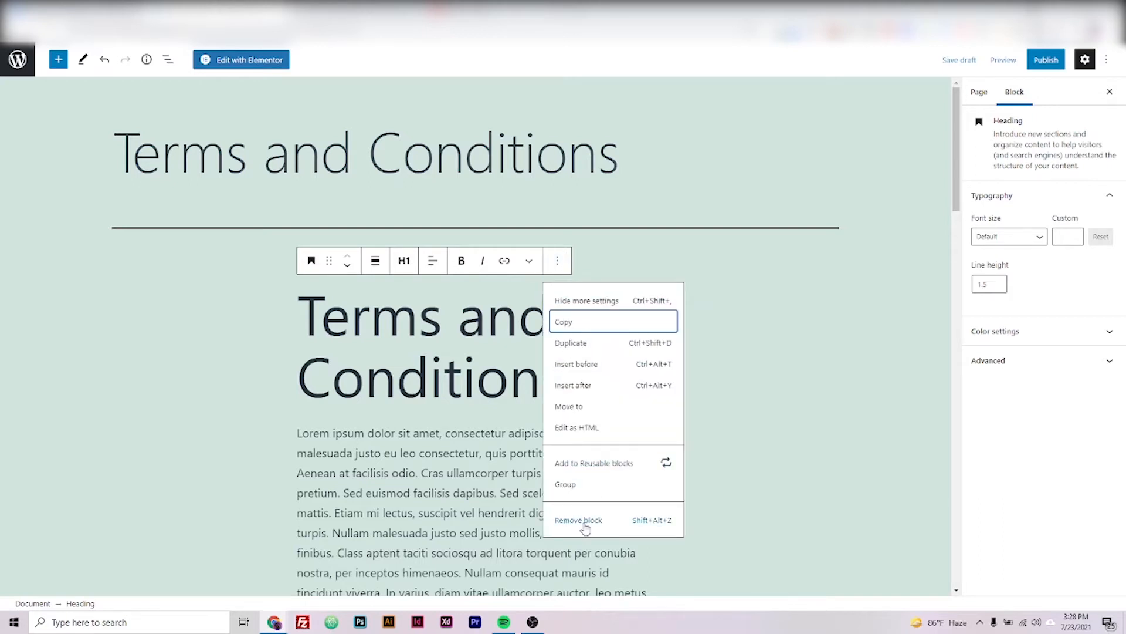
left_click(578, 519)
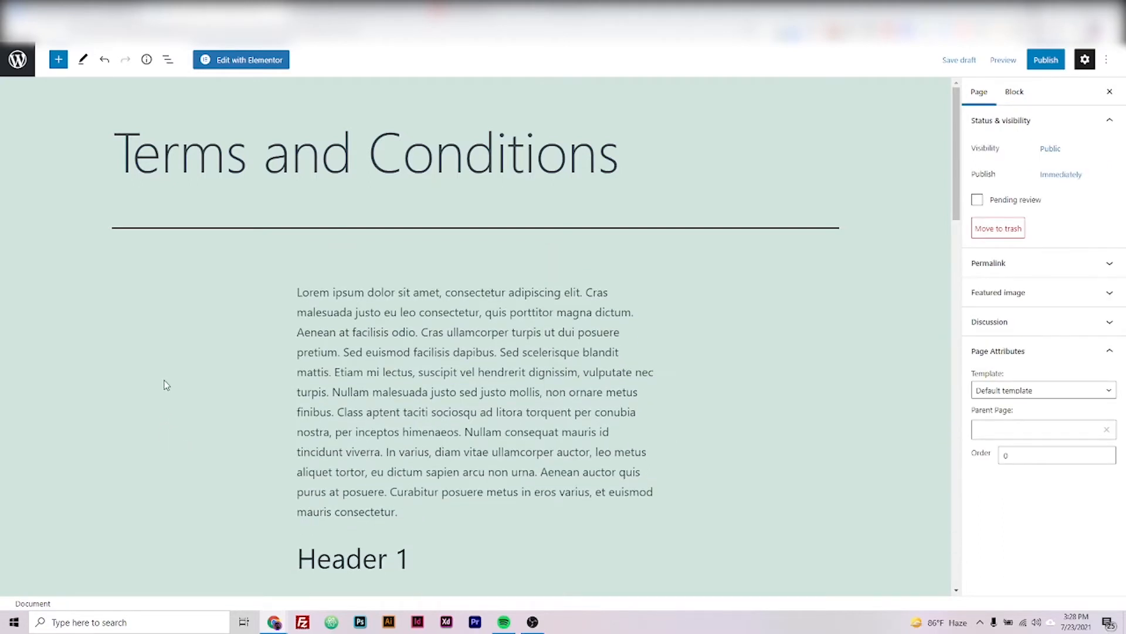
Scroll through the pasted body text to check it reads correctly.
scroll("down", 3)
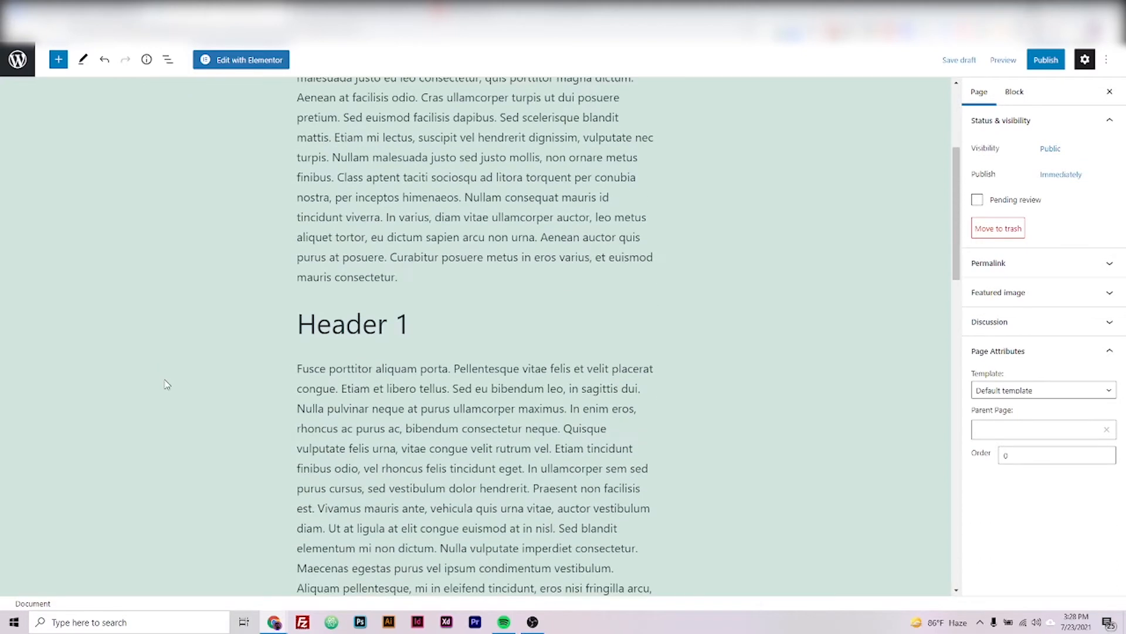
scroll("down", 3)
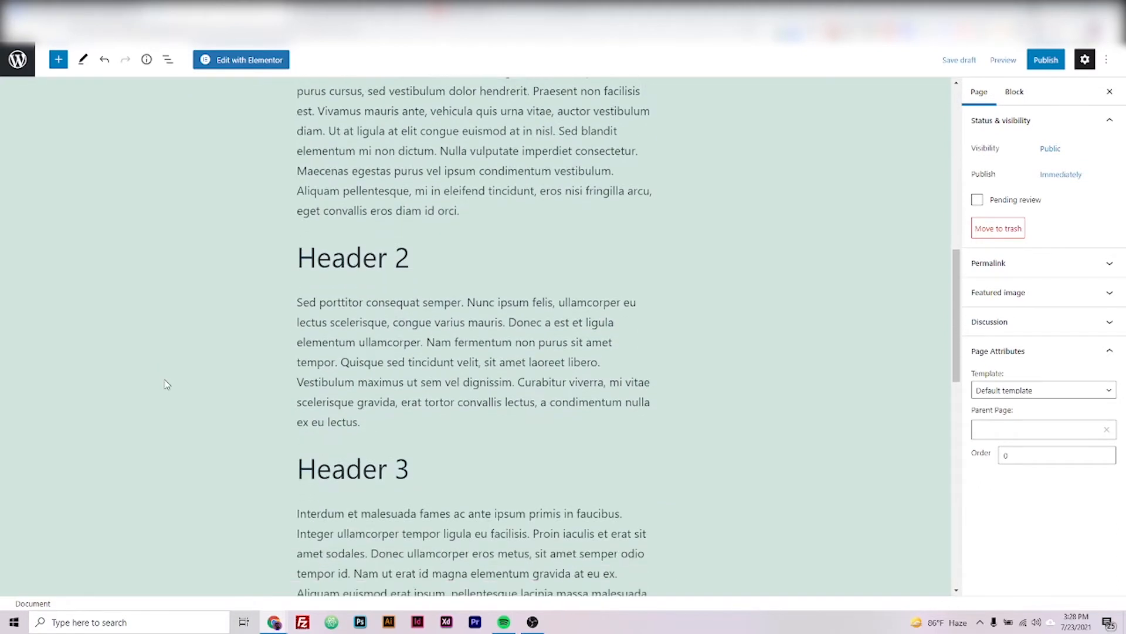
scroll("down", 3)
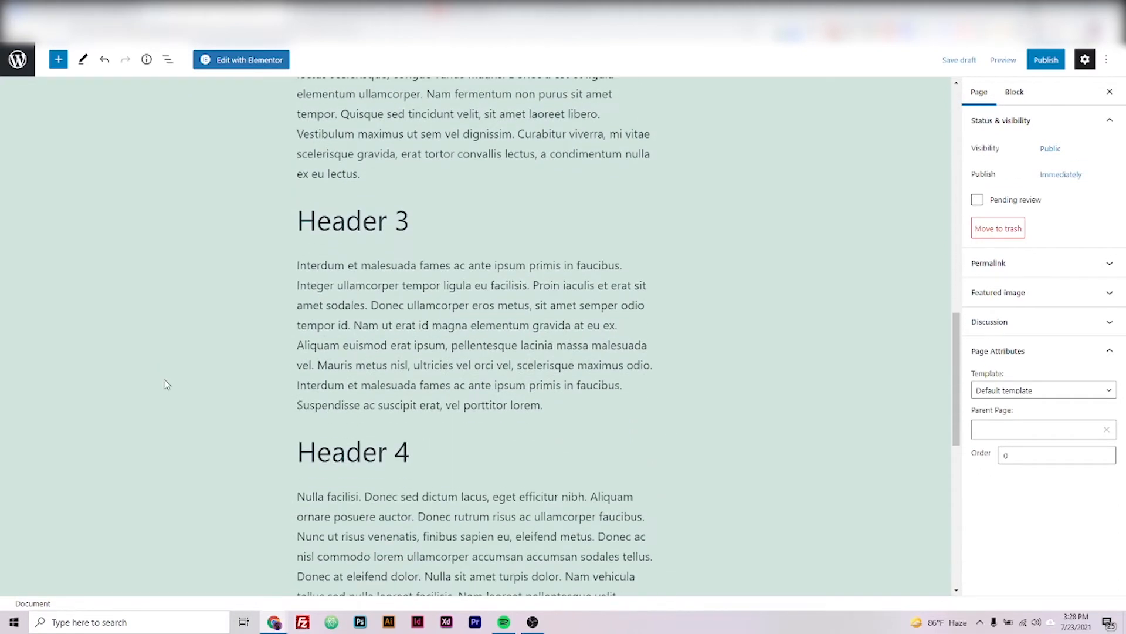
scroll("down", 3)
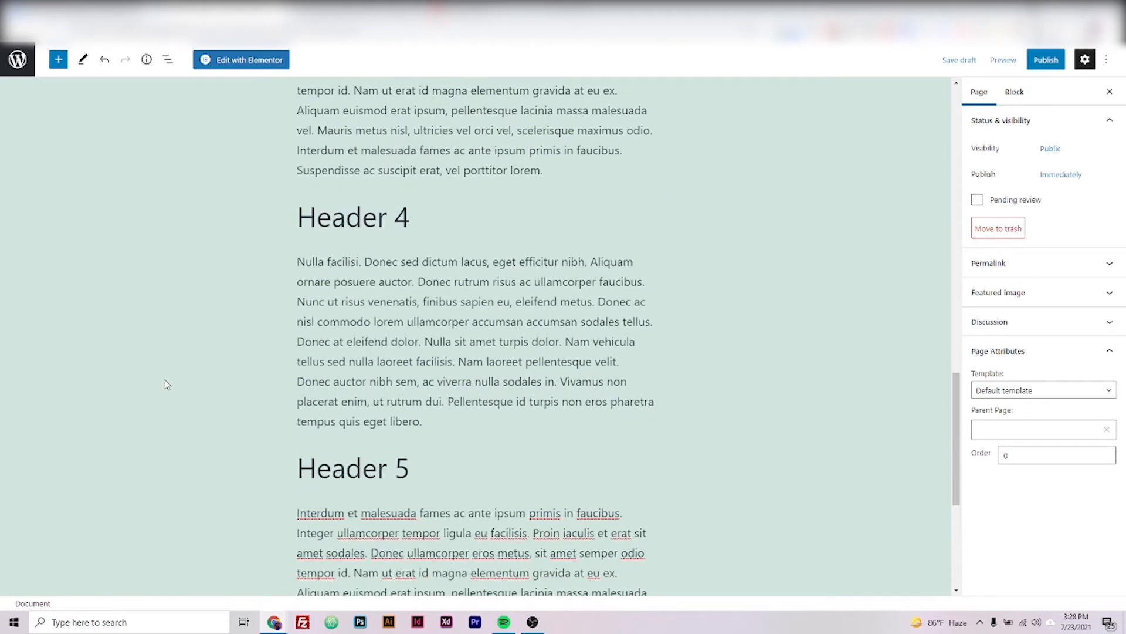
scroll("down", 3)
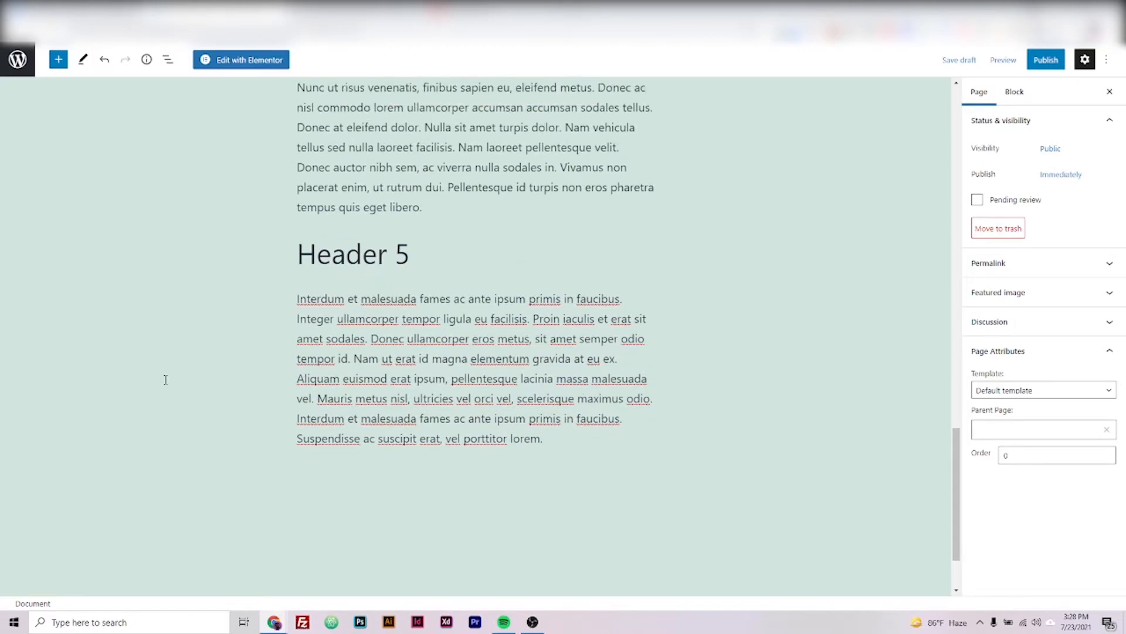
scroll("up", 3)
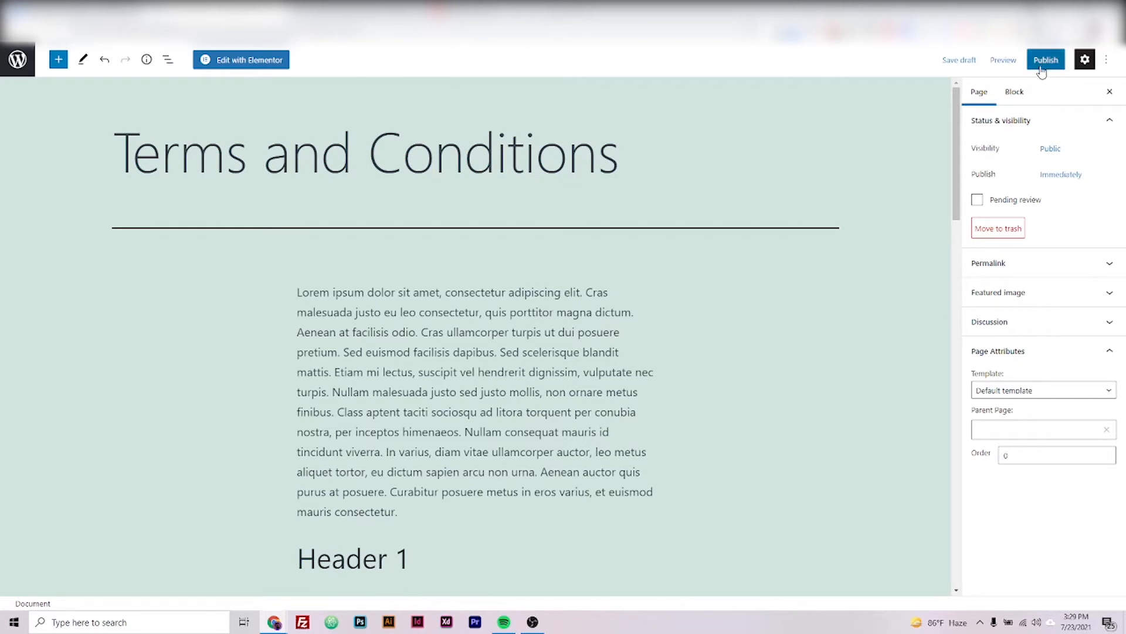
mouse_move(1046, 70)
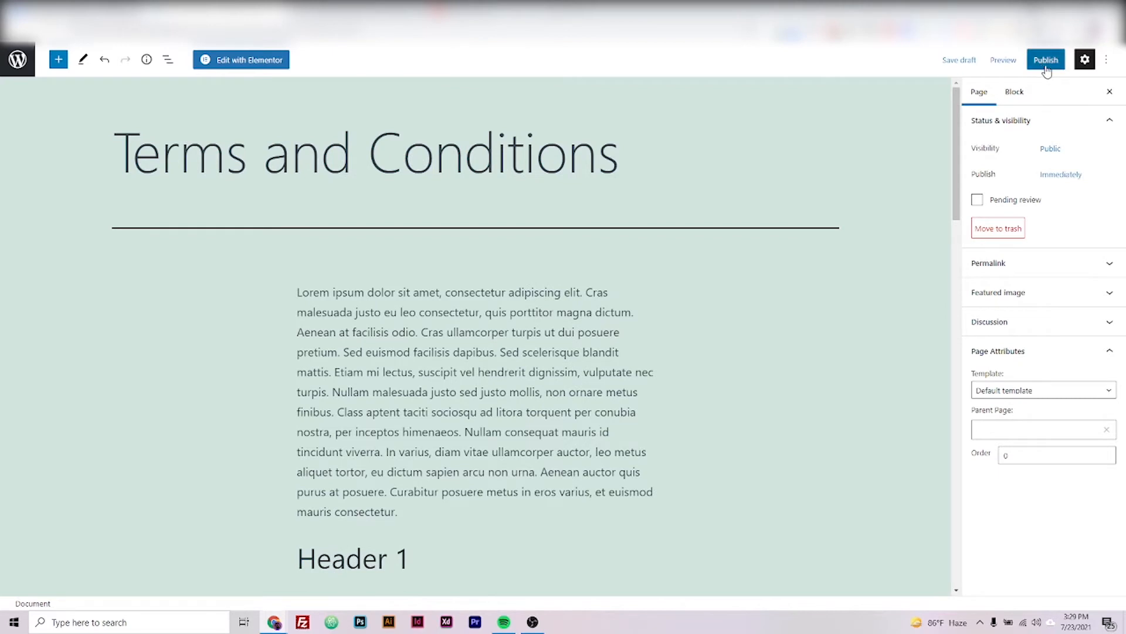
Publish the Terms and Conditions page so it is live.
left_click(1045, 59)
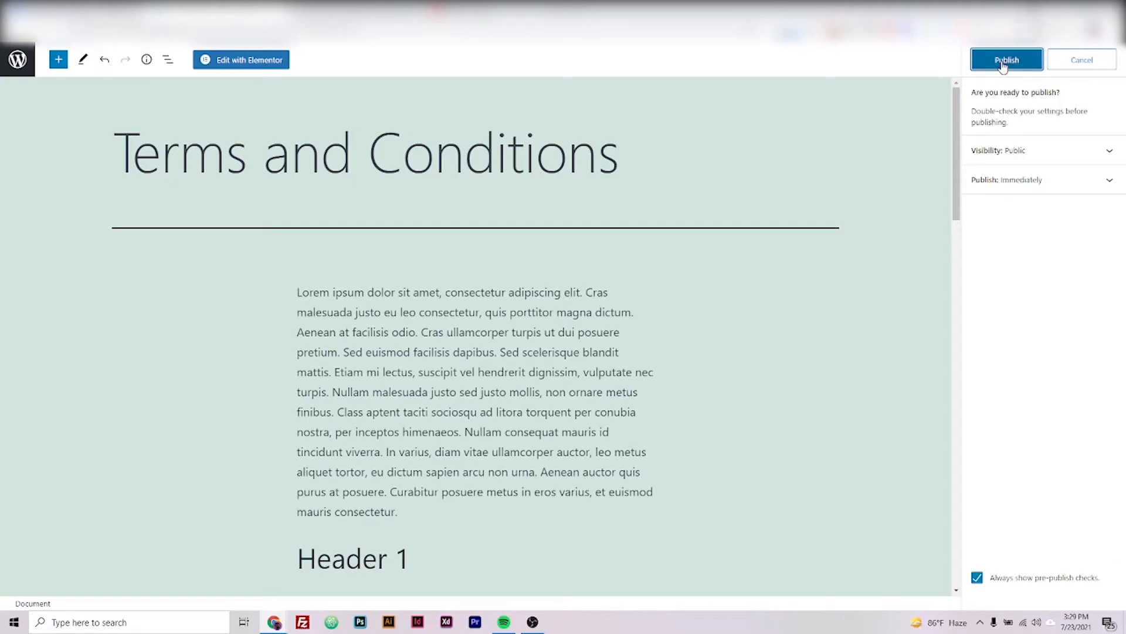
left_click(1006, 60)
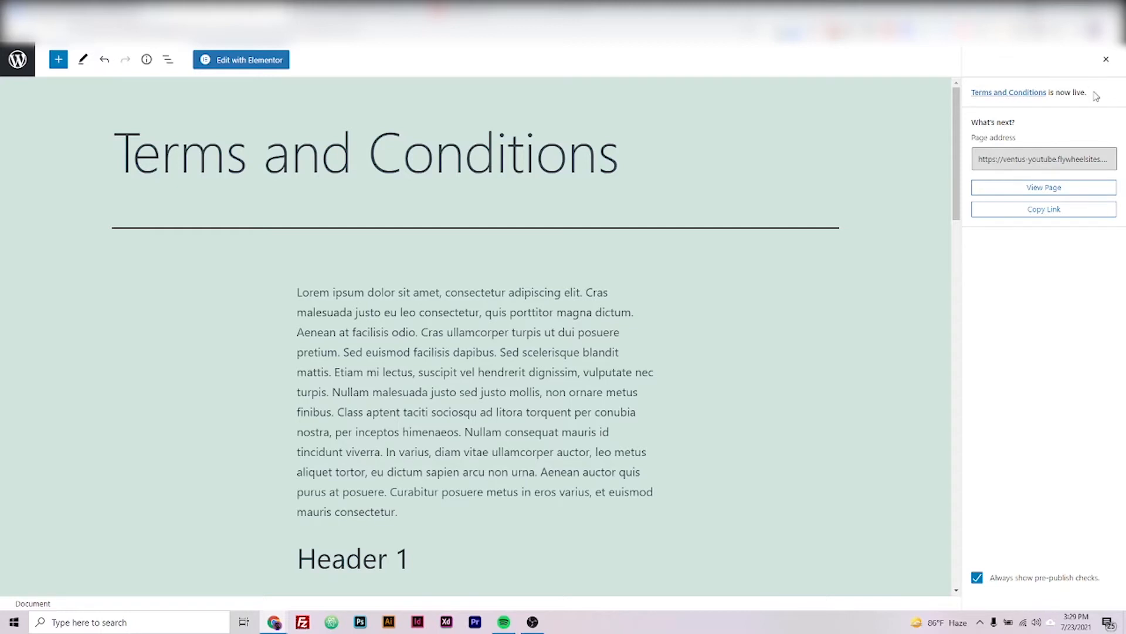
mouse_move(1043, 188)
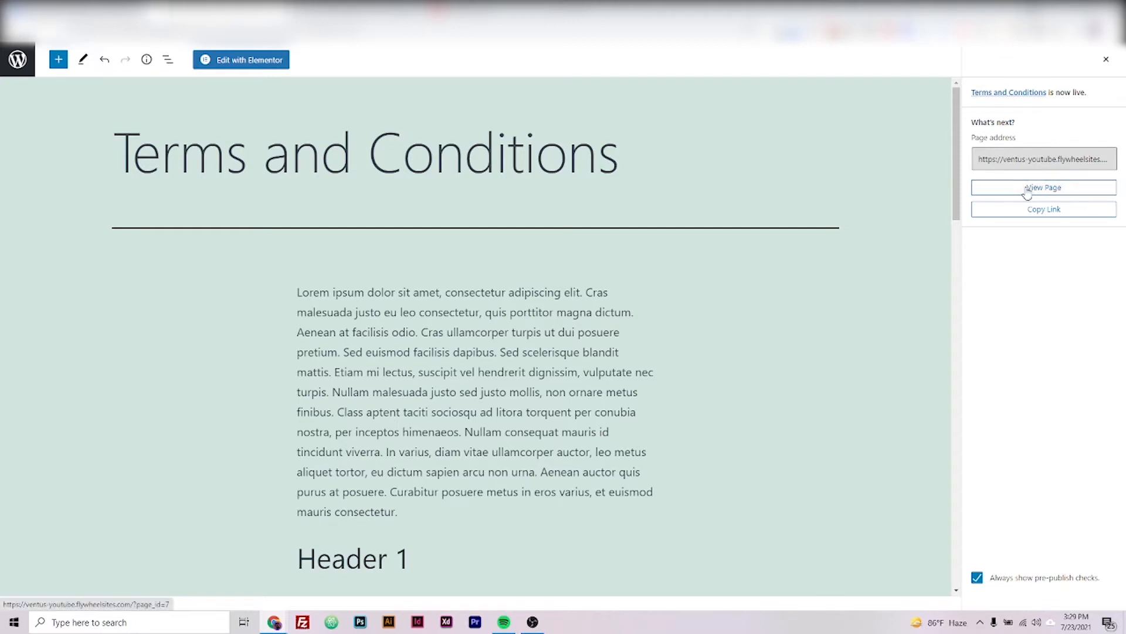
View the live Terms and Conditions page and its footer, then return to the admin Dashboard.
left_click(1043, 188)
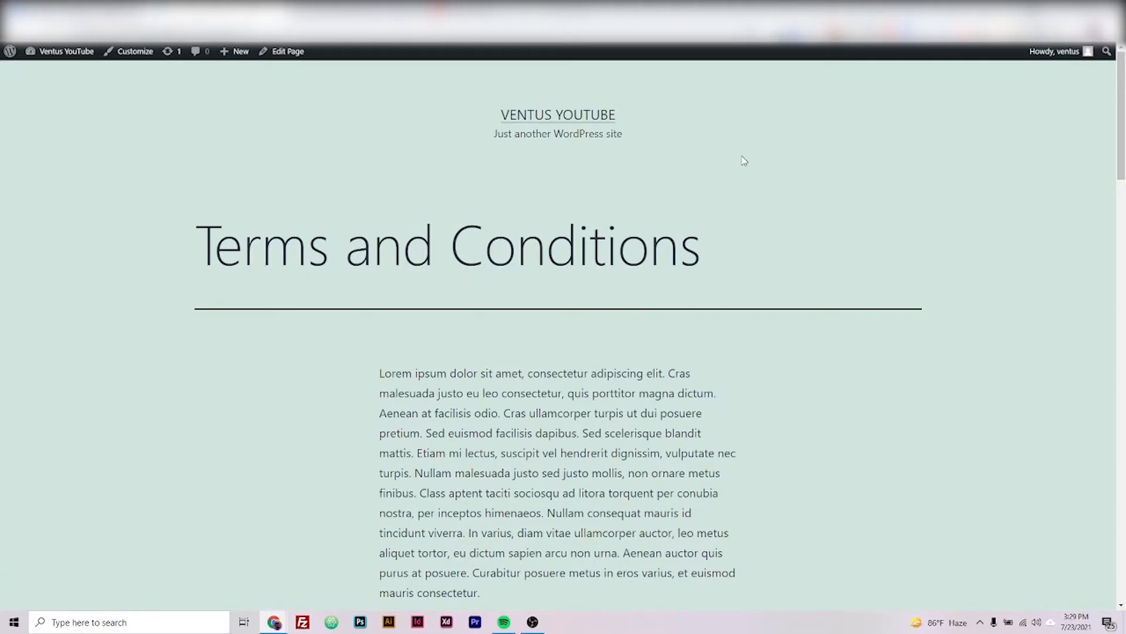
mouse_move(755, 171)
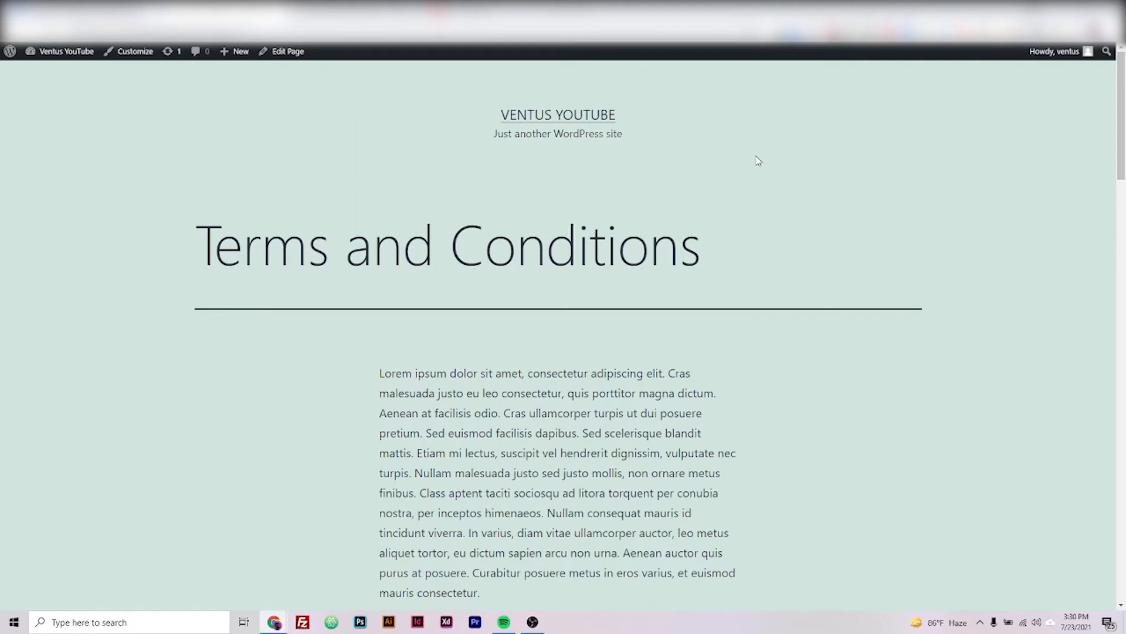
scroll("down", 3)
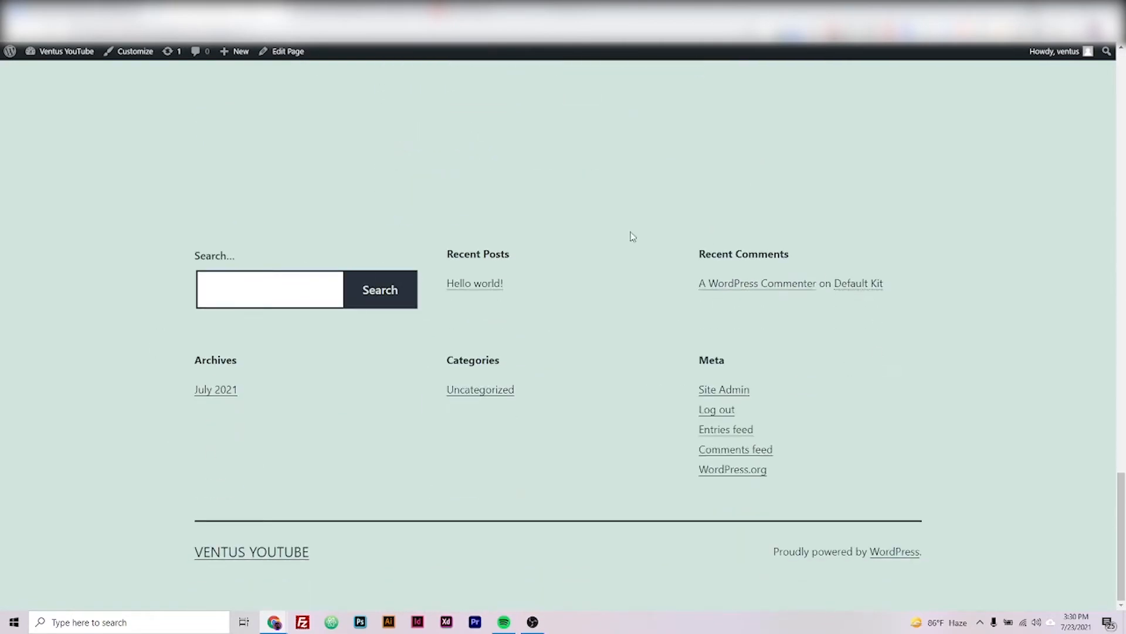
mouse_move(140, 279)
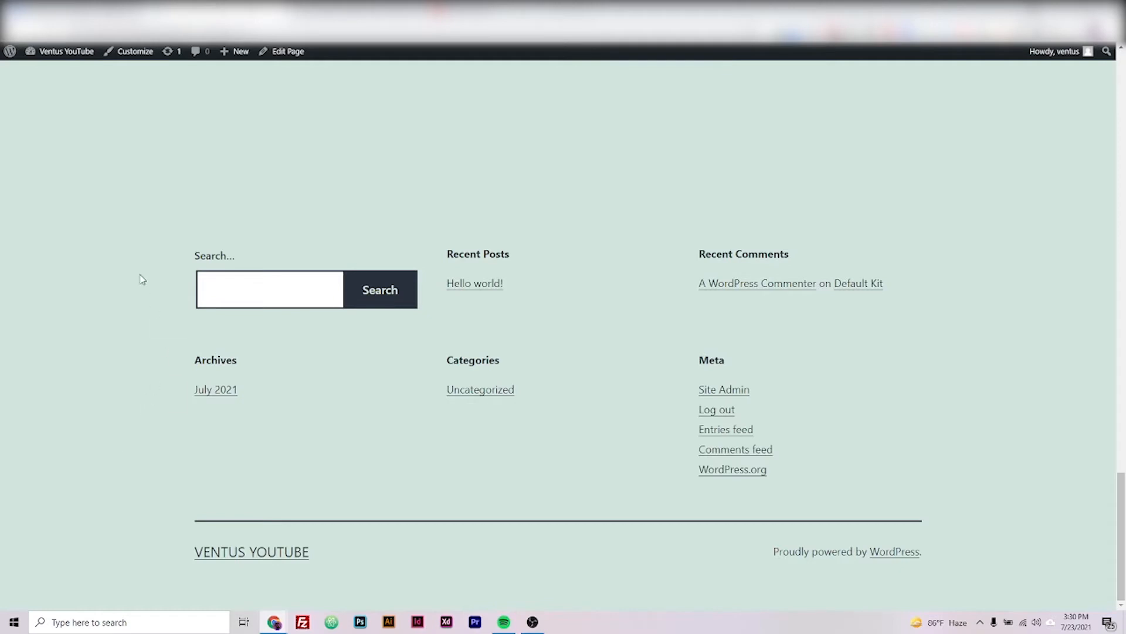
left_click(67, 50)
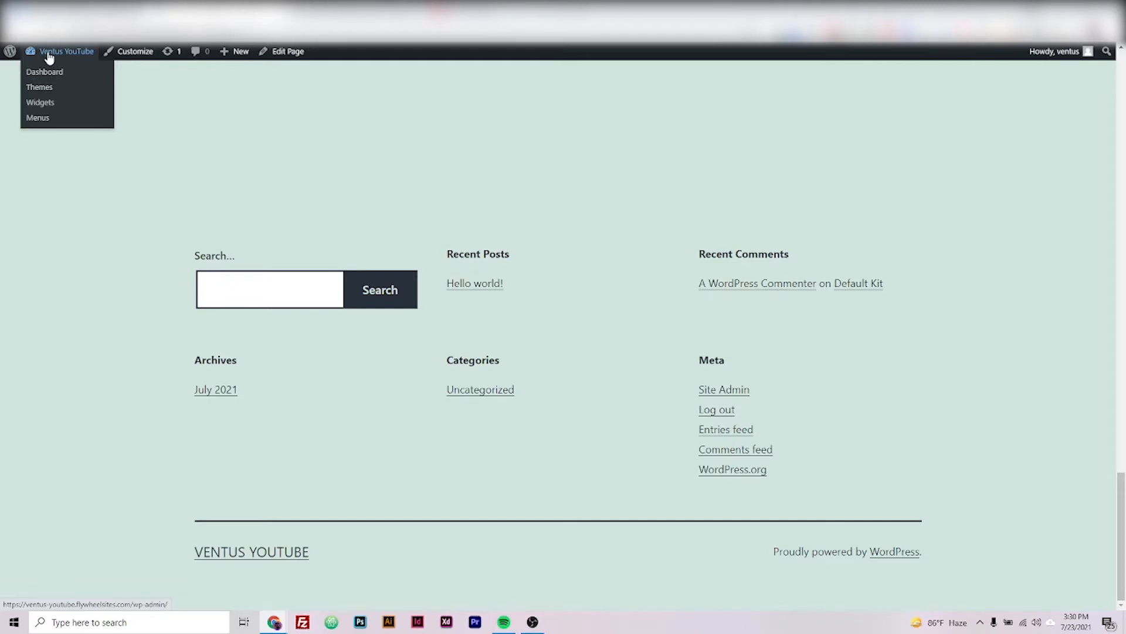
mouse_move(50, 75)
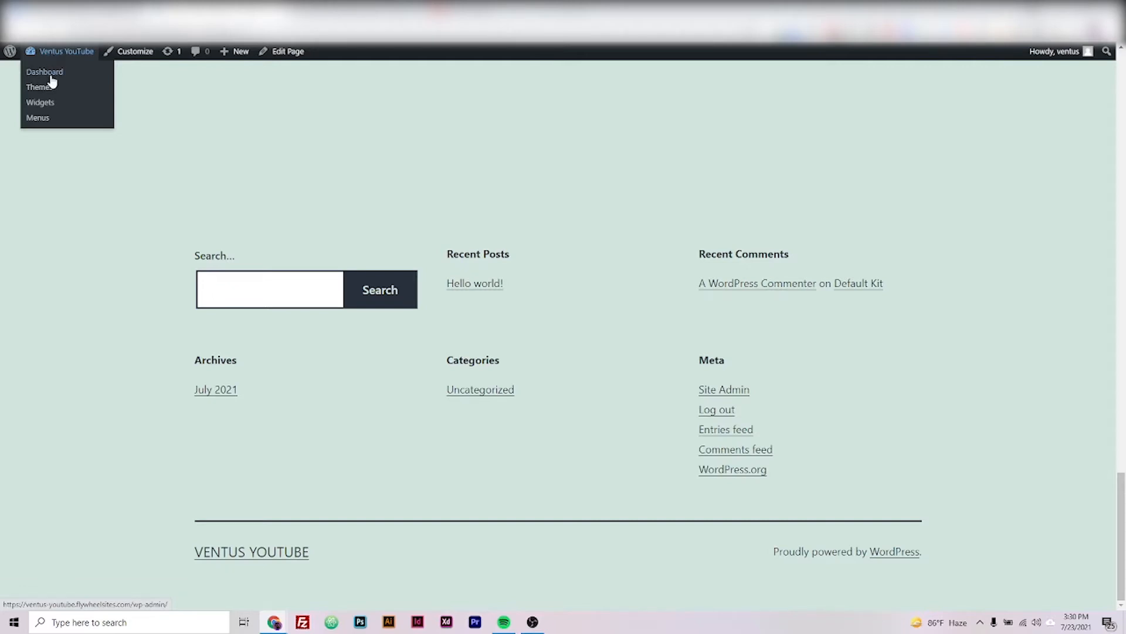
left_click(45, 72)
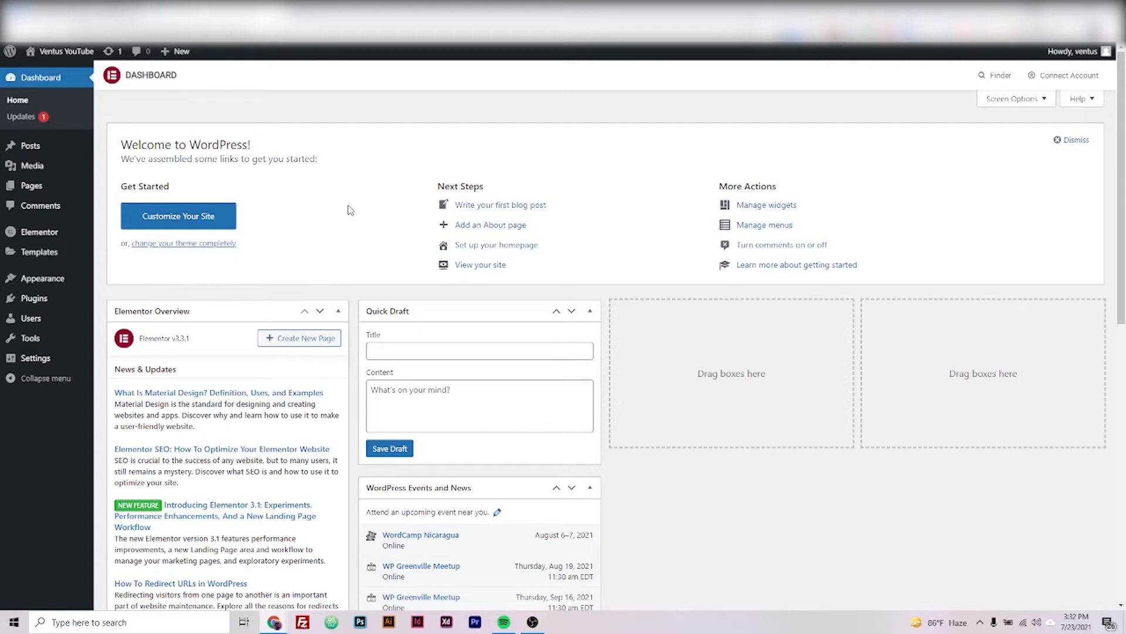
mouse_move(261, 117)
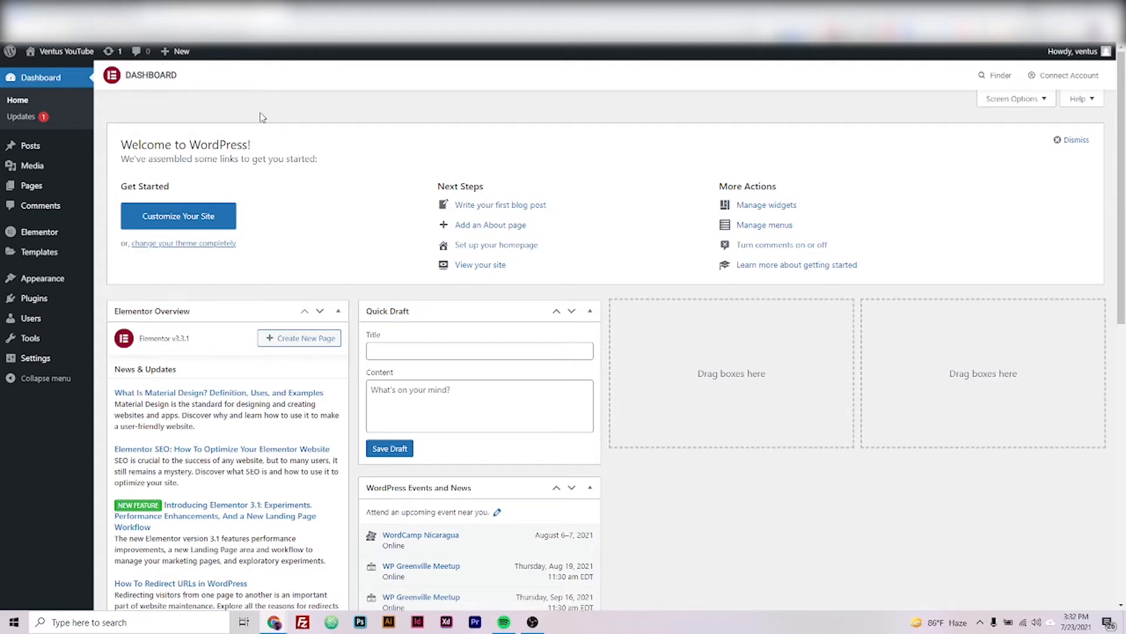
mouse_move(42, 278)
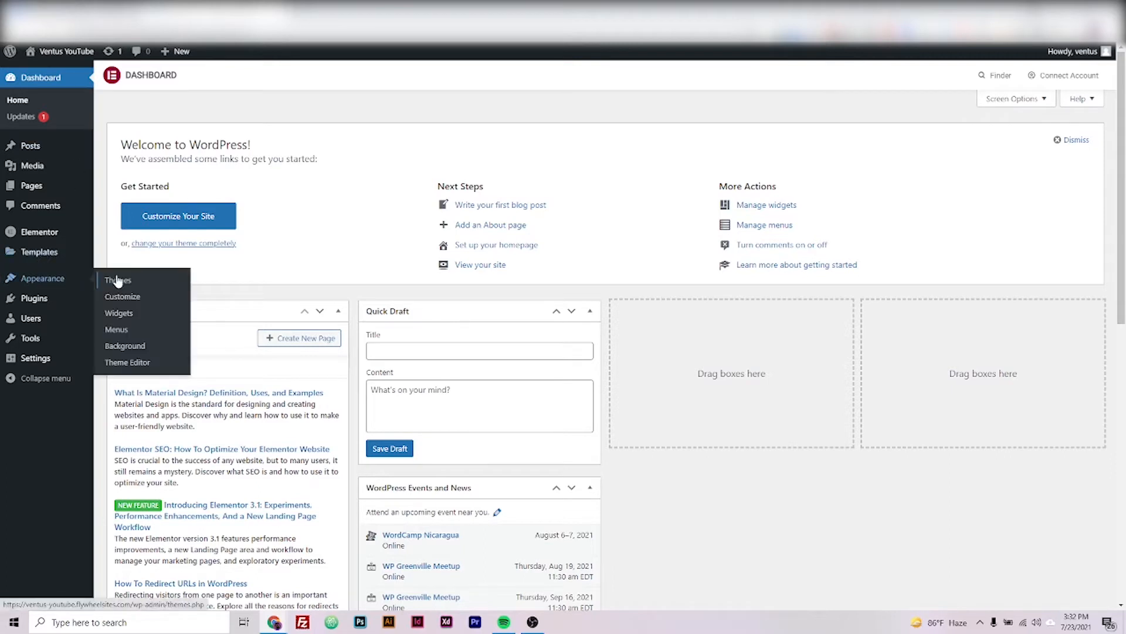
Create a new menu named 'footerlinks' under Appearance > Menus.
left_click(116, 328)
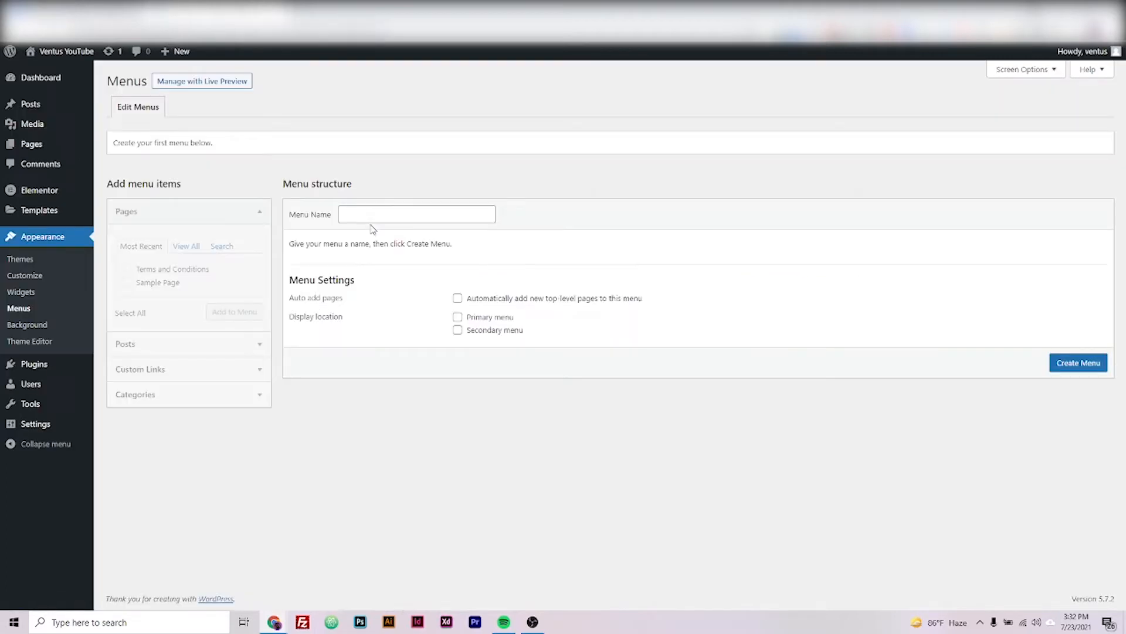
left_click(415, 214)
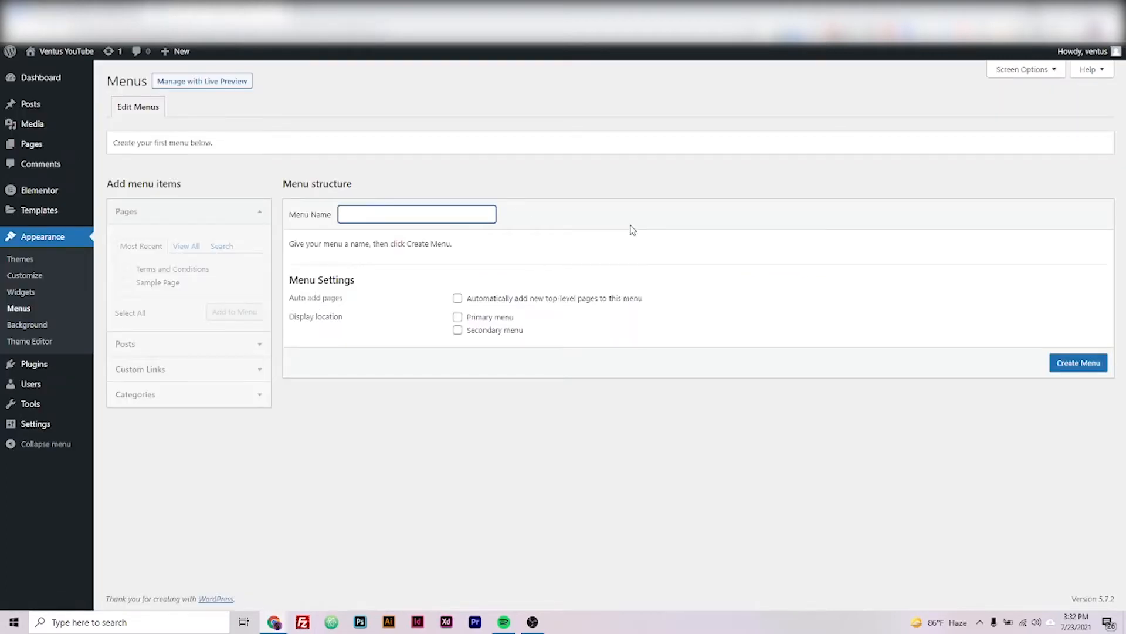
type("footerlinks")
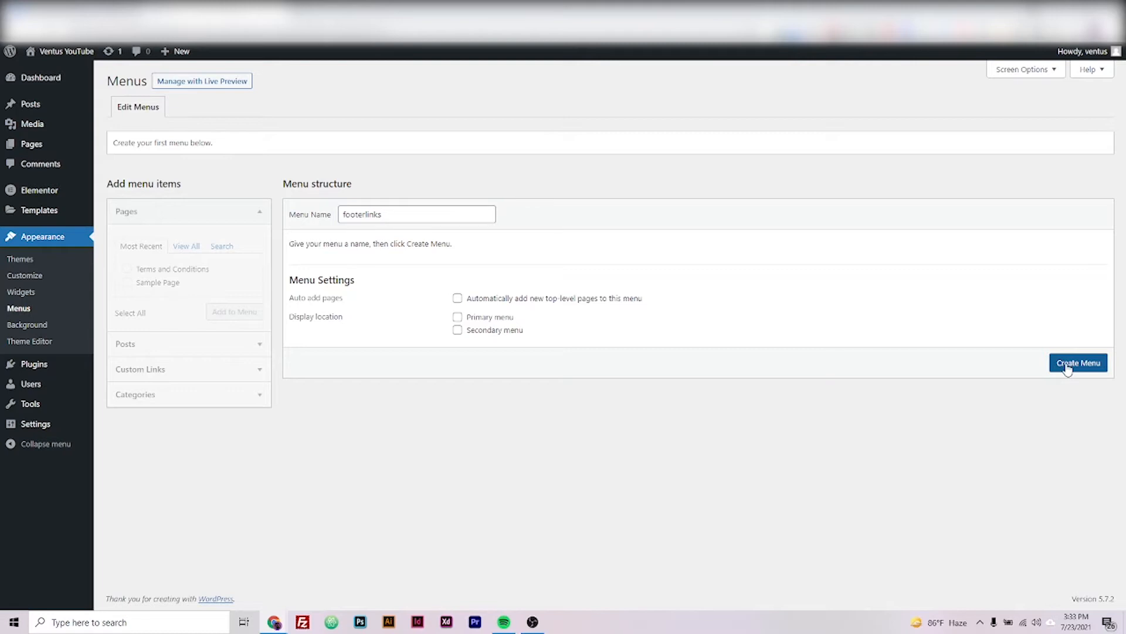
left_click(1077, 363)
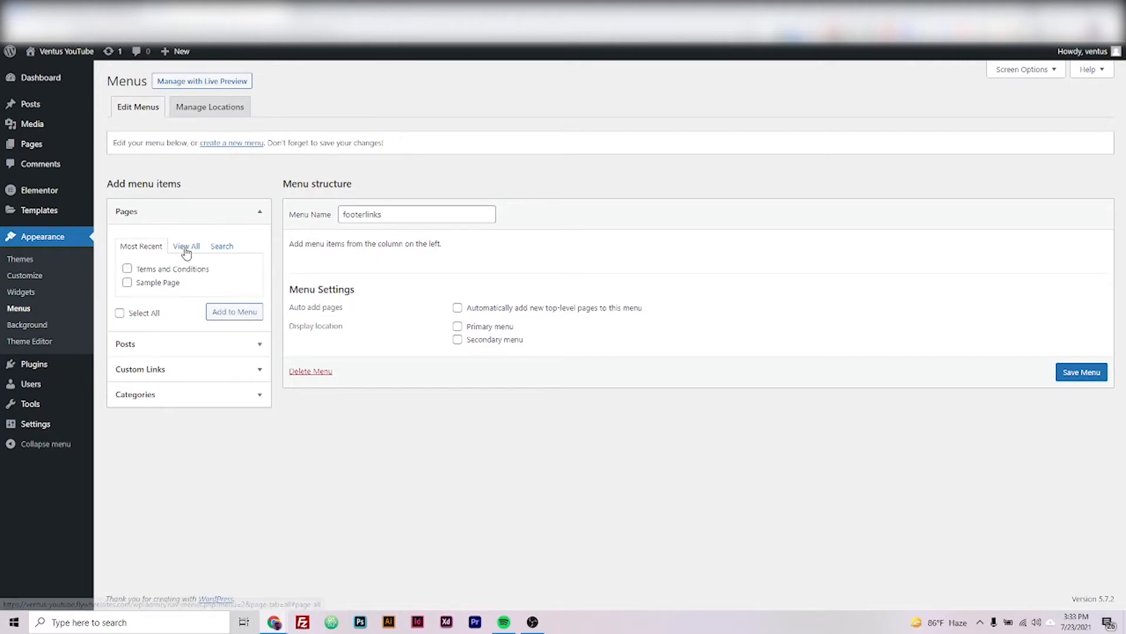
Add the Terms and Conditions page to the footerlinks menu and save it.
left_click(186, 245)
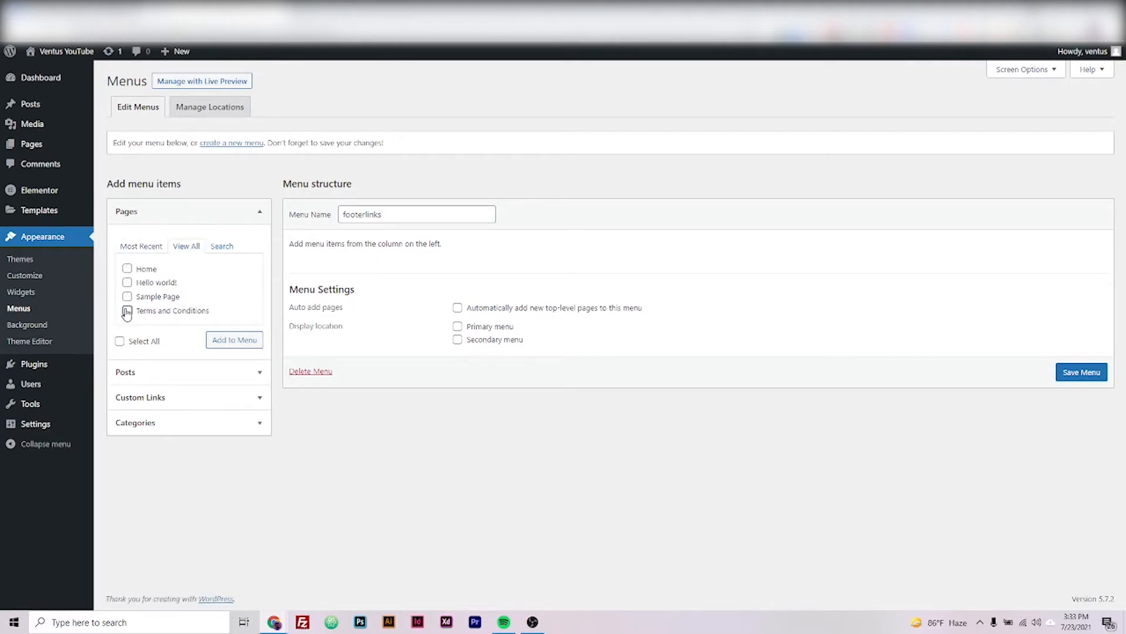
left_click(234, 340)
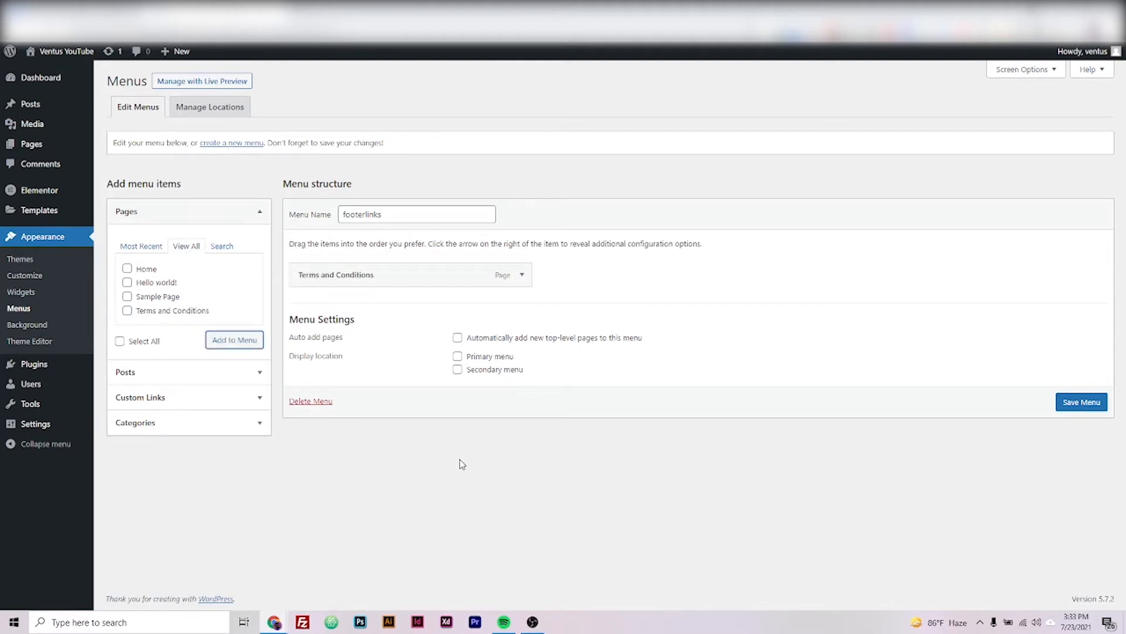
left_click(1081, 401)
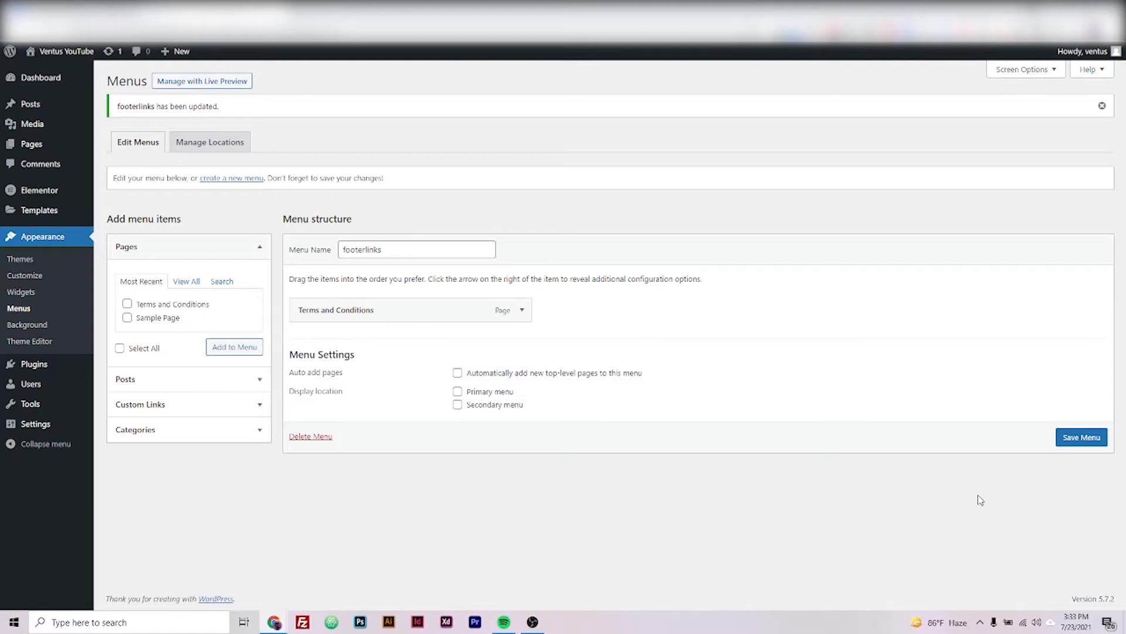
mouse_move(216, 322)
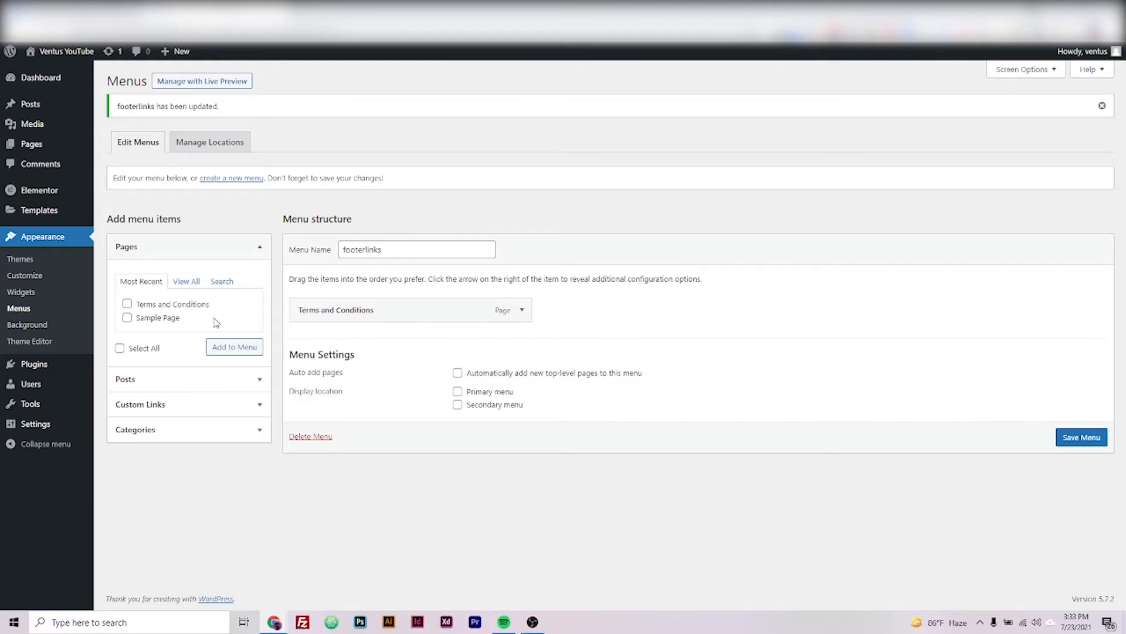
mouse_move(43, 235)
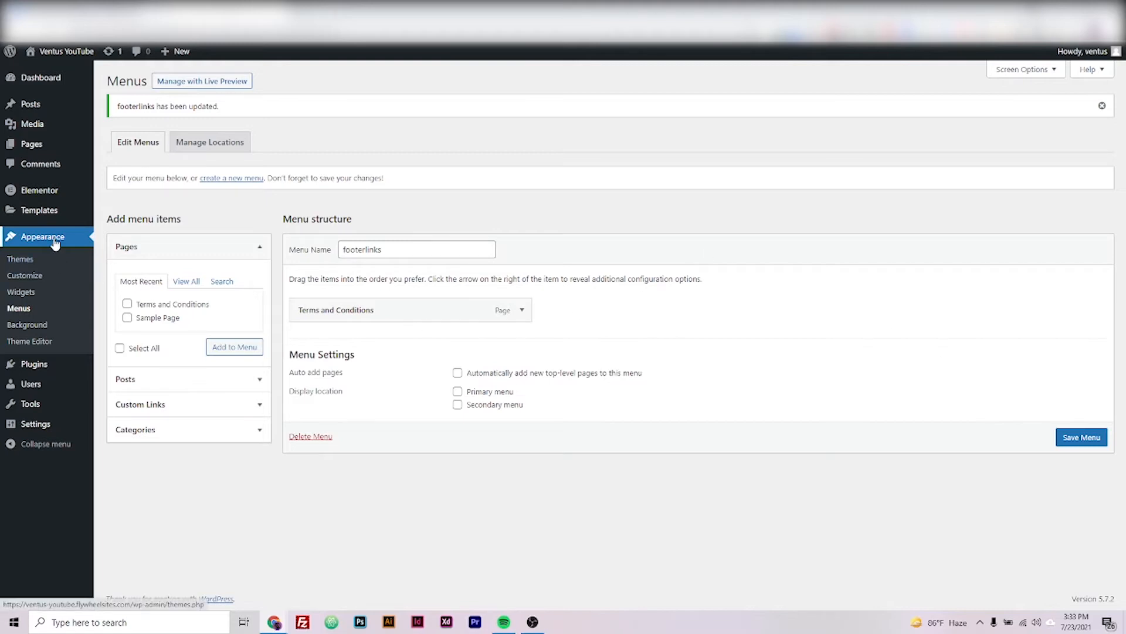
Add a Navigation Menu widget set to footerlinks in the Footer widget area and save it.
left_click(21, 292)
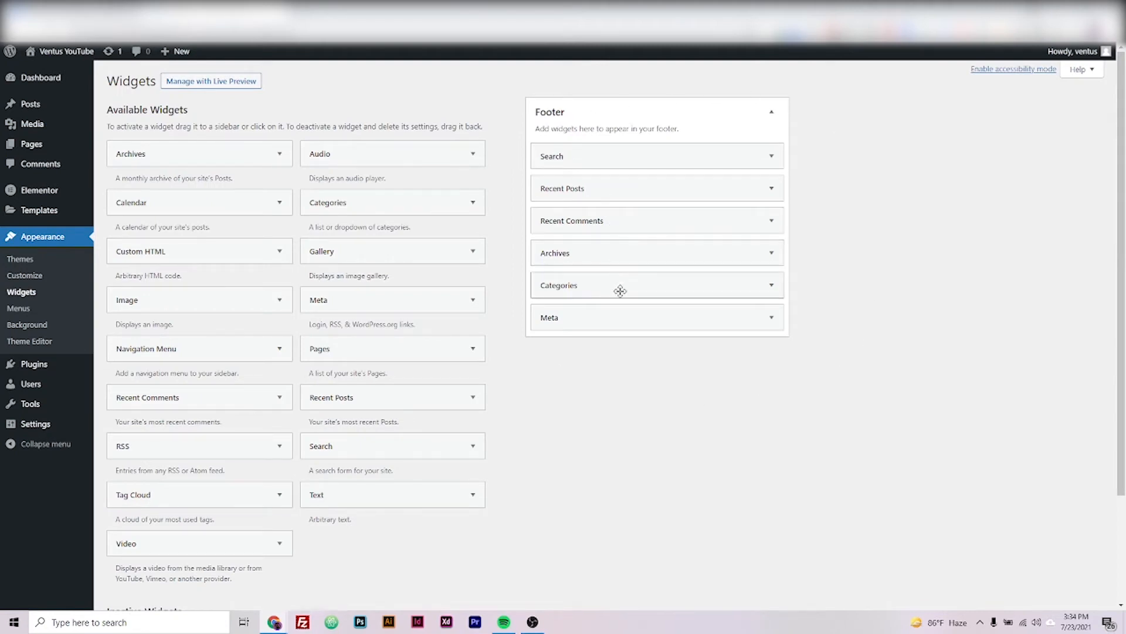
mouse_move(565, 144)
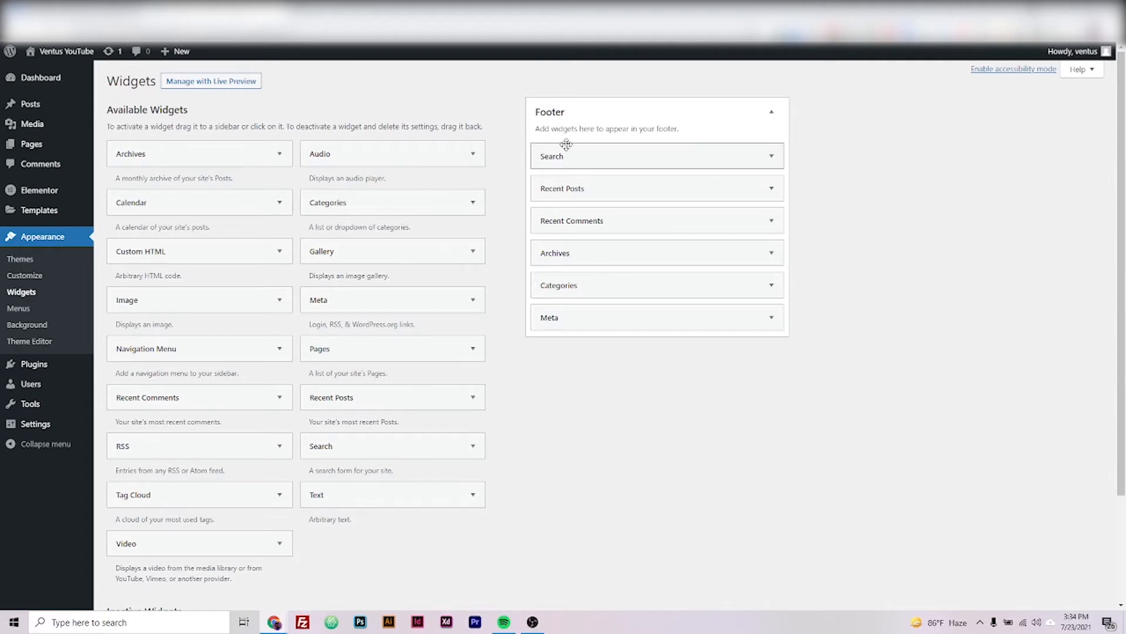
mouse_move(619, 297)
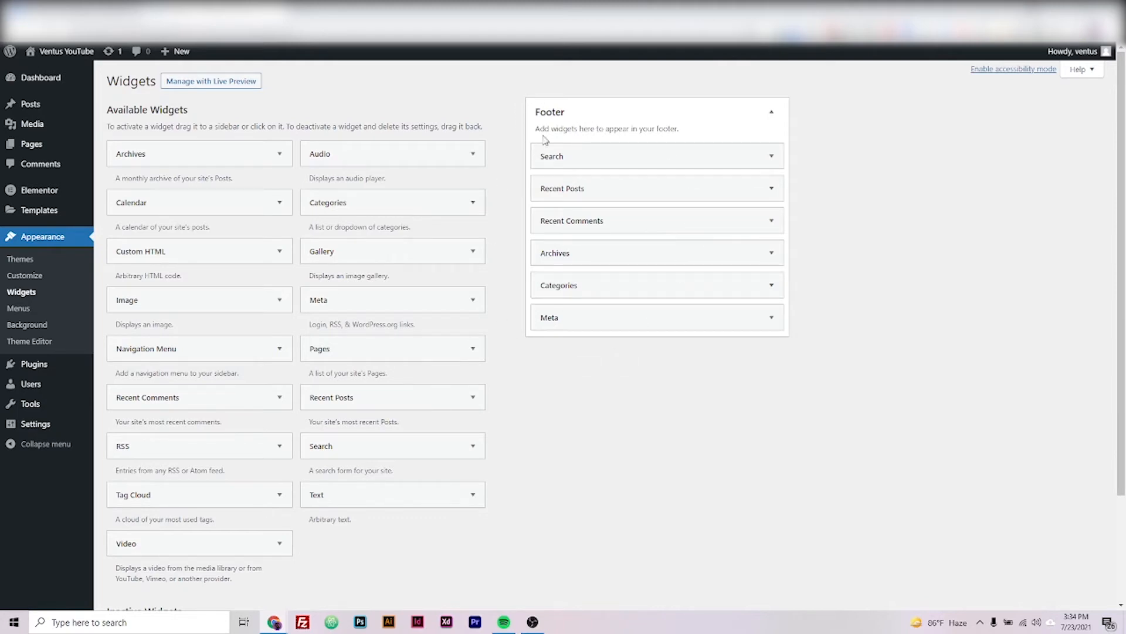
mouse_move(559, 510)
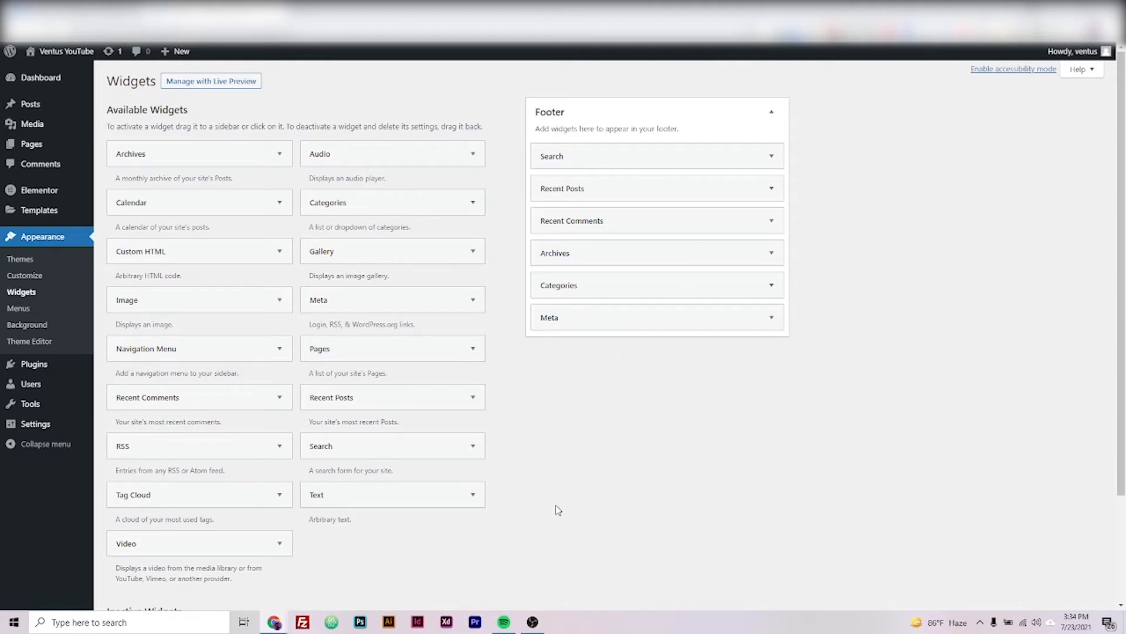
mouse_move(140, 315)
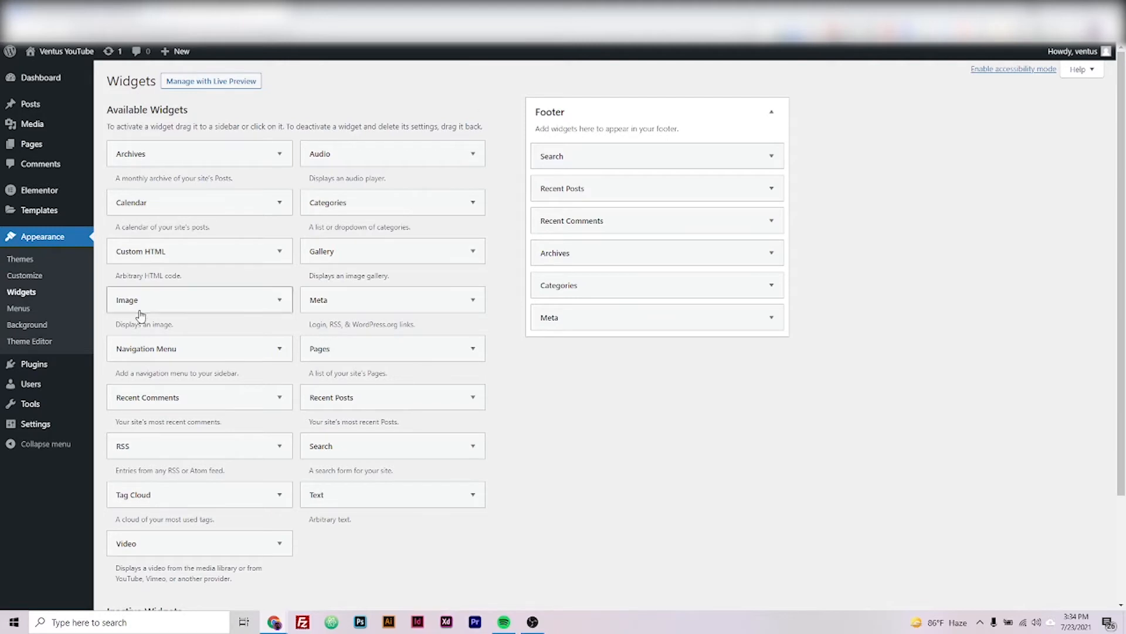
mouse_move(142, 361)
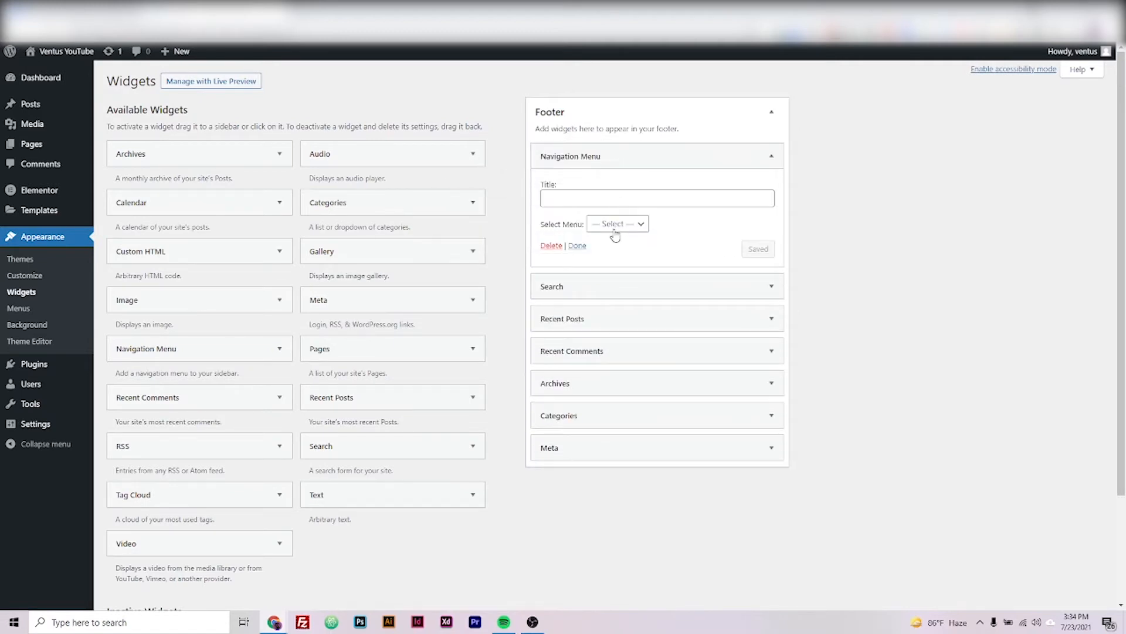
left_click(616, 222)
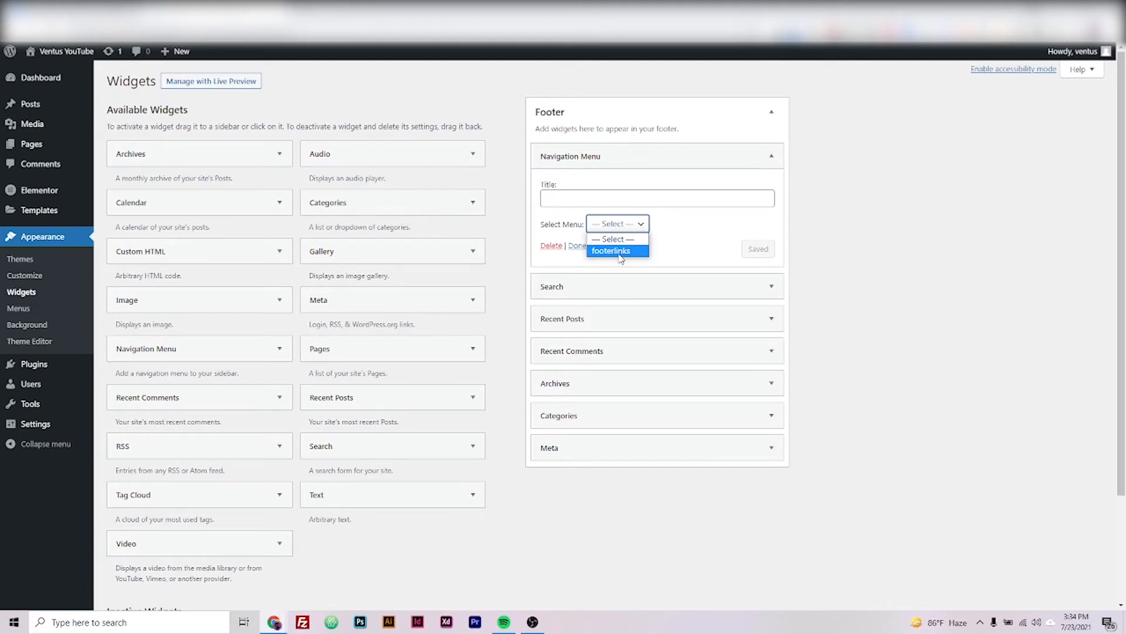
left_click(610, 250)
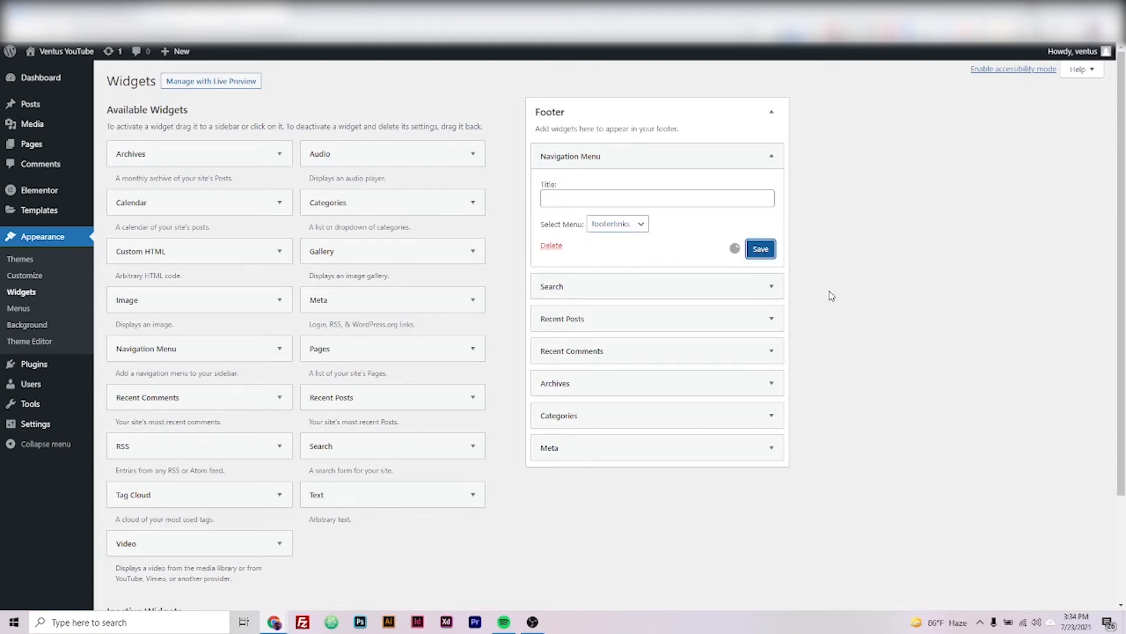
left_click(760, 248)
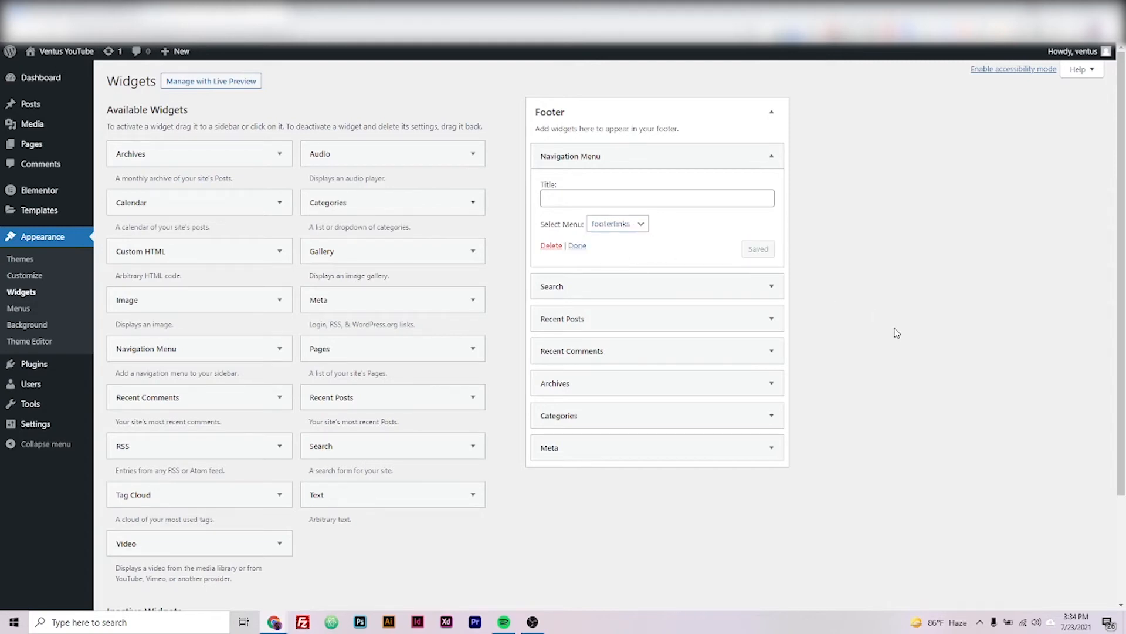
mouse_move(88, 68)
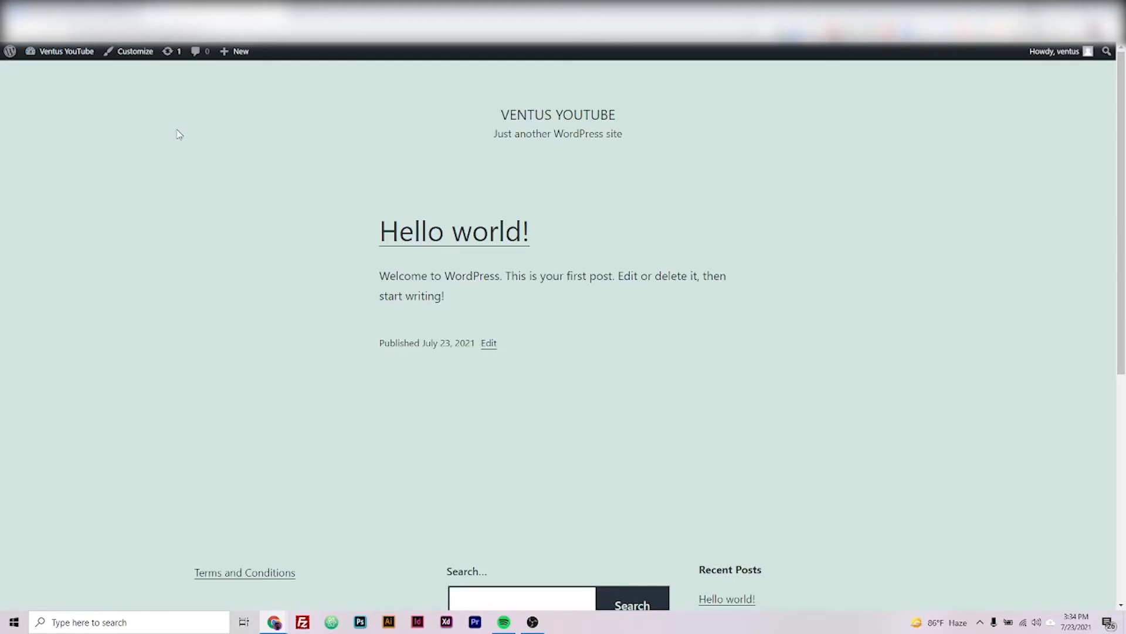
Follow the live footer's Terms and Conditions link and review the published page.
scroll("down", 3)
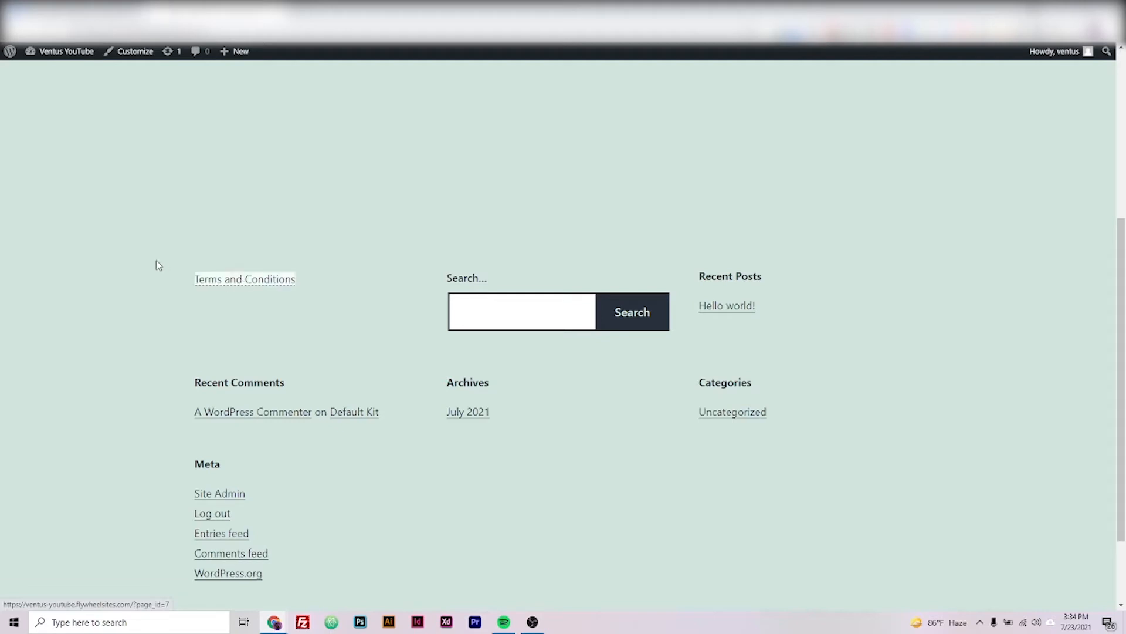
left_click(244, 280)
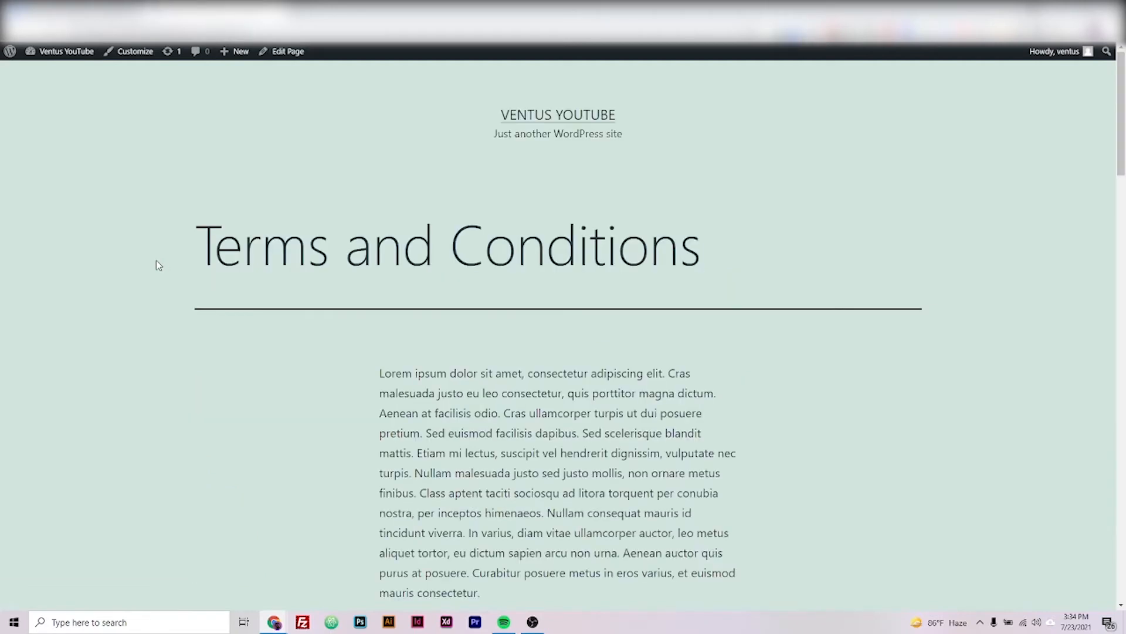
scroll("down", 3)
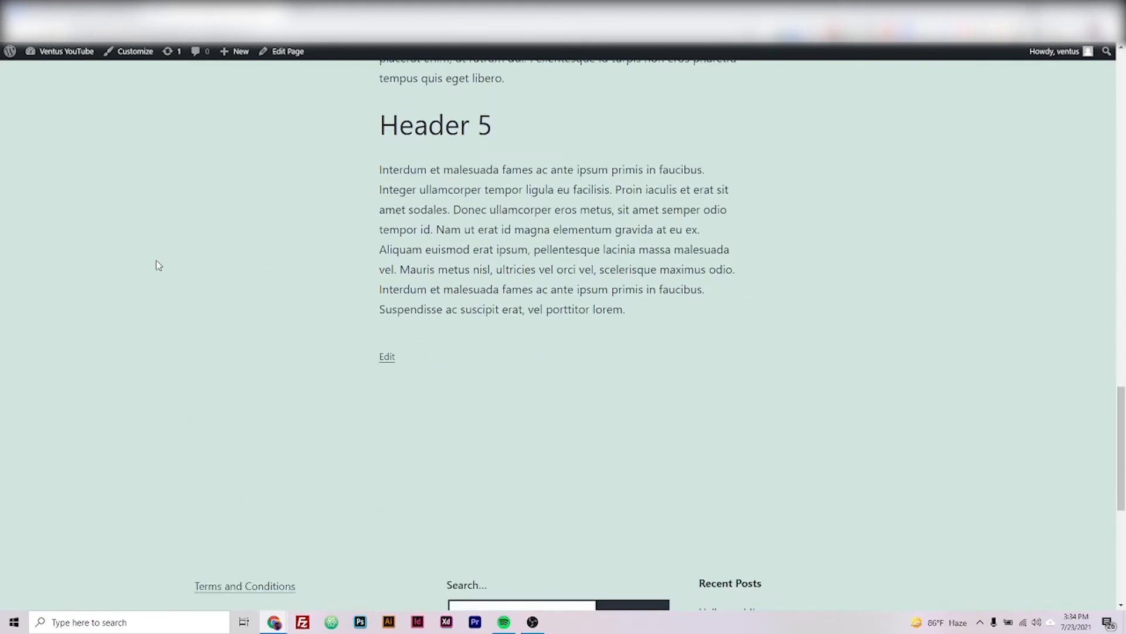
scroll("down", 3)
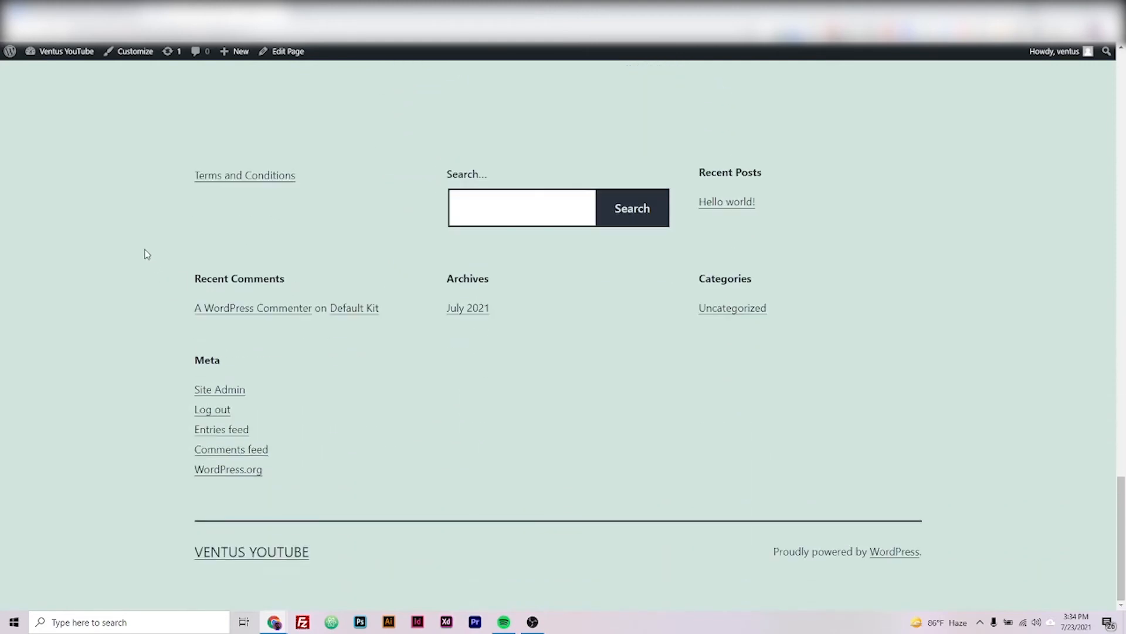
mouse_move(205, 201)
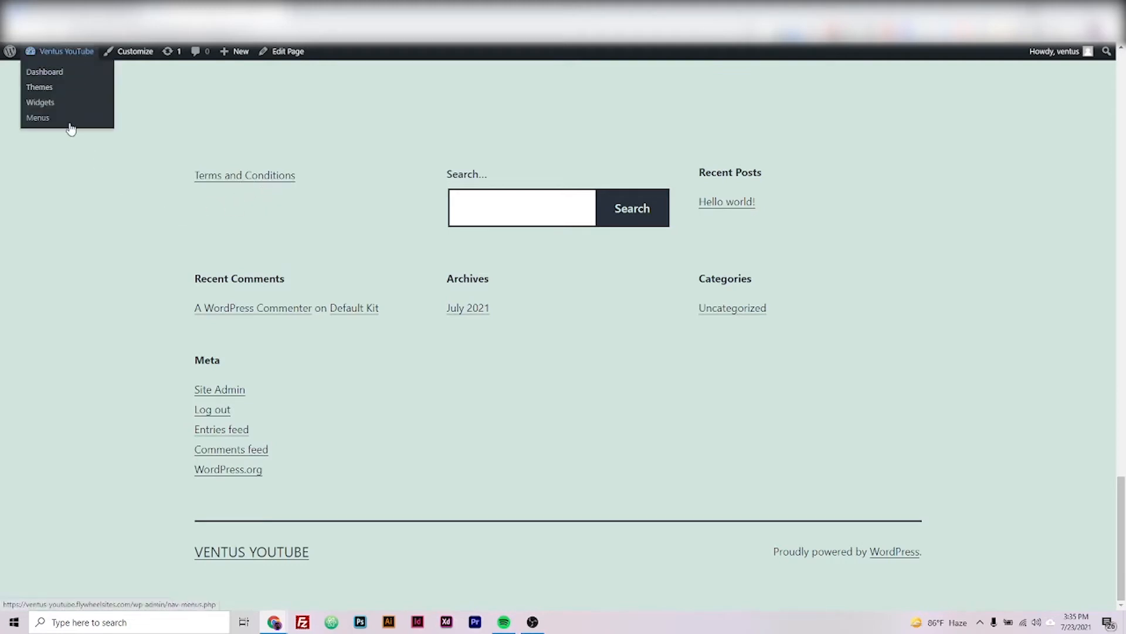
Drag the Footer's Navigation Menu widget down so it sits below the Meta widget.
left_click(40, 102)
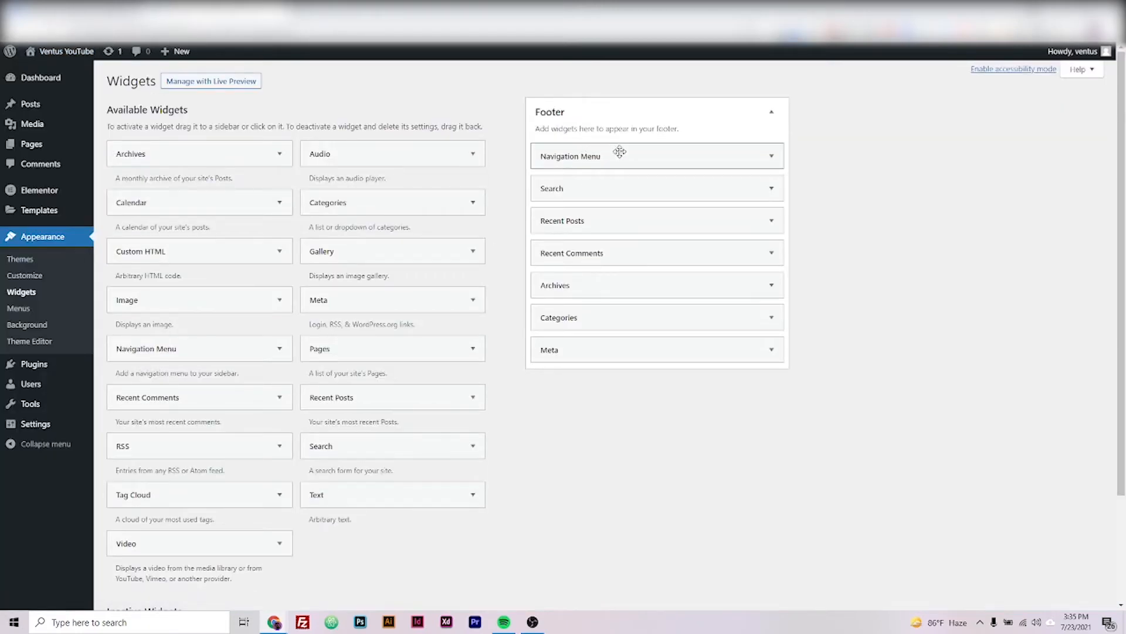
left_click_drag(620, 156, 620, 268)
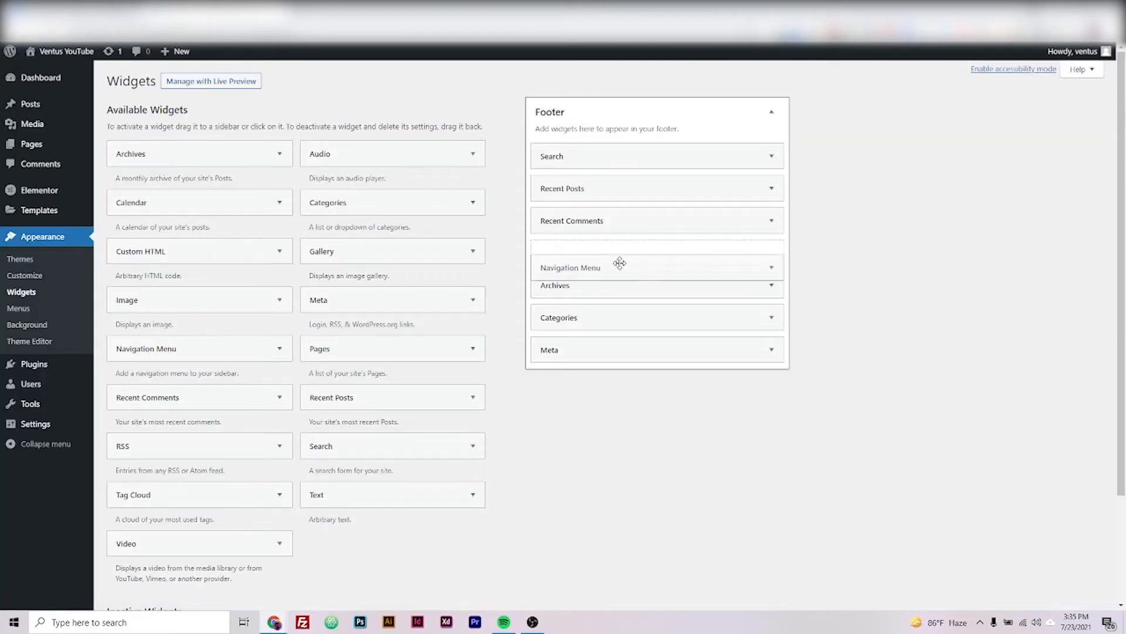
left_click_drag(620, 267, 620, 314)
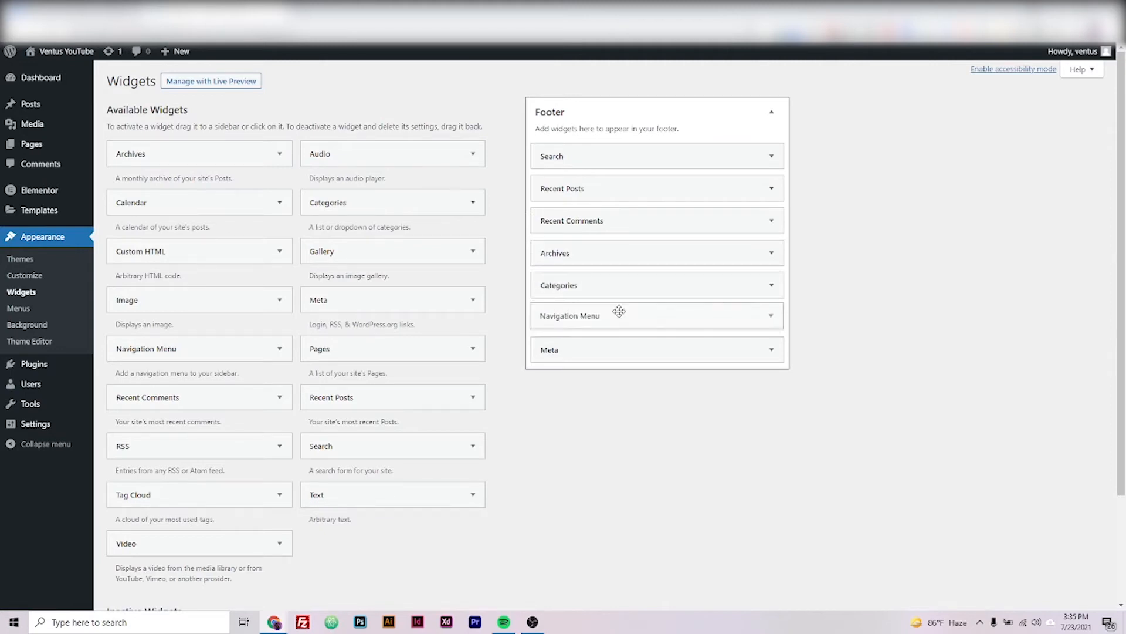
left_click_drag(619, 315, 619, 250)
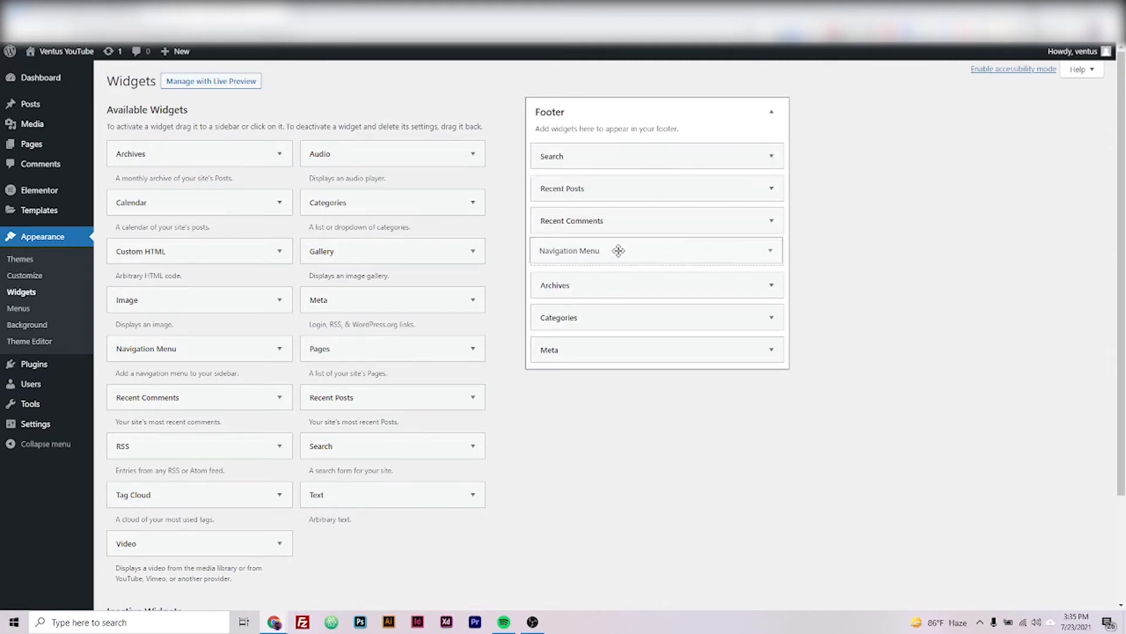
left_click_drag(619, 250, 635, 350)
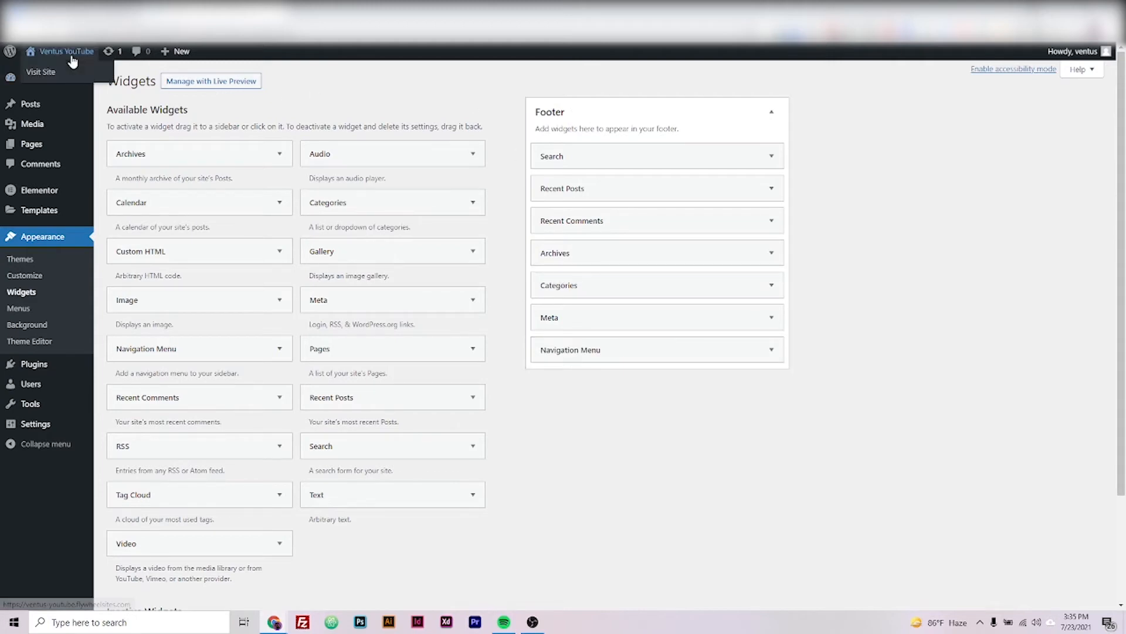
Confirm Terms and Conditions appears last in the live footer, then return to the Dashboard.
left_click(40, 72)
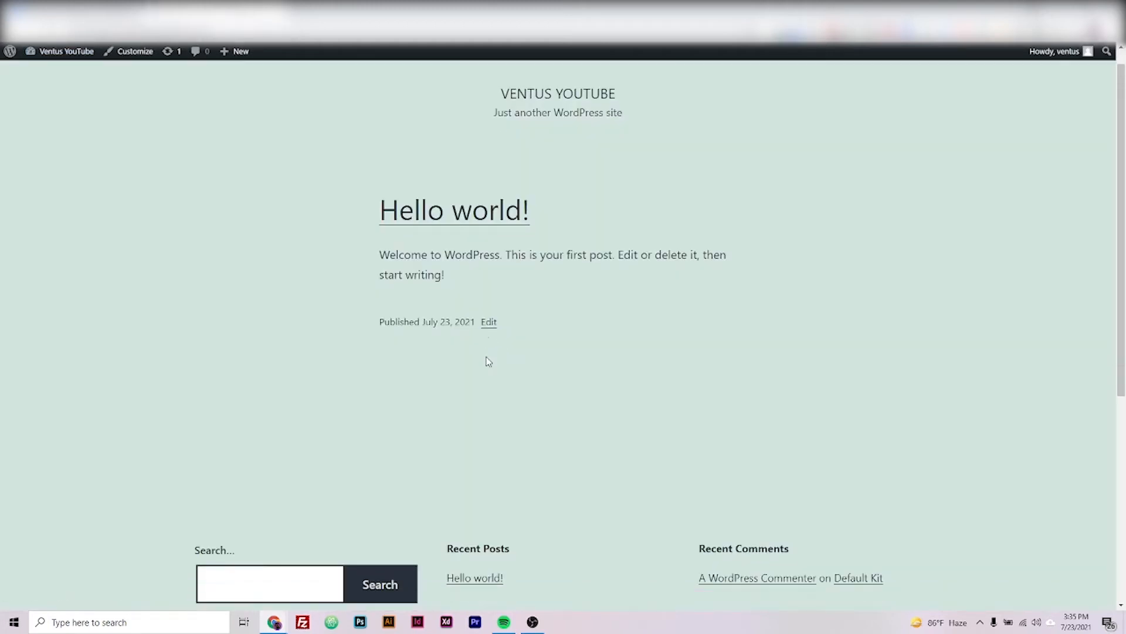
scroll("down", 3)
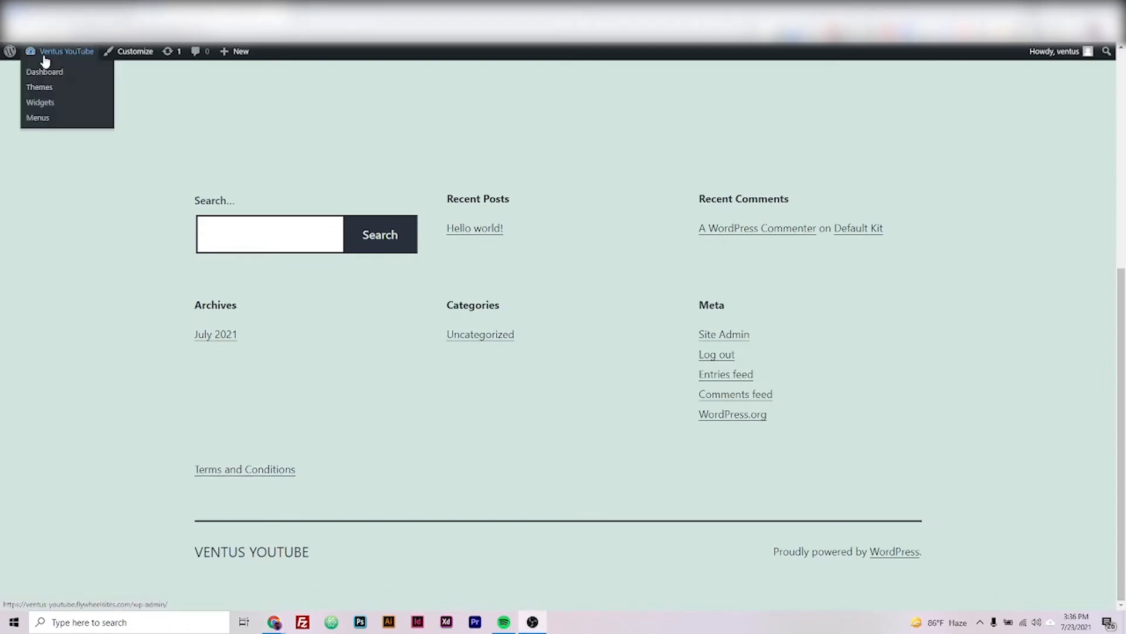
left_click(44, 71)
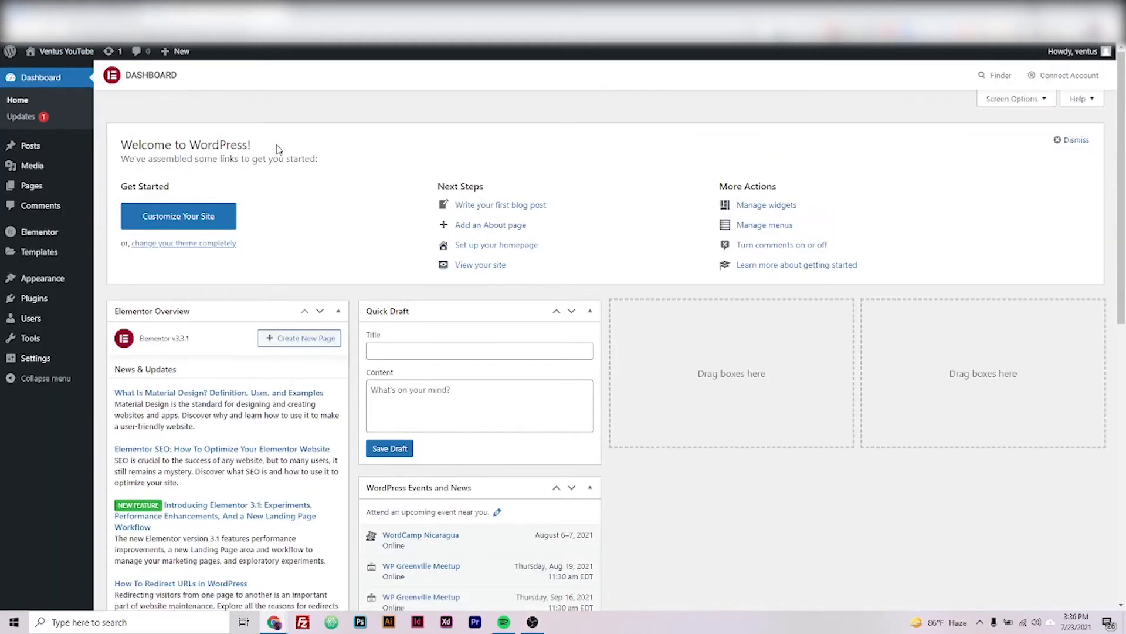
mouse_move(31, 318)
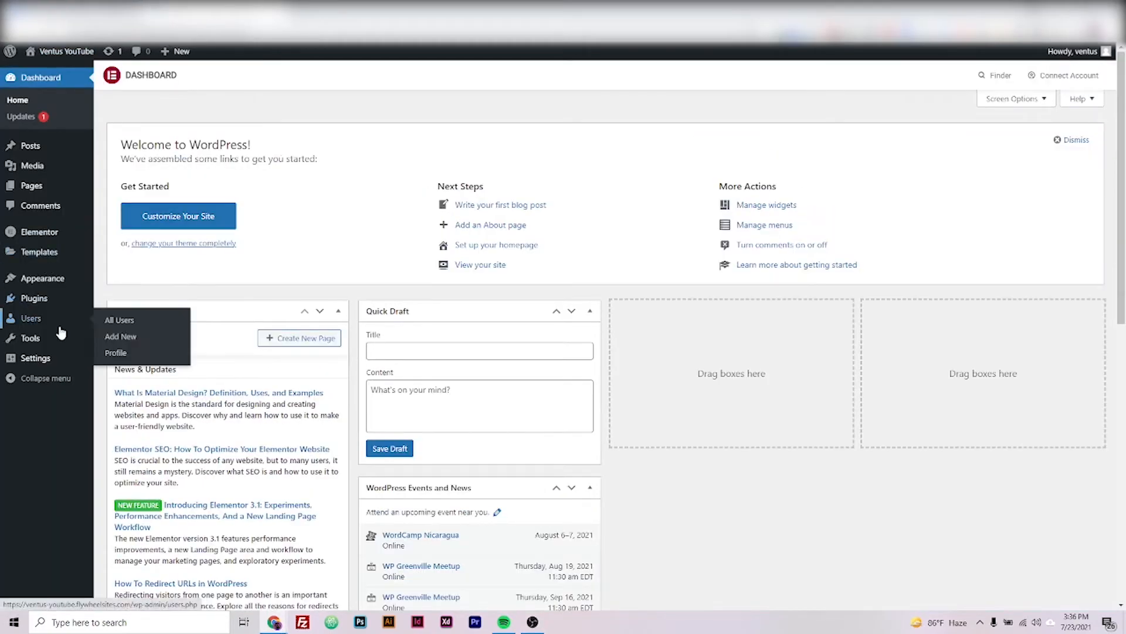
Show the installed themes list under Appearance.
left_click(41, 277)
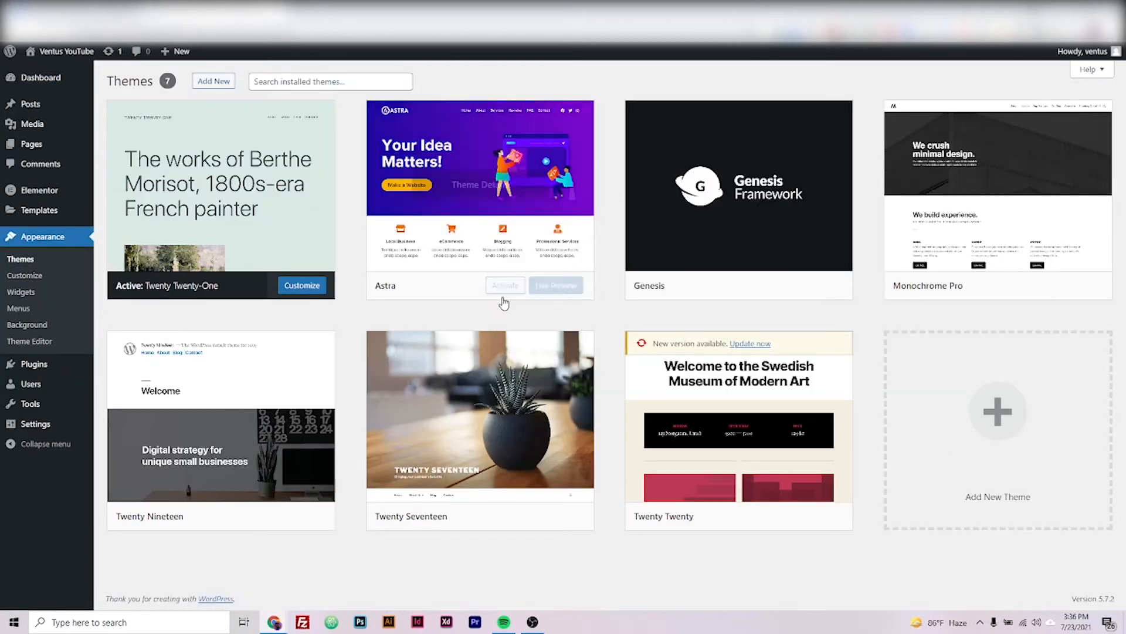
mouse_move(325, 347)
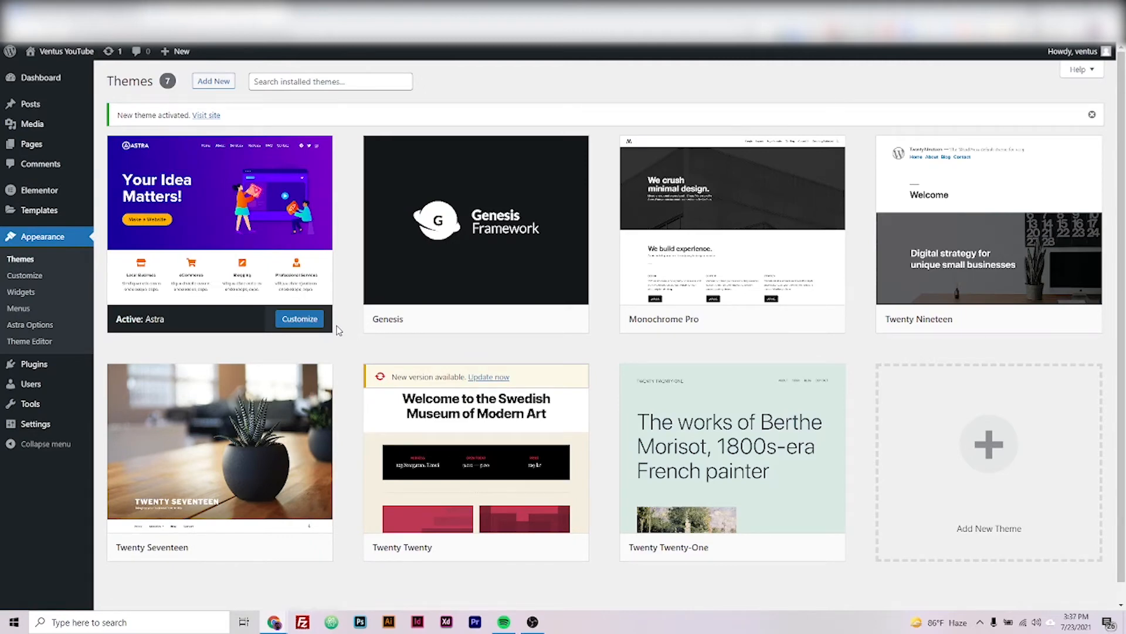
mouse_move(60, 248)
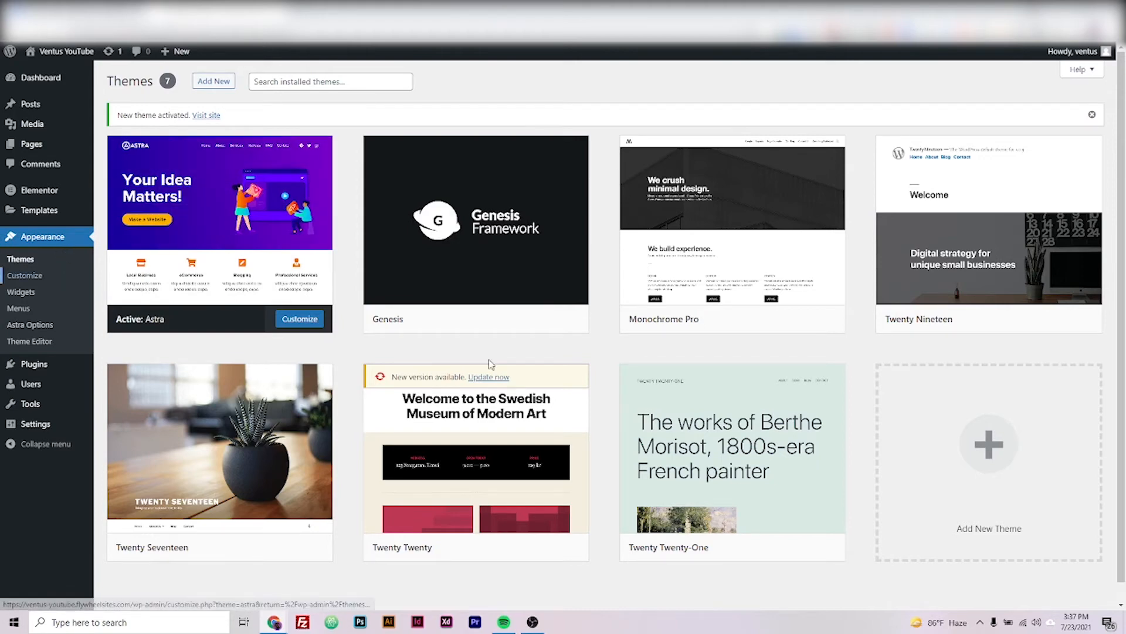
In the Astra customizer's Footer Builder, add a Footer Menu element to the middle row.
left_click(299, 318)
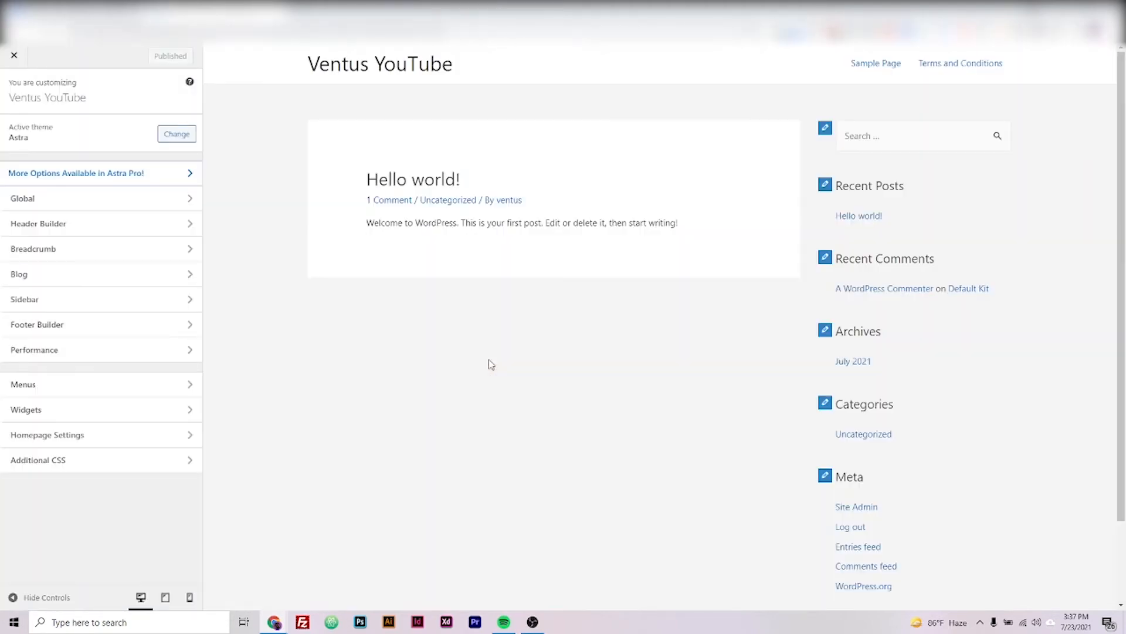
mouse_move(468, 359)
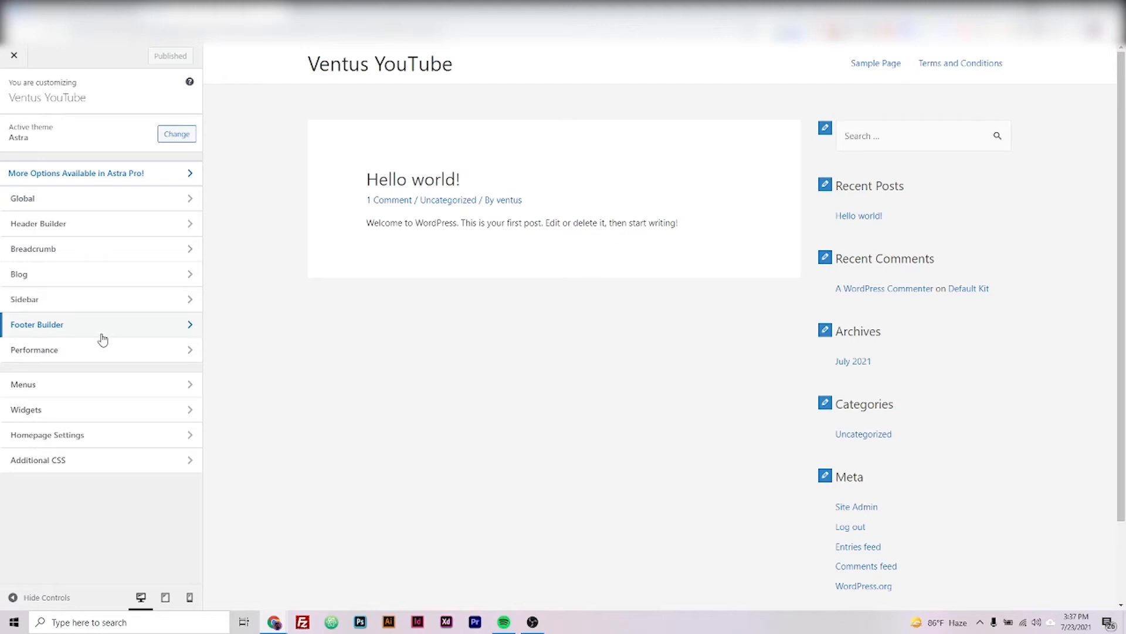
left_click(58, 324)
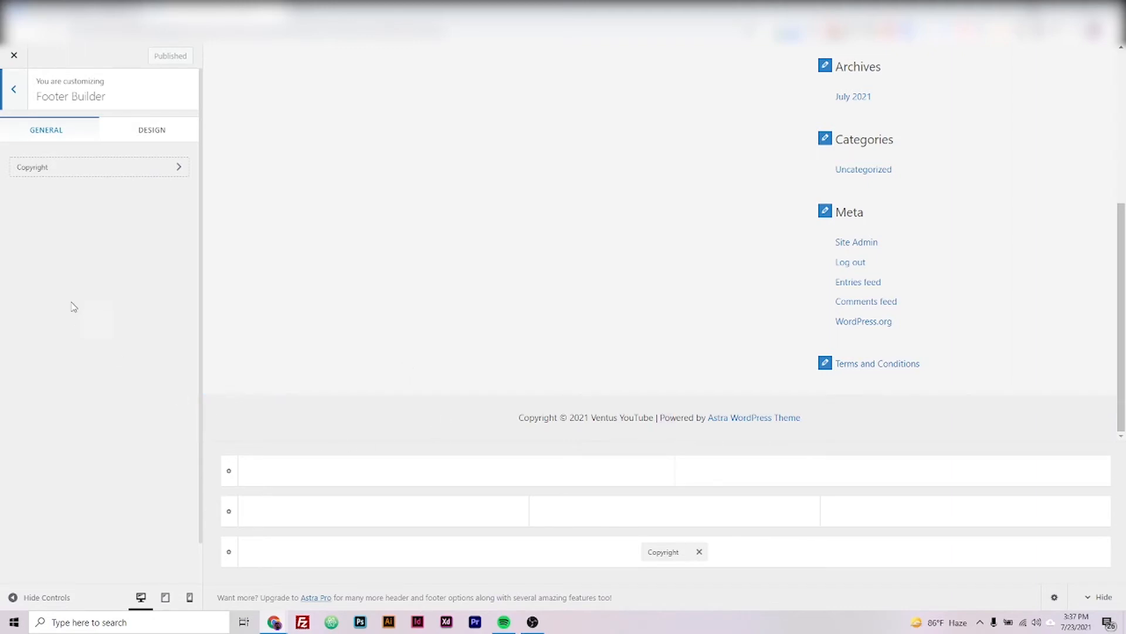
mouse_move(307, 280)
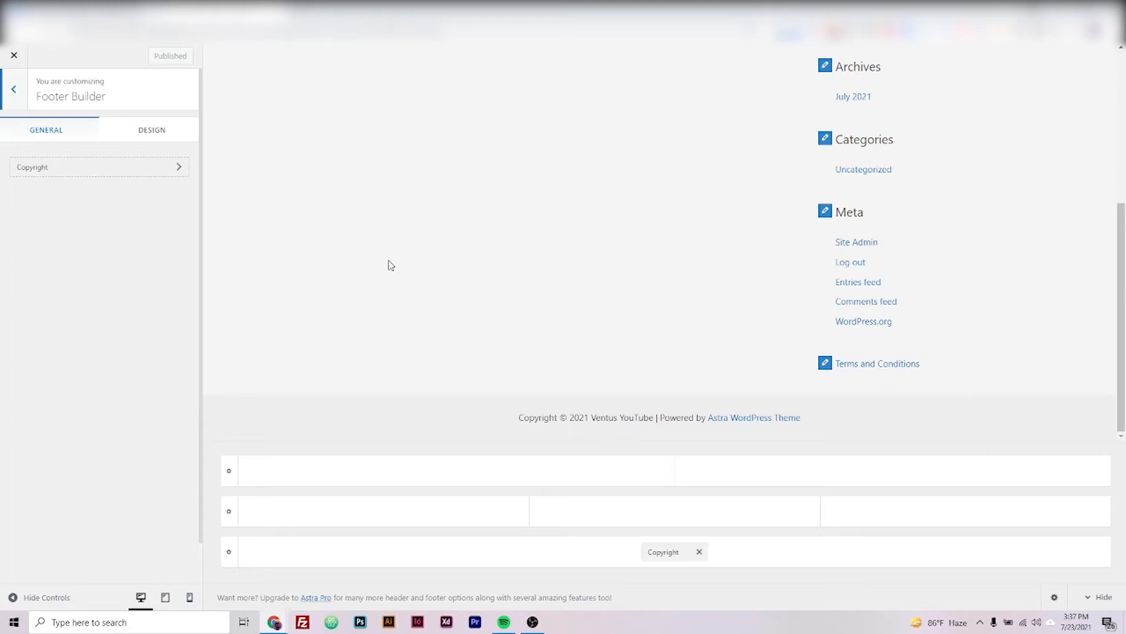
mouse_move(503, 388)
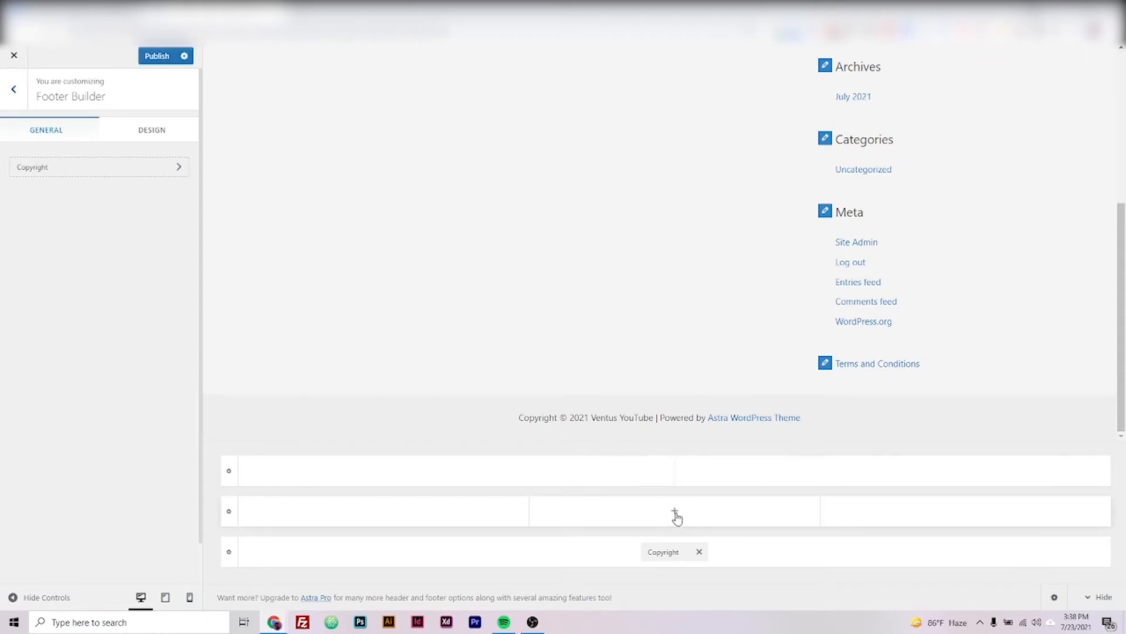
left_click(676, 510)
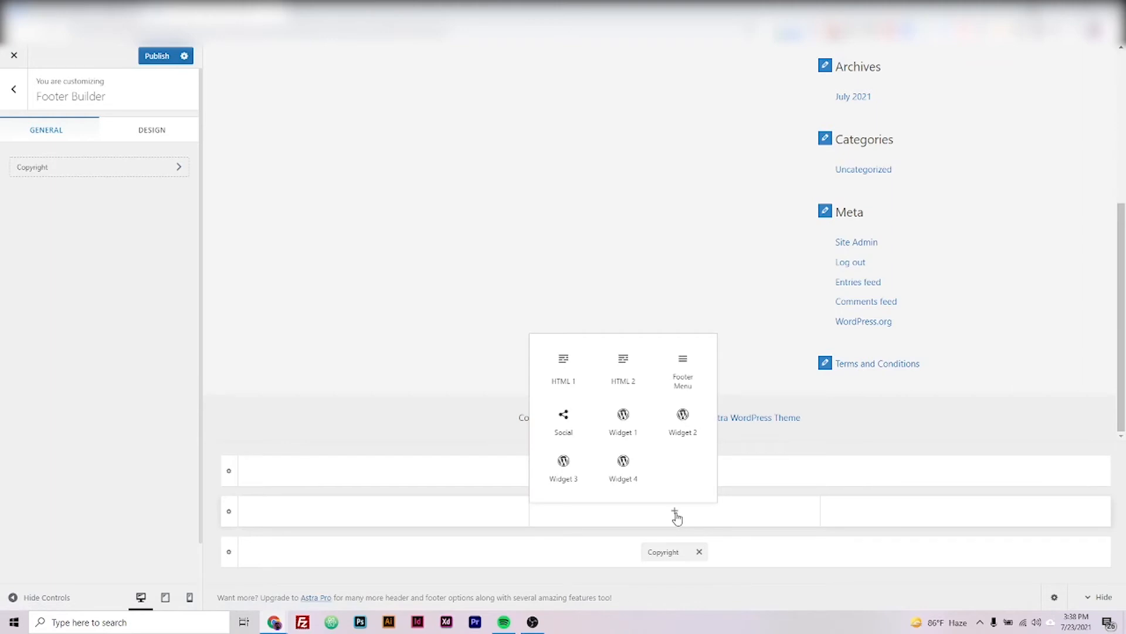
left_click(682, 366)
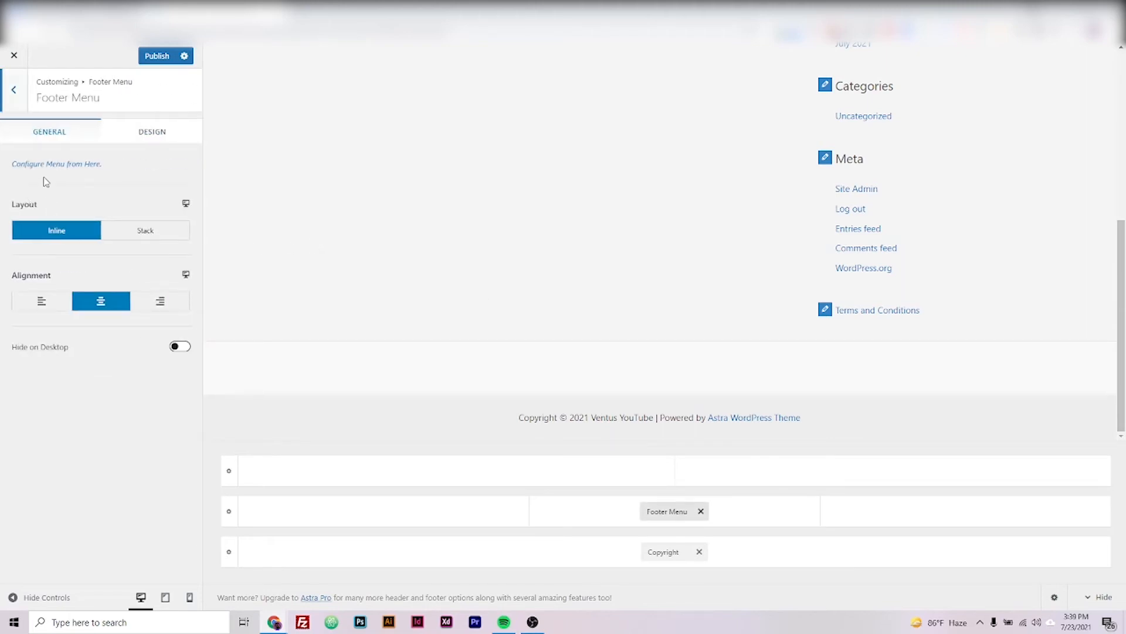
mouse_move(56, 165)
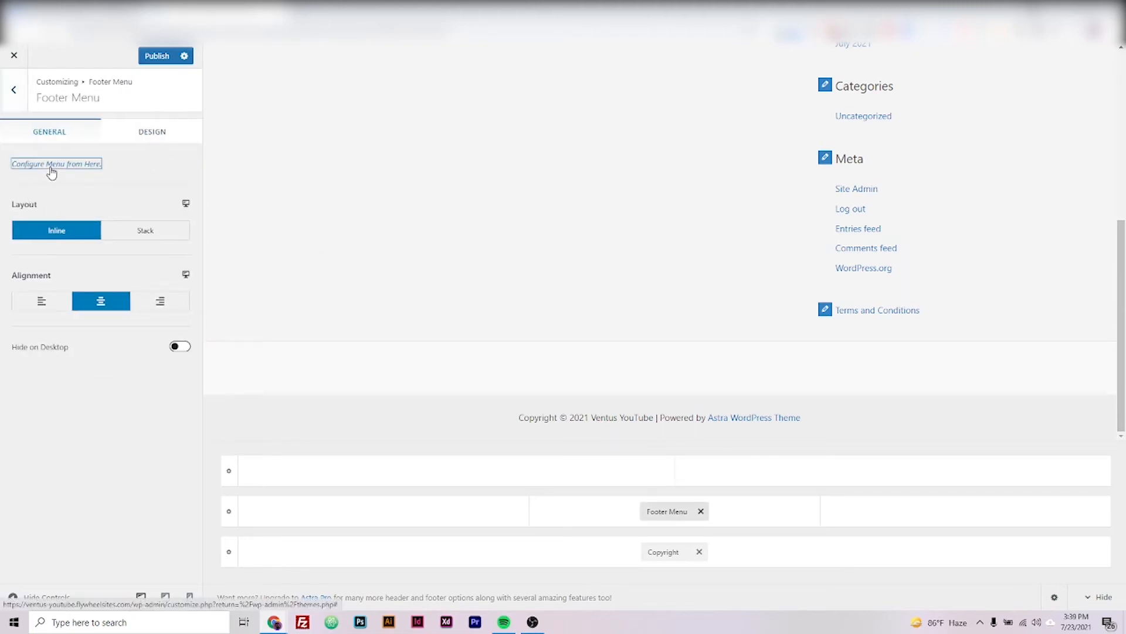
Assign the footerlinks menu to the Footer Menu location, publish, and leave the customizer.
left_click(55, 164)
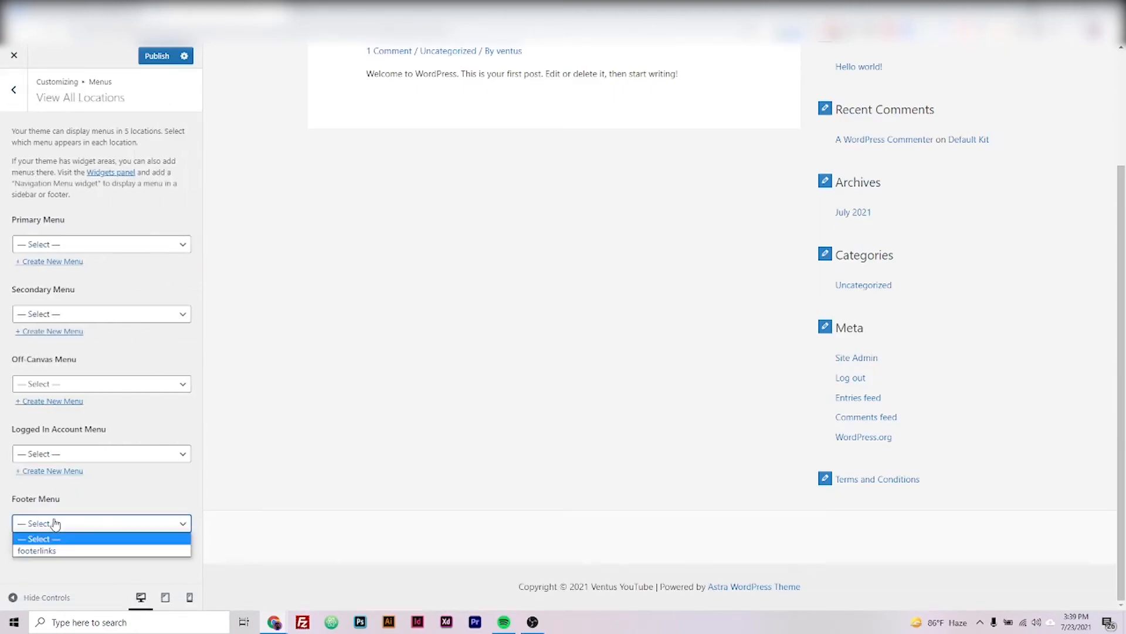
left_click(37, 550)
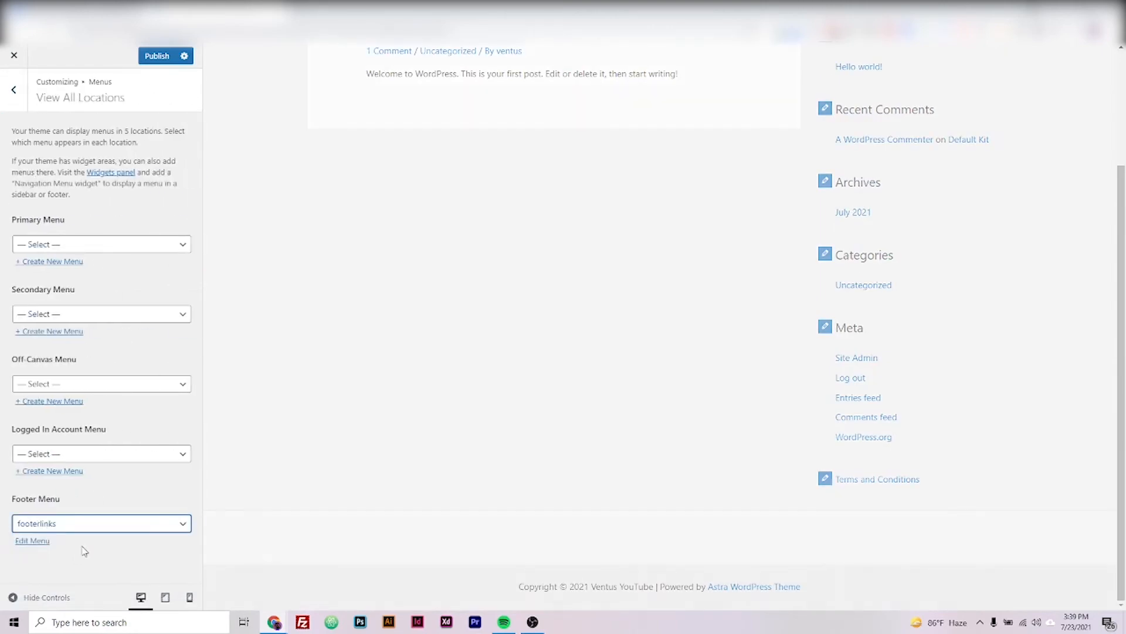
left_click(157, 55)
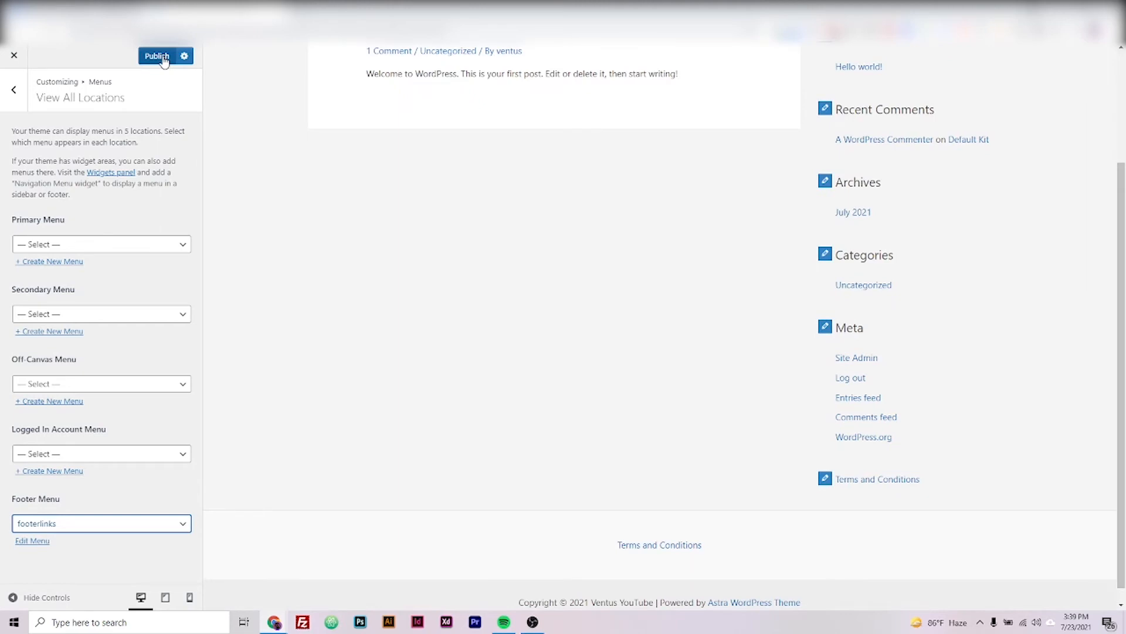
left_click(157, 57)
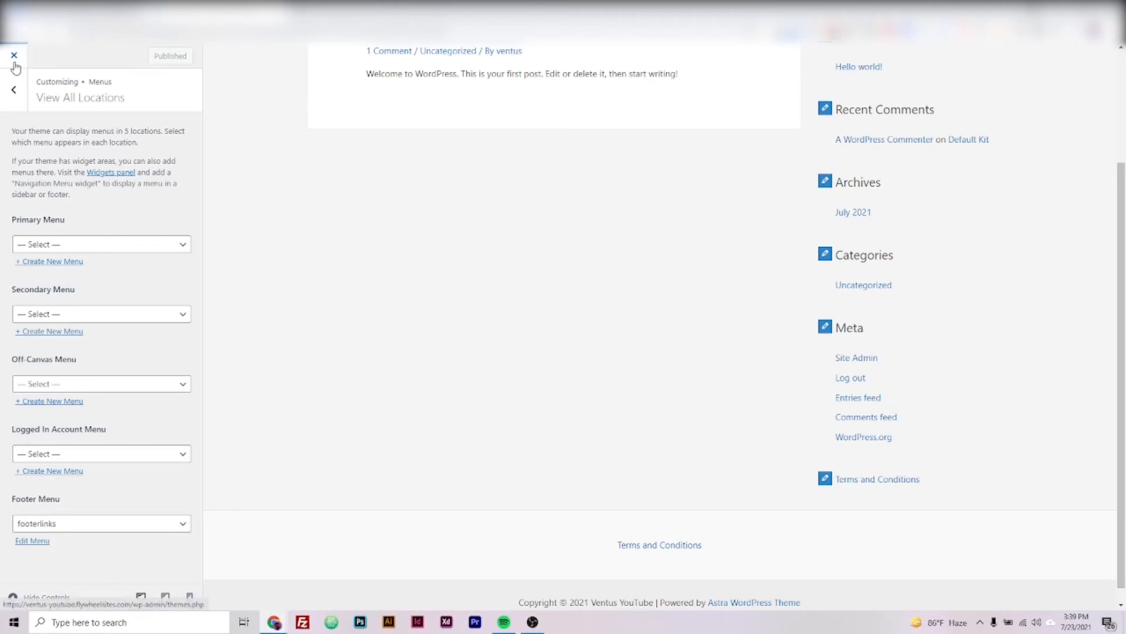
left_click(13, 55)
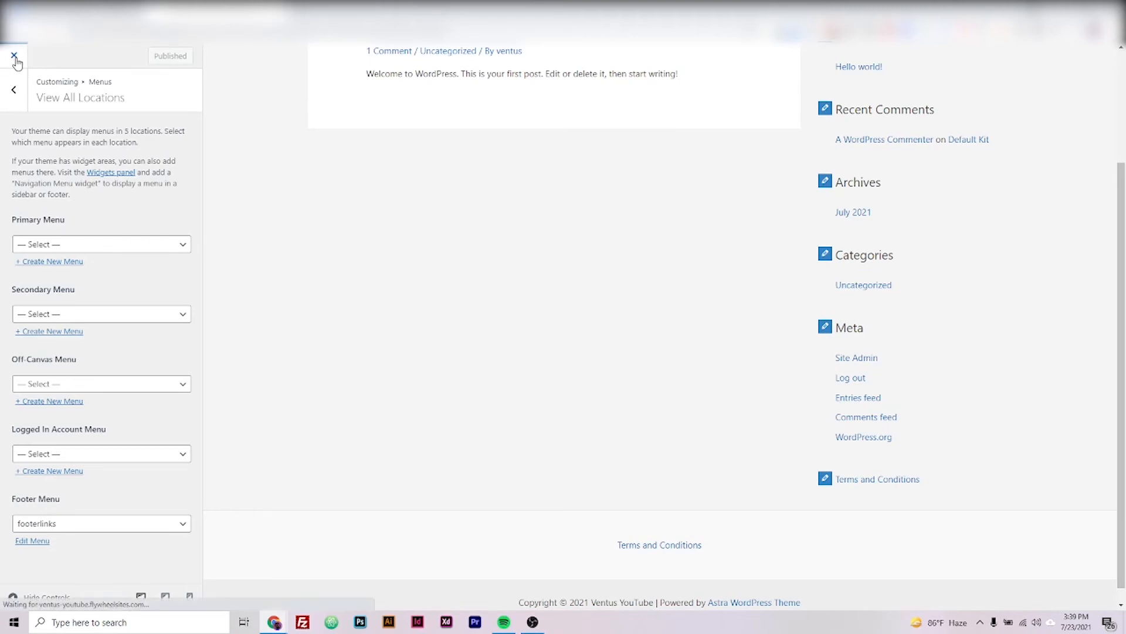
Follow the footer's Terms and Conditions link to its published page.
left_click(15, 56)
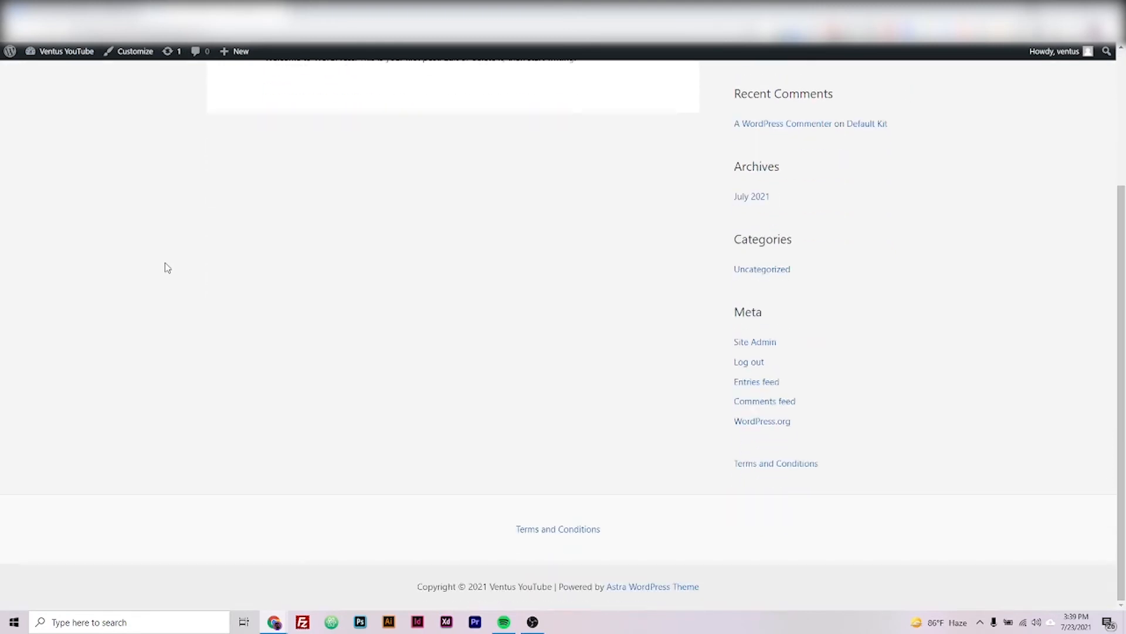
mouse_move(559, 529)
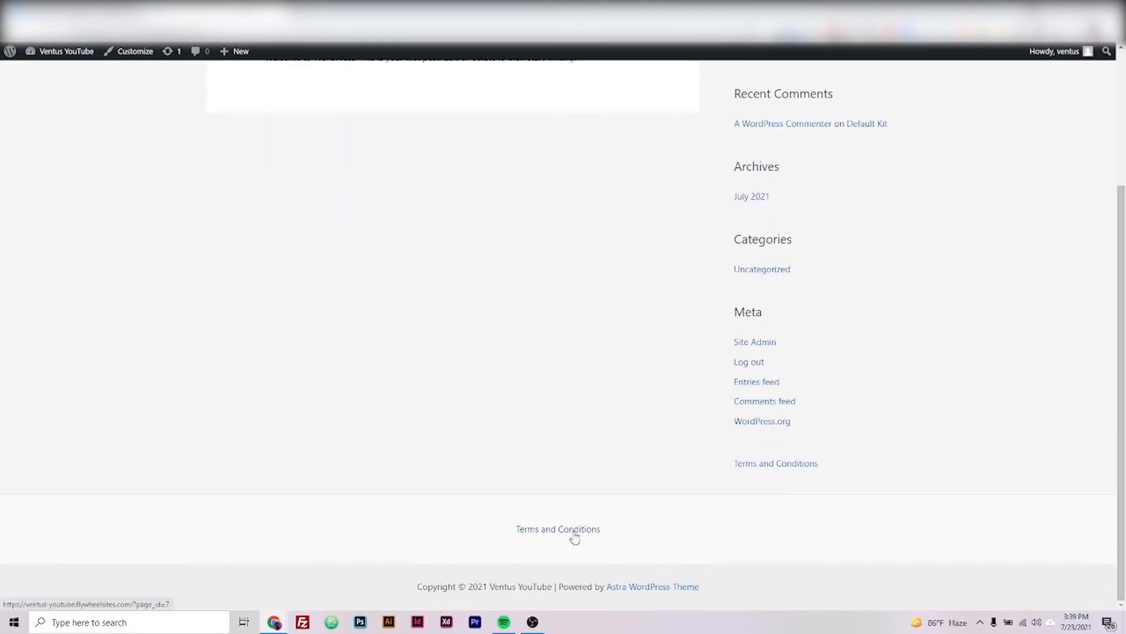
left_click(558, 530)
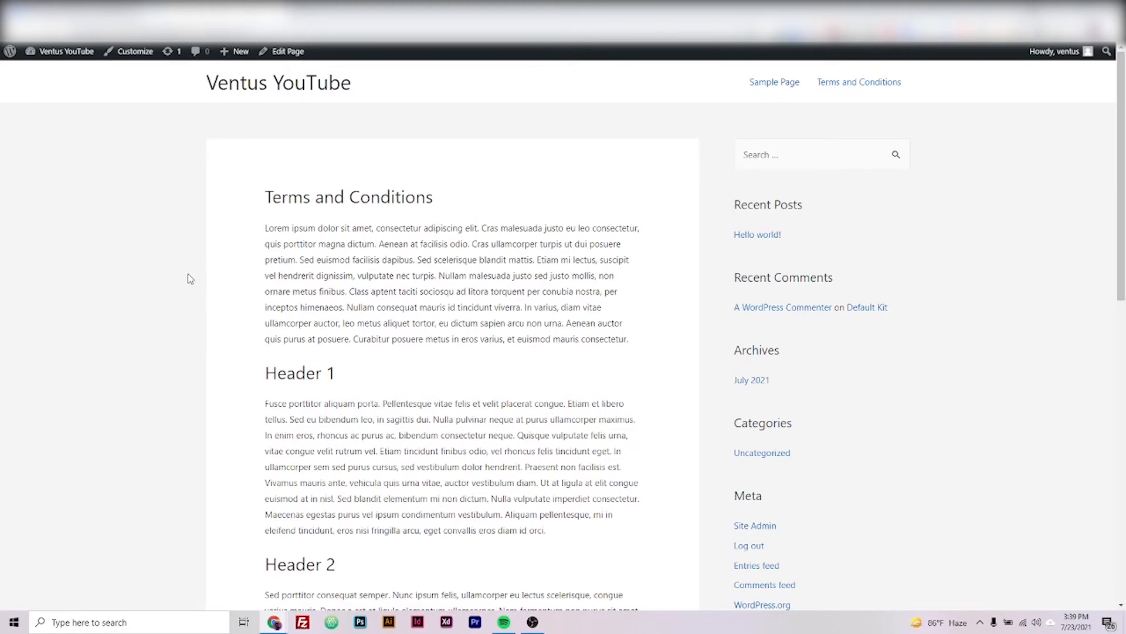
mouse_move(319, 142)
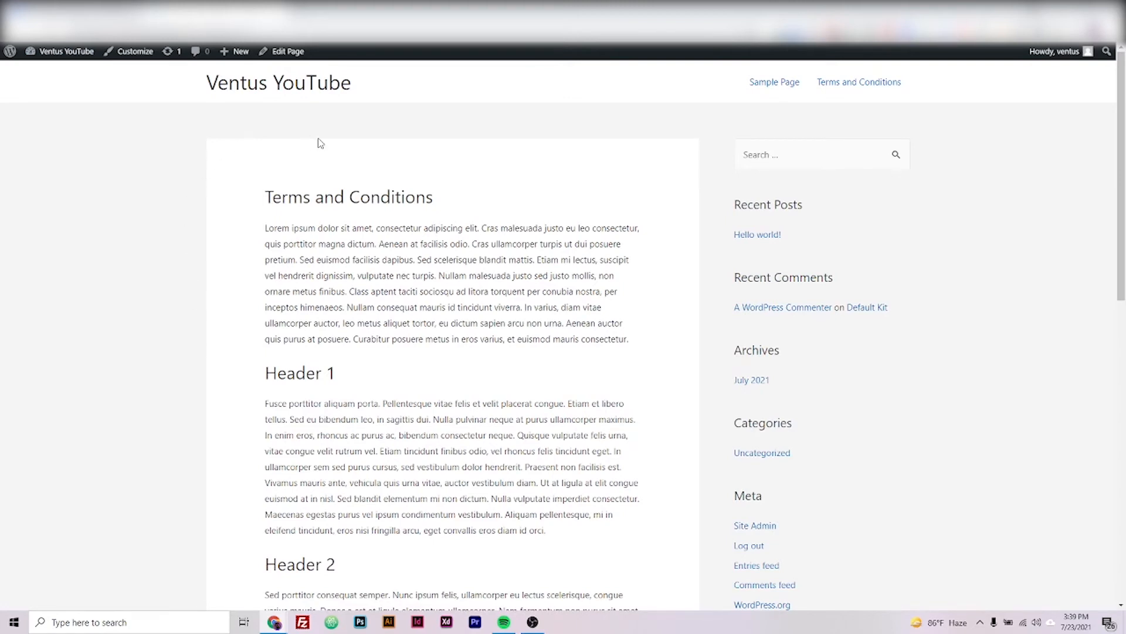
mouse_move(363, 394)
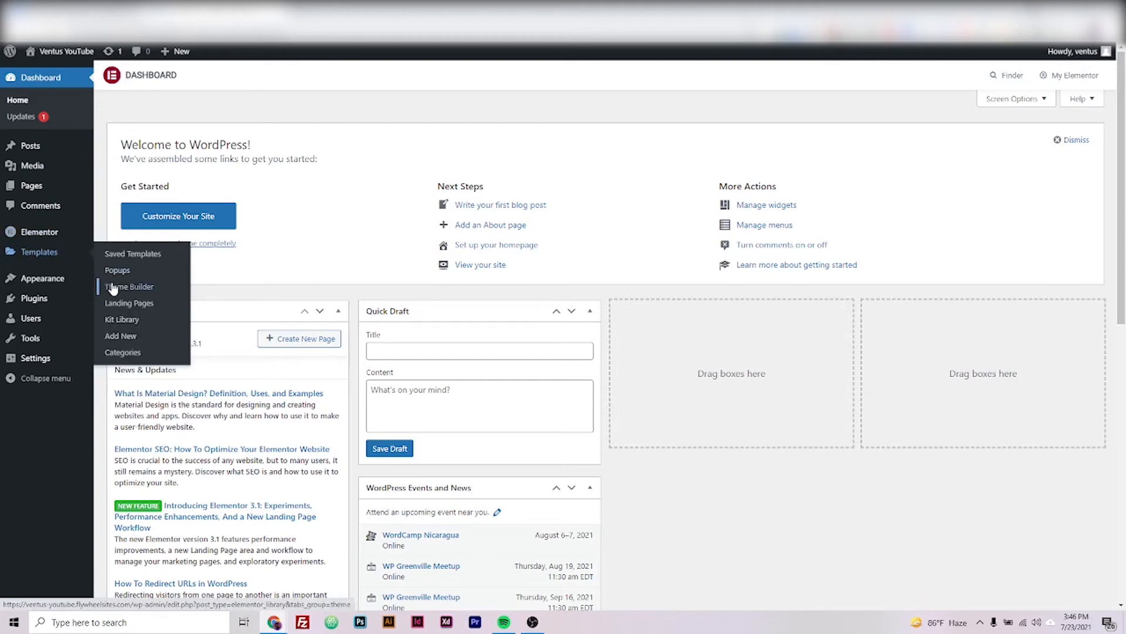
From Theme Builder's Footer tab, edit Elementor Footer #11 with Elementor.
left_click(129, 286)
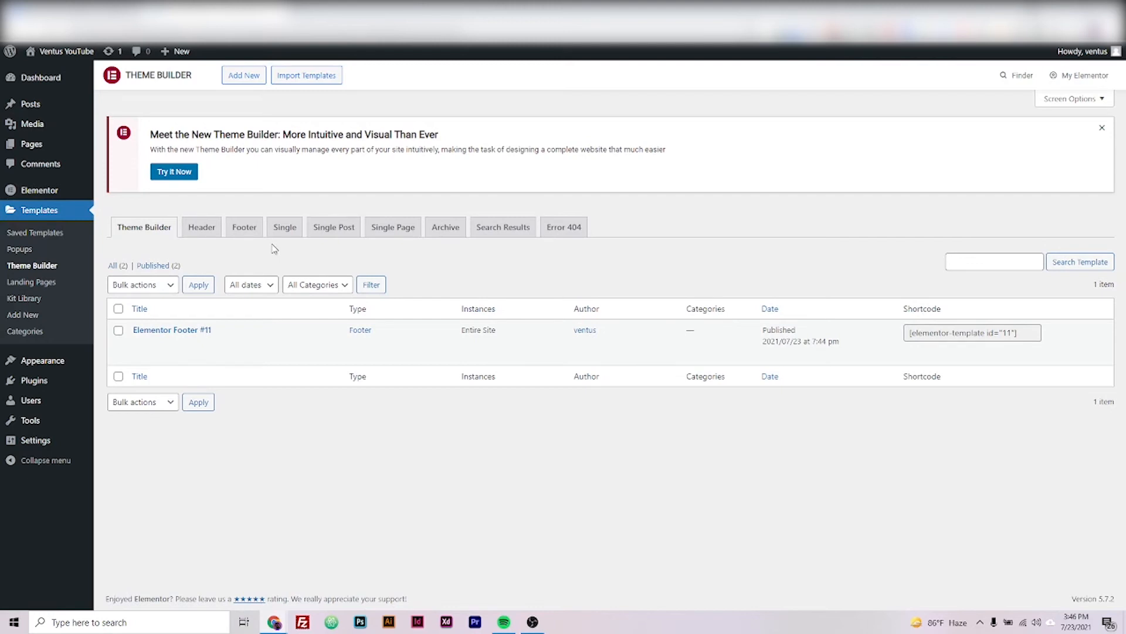
mouse_move(358, 337)
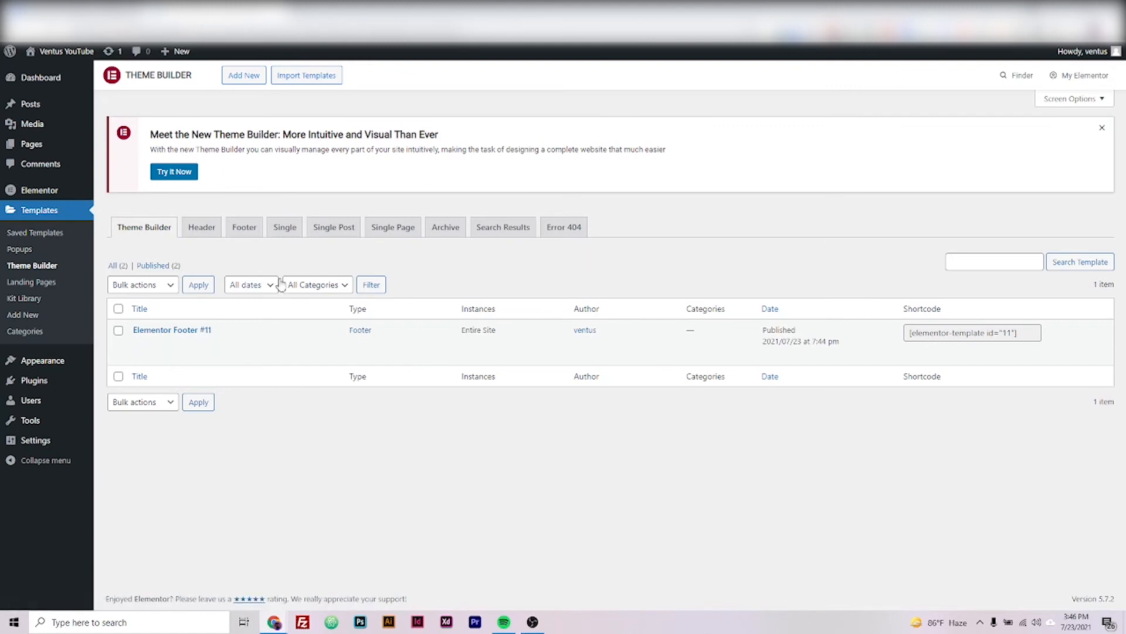
left_click(244, 226)
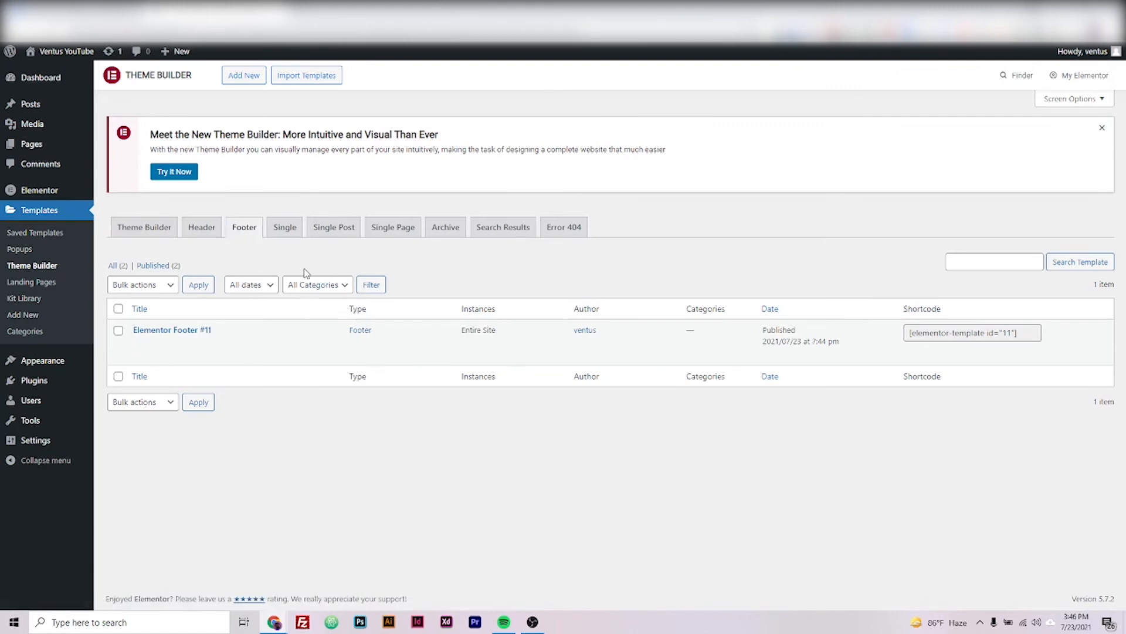
mouse_move(241, 295)
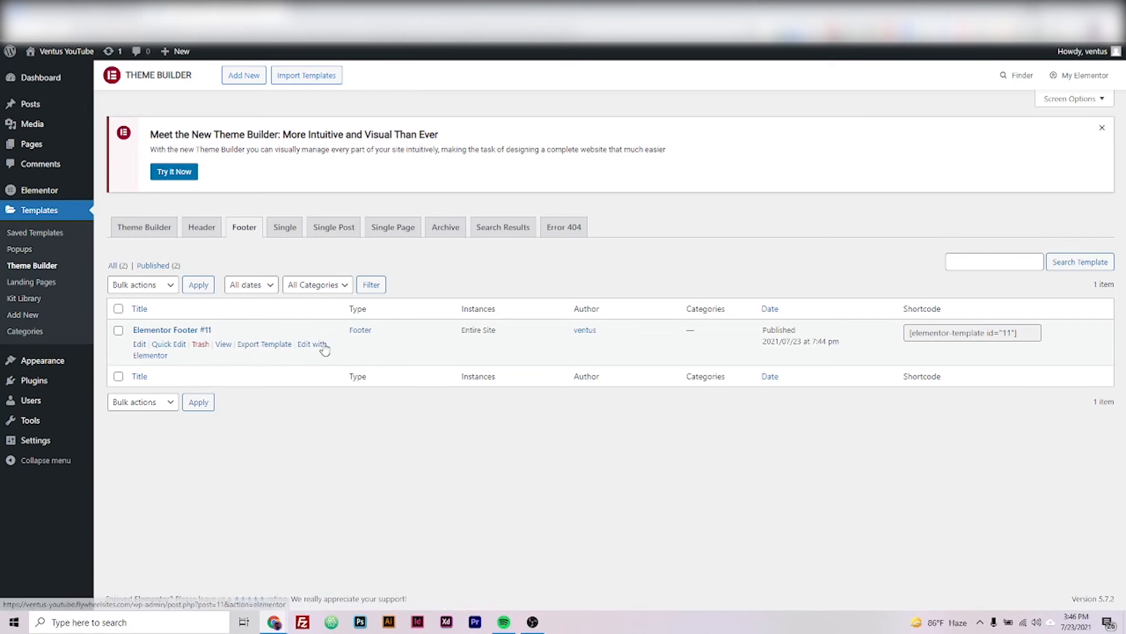
left_click(312, 344)
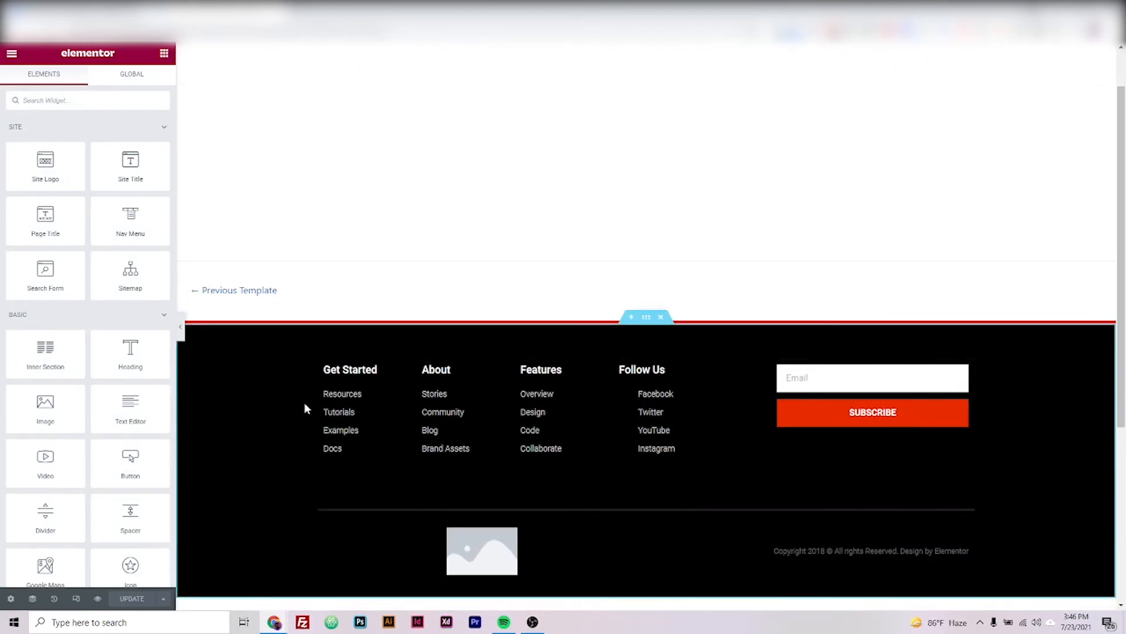
mouse_move(271, 399)
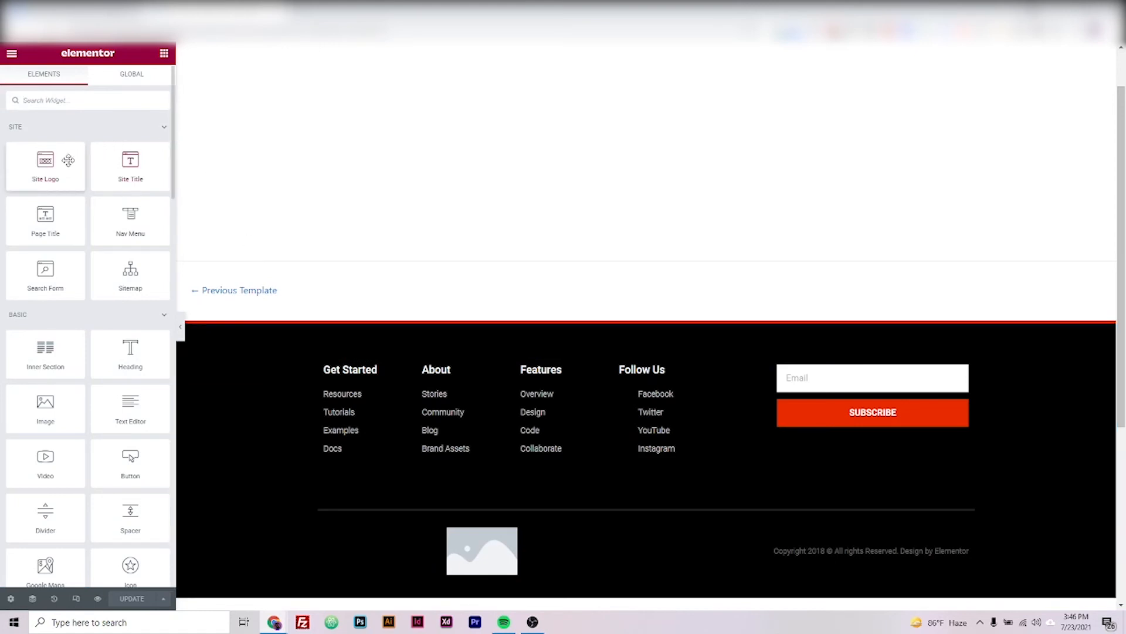
mouse_move(130, 220)
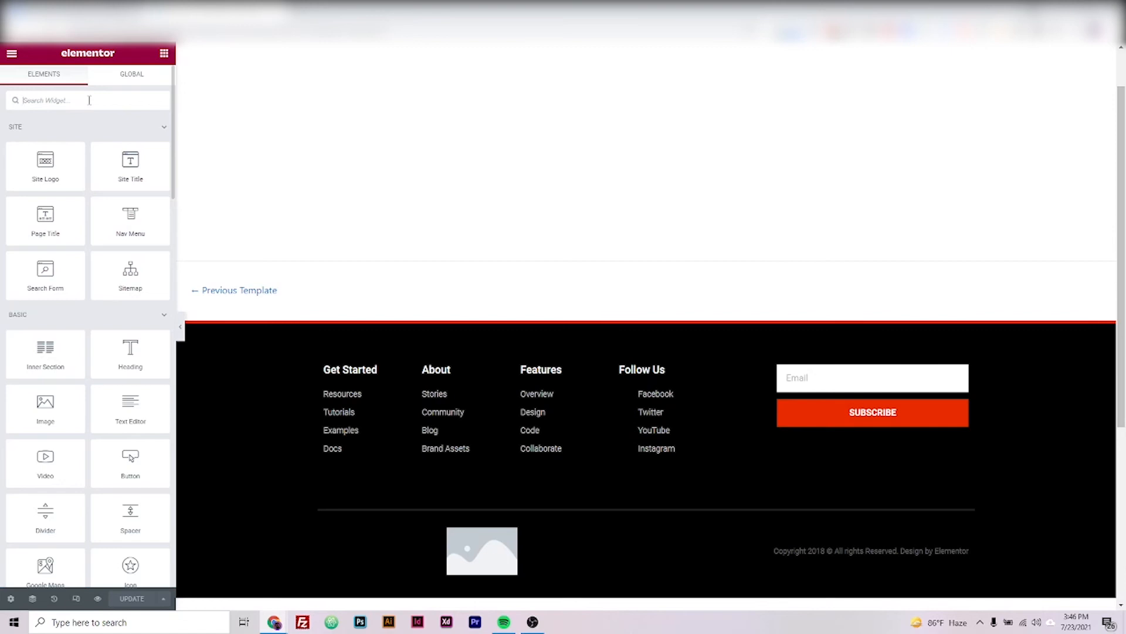
Add a WordPress Navigation Menu widget set to footerlinks below the copyright line.
type("menu")
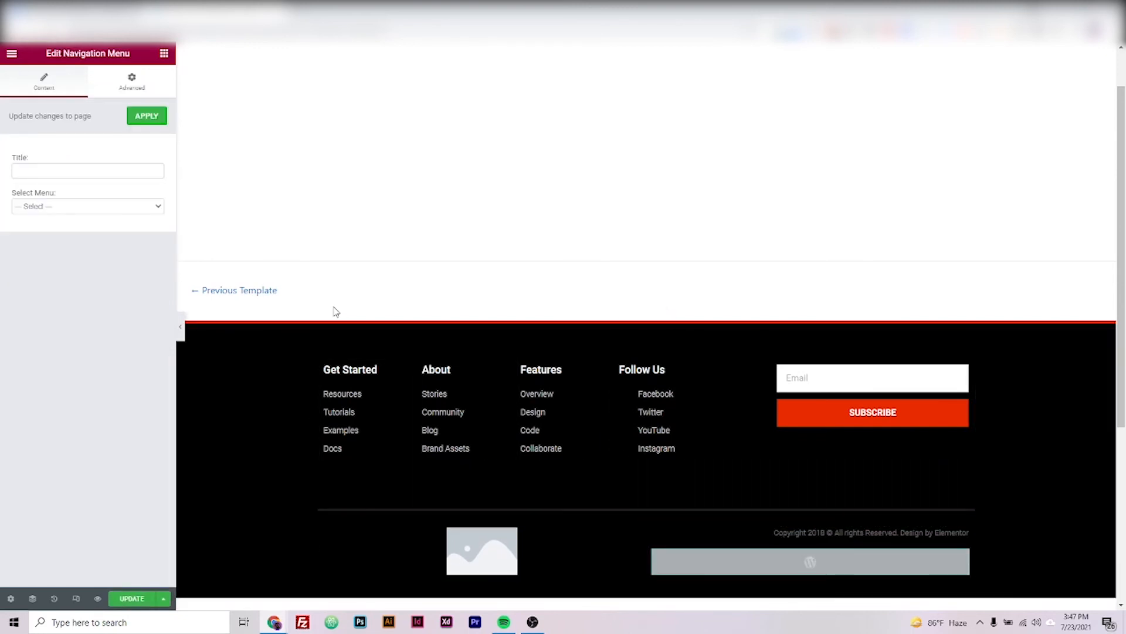
left_click(85, 206)
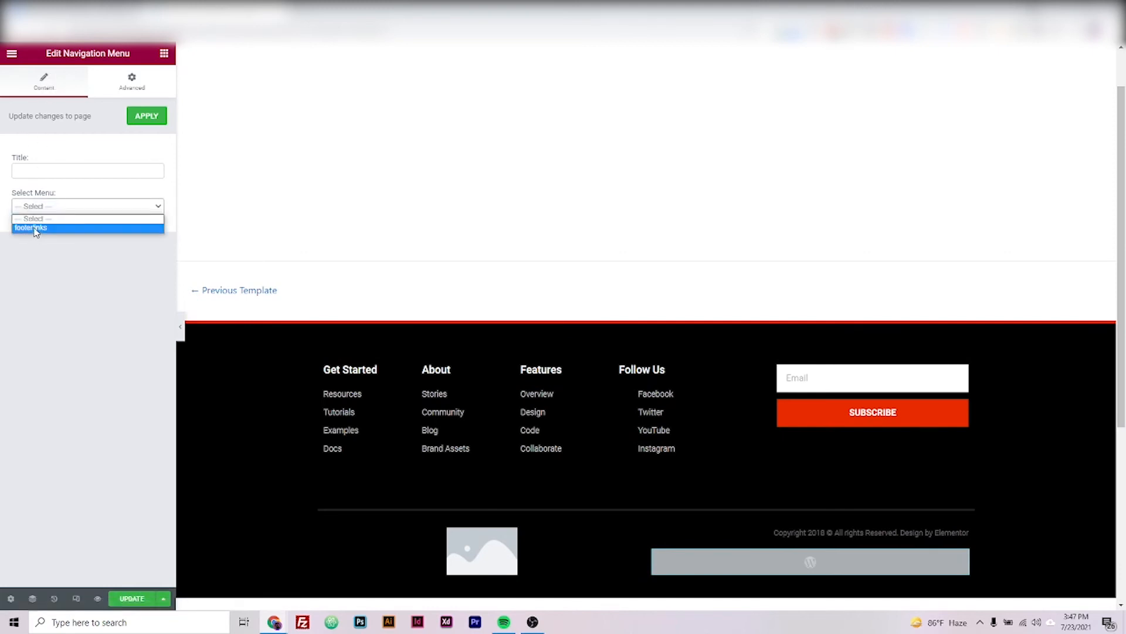
left_click(33, 229)
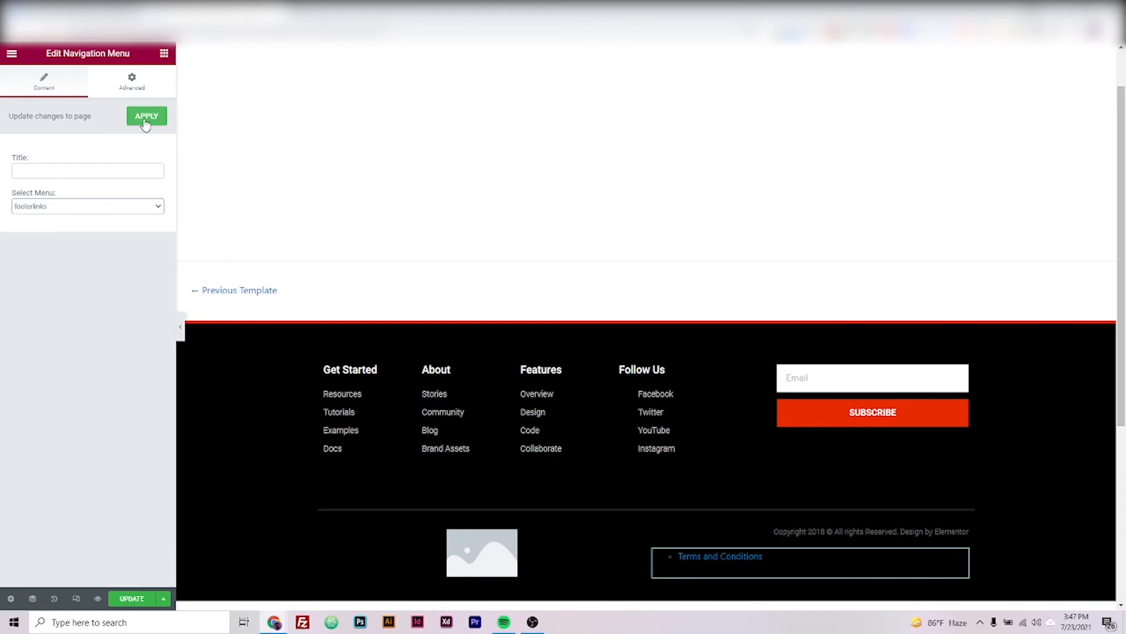
left_click(146, 116)
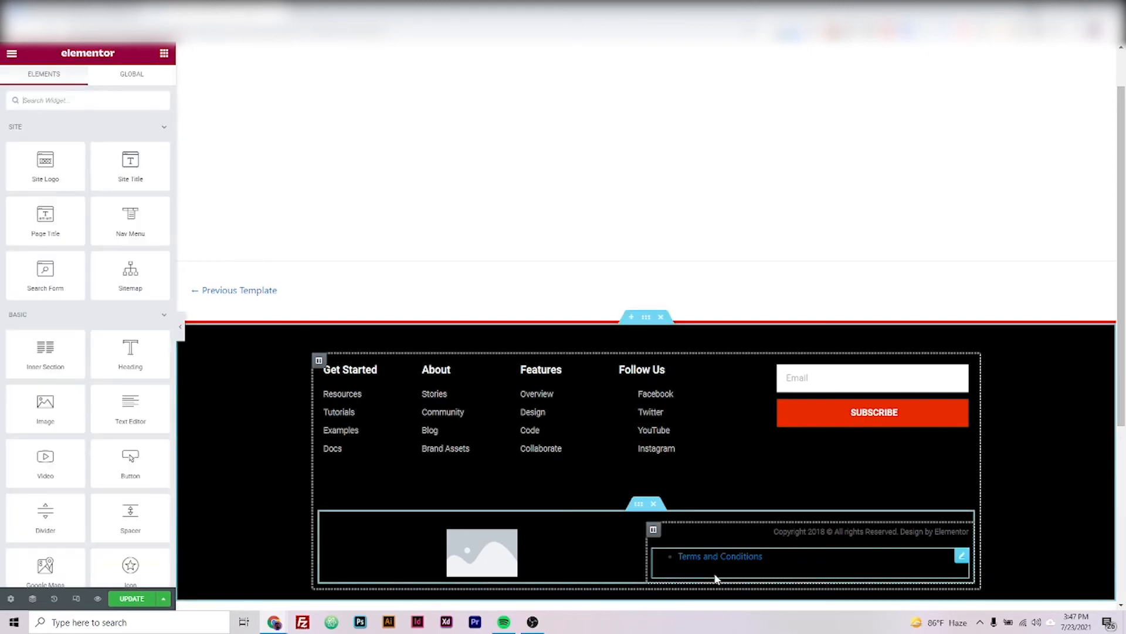
mouse_move(673, 560)
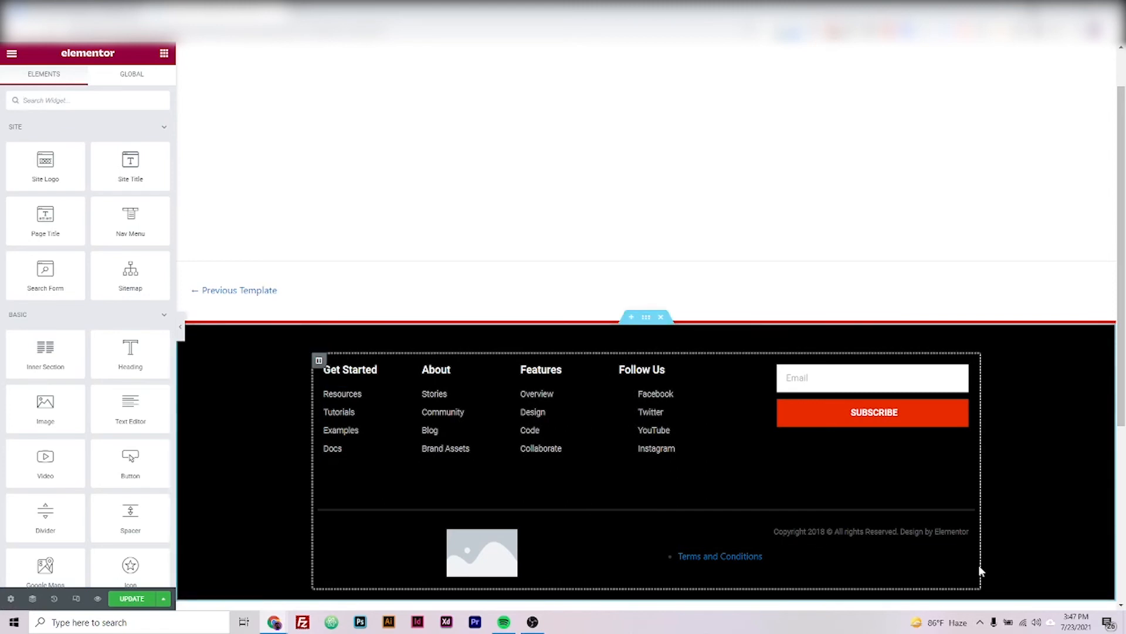
left_click(719, 556)
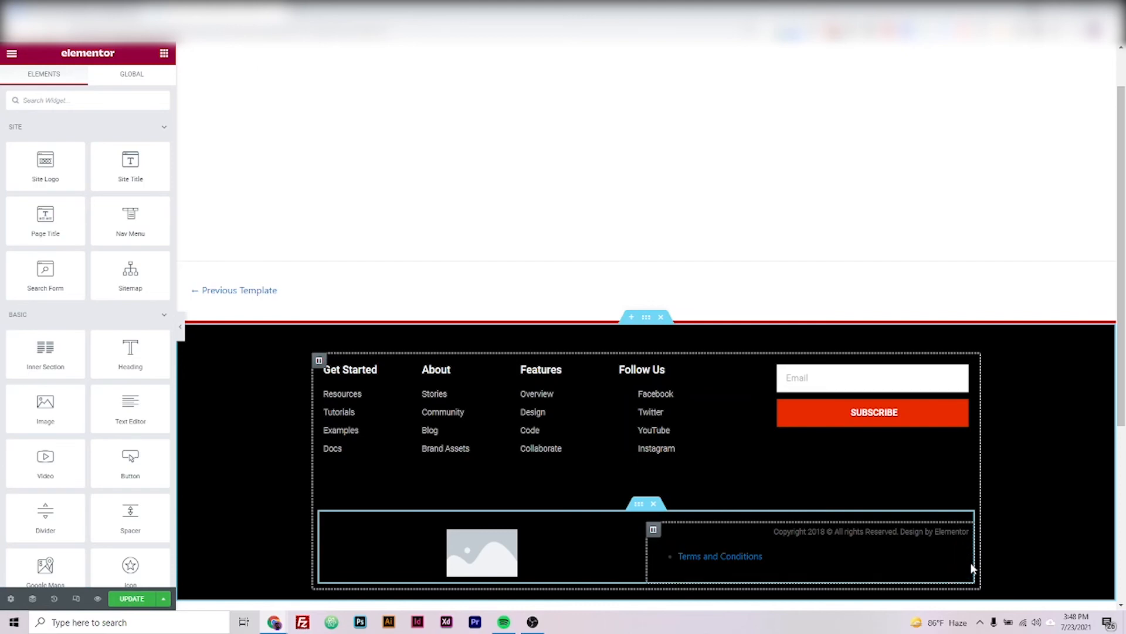
mouse_move(962, 559)
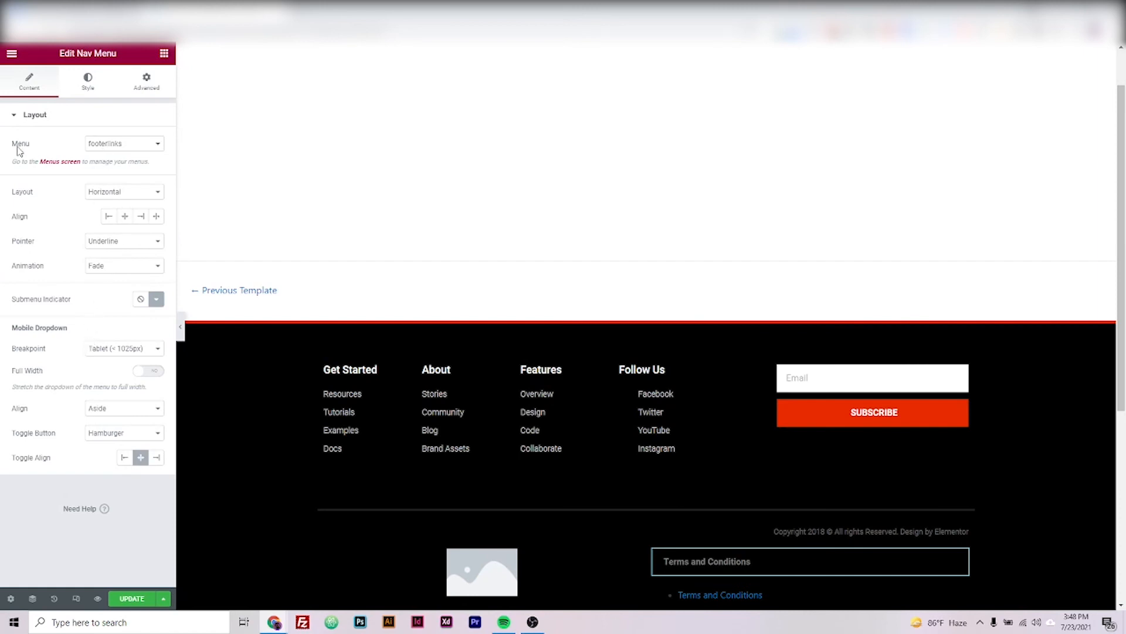
mouse_move(102, 147)
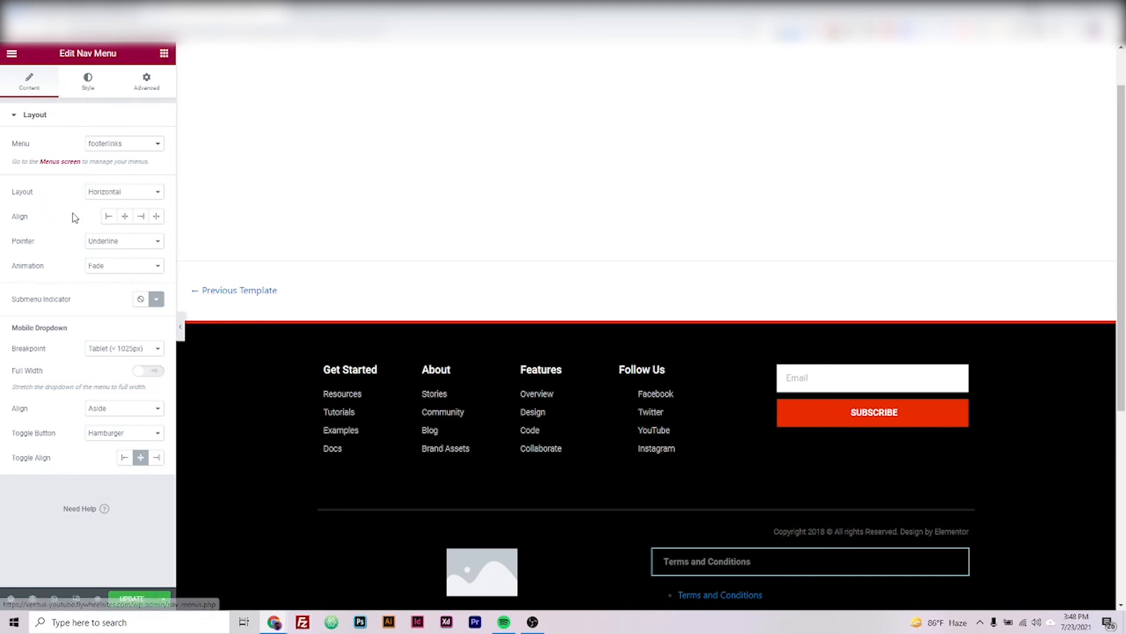
Review the Nav Menu widget's Style options and update the footer template.
left_click(88, 81)
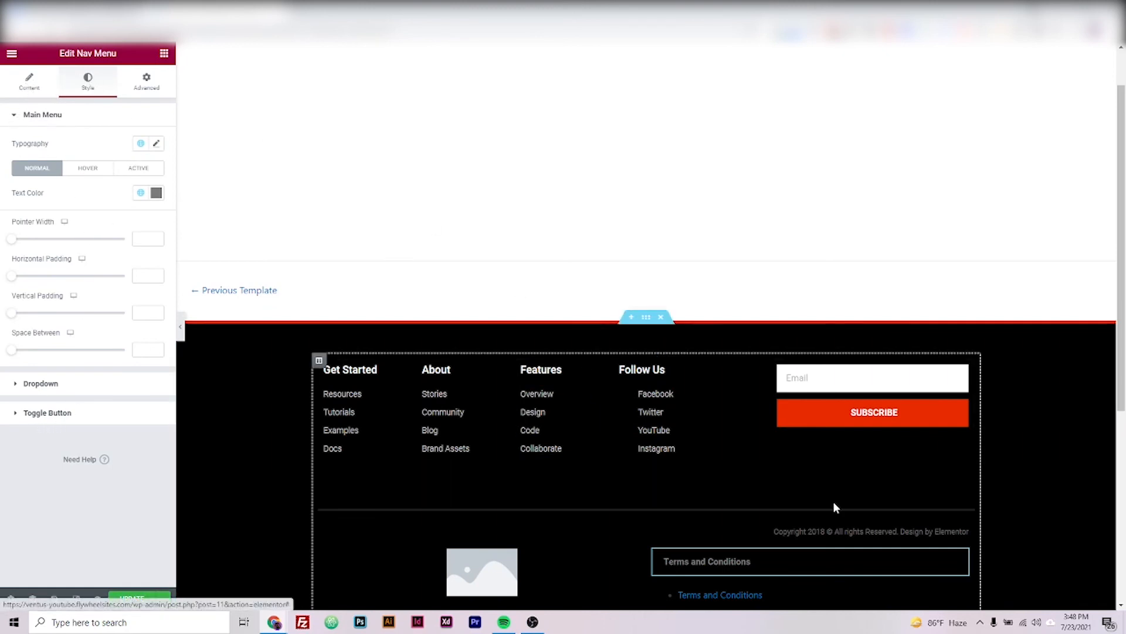
scroll("down", 3)
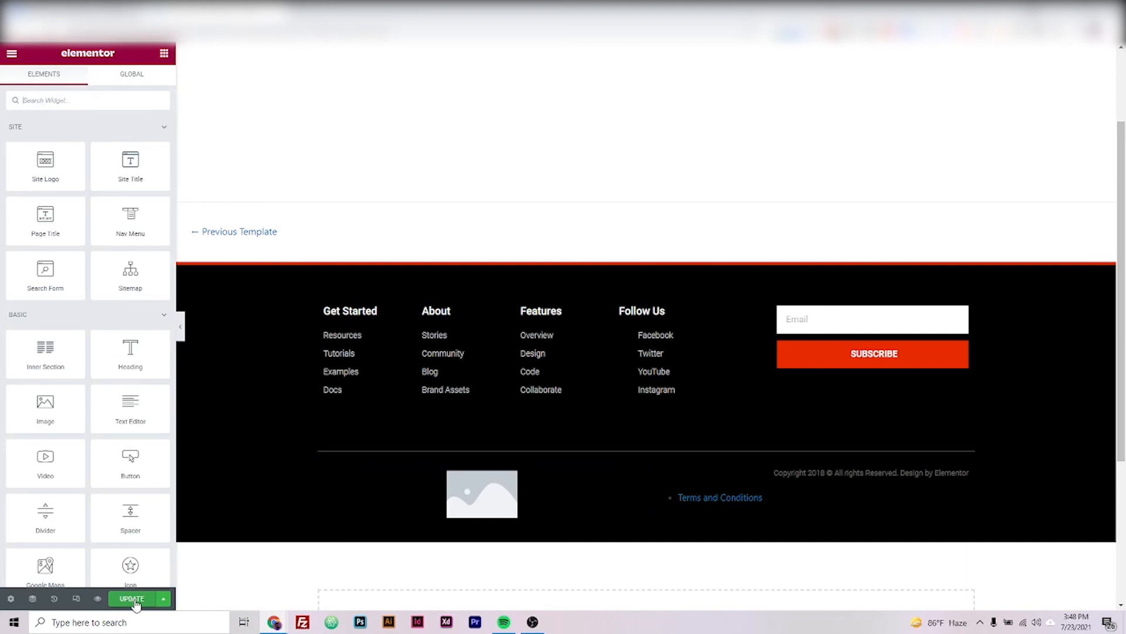
left_click(131, 597)
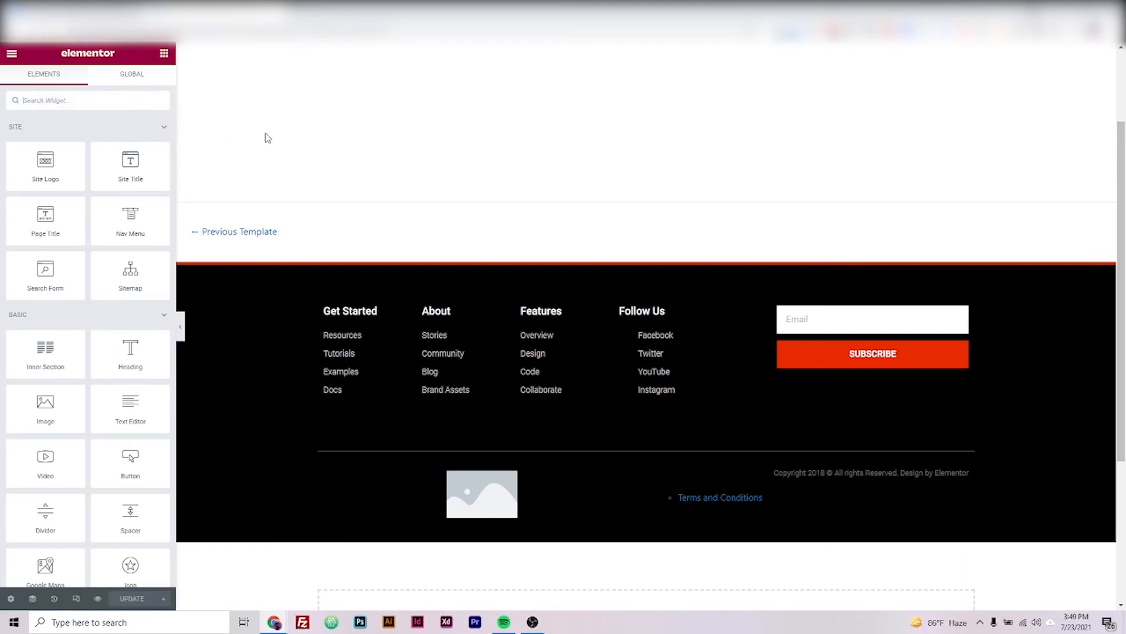
mouse_move(10, 54)
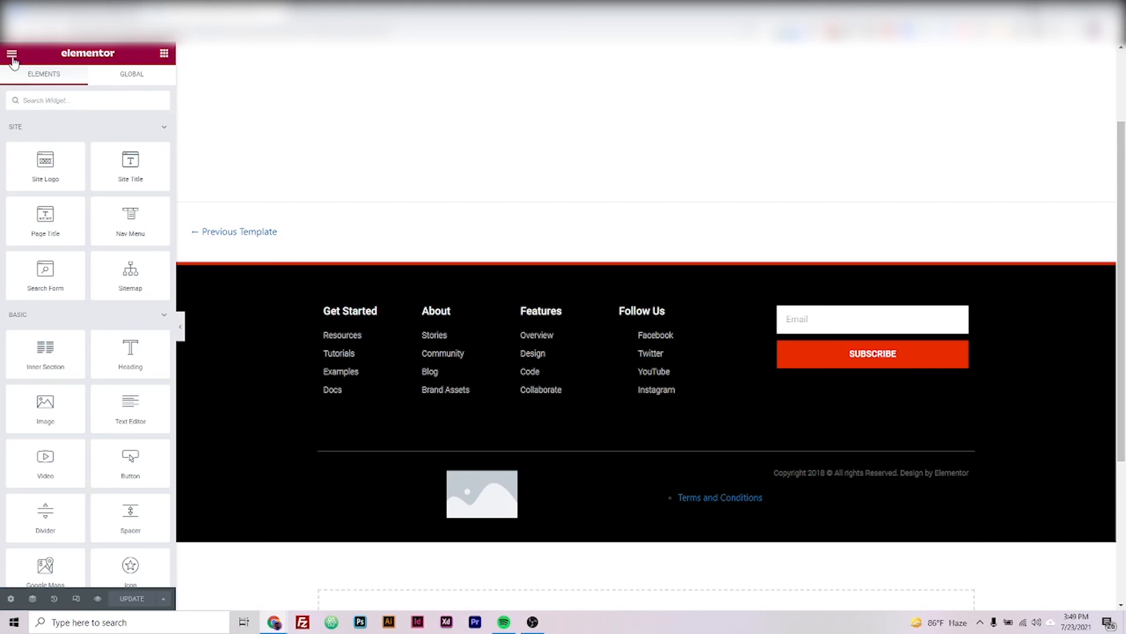
Exit Elementor to the dashboard and scroll the live site down to its footer.
left_click(12, 53)
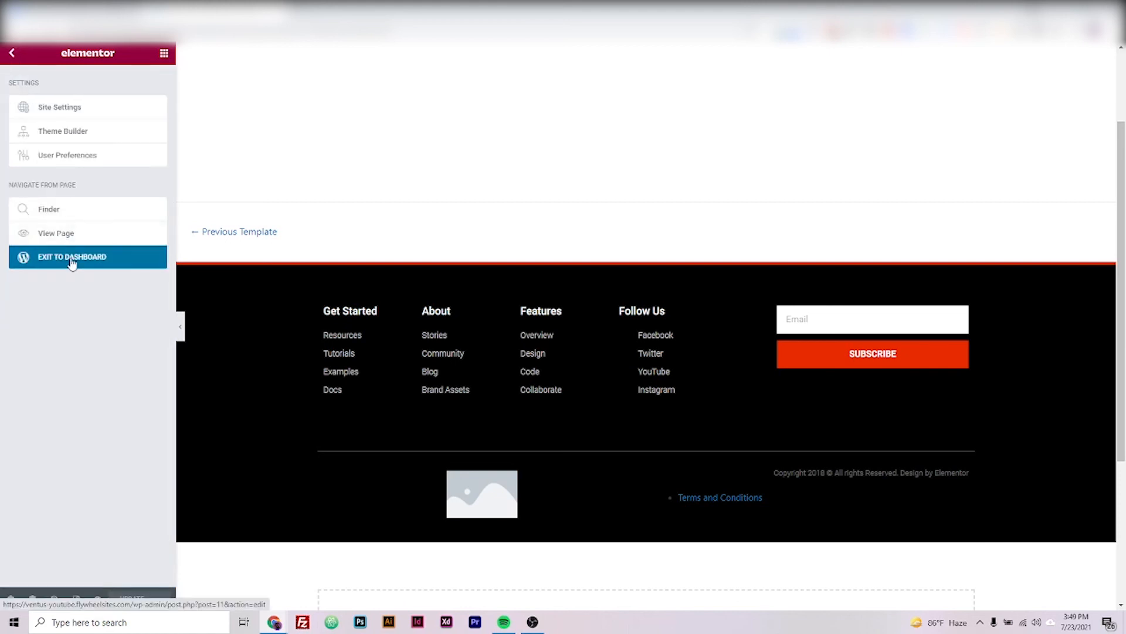
left_click(72, 257)
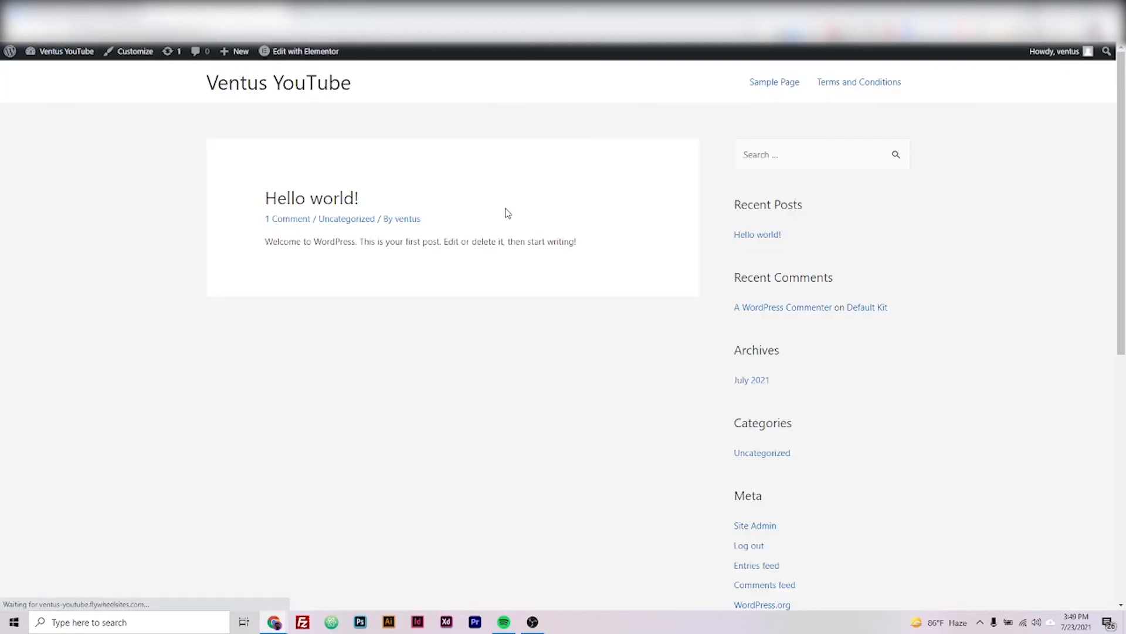
scroll("down", 3)
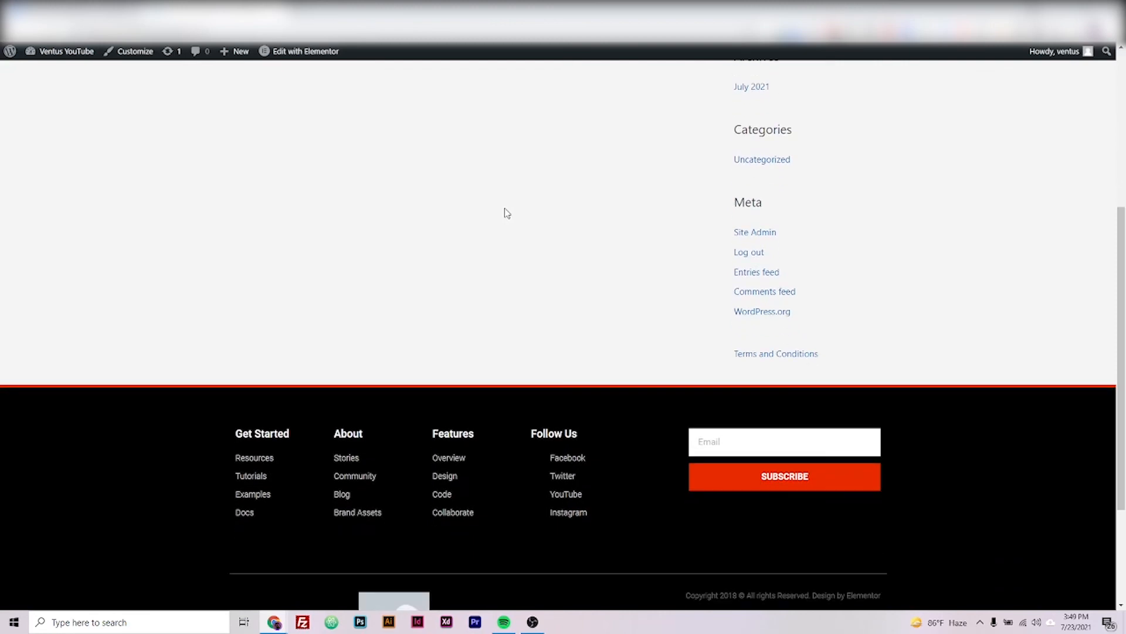
scroll("down", 3)
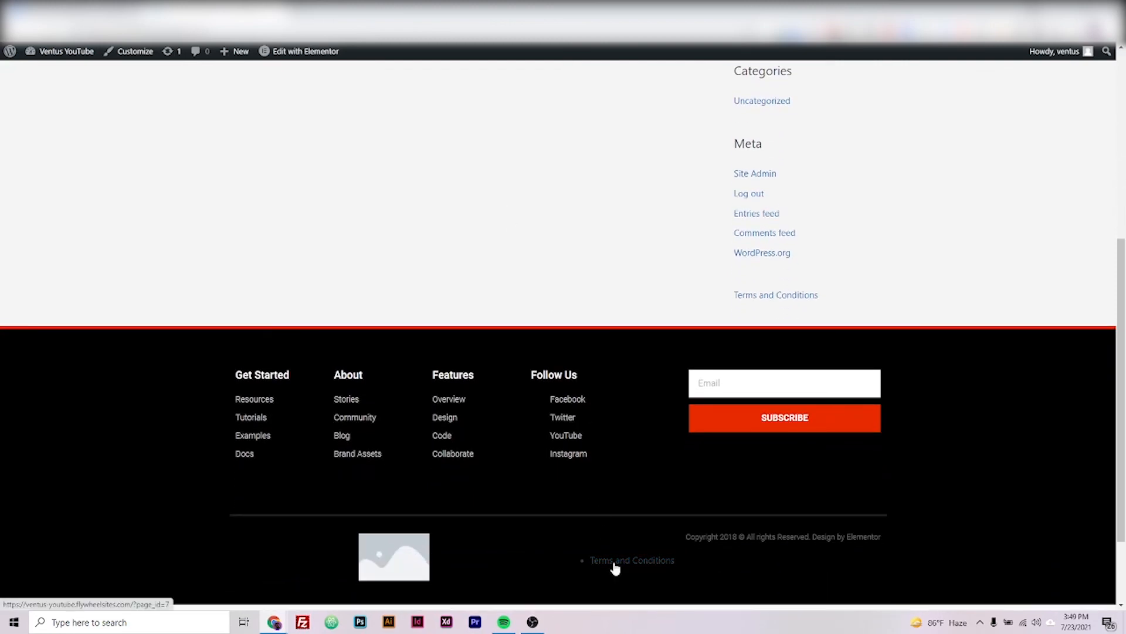
Follow the footer's Terms and Conditions link and scroll through the page.
left_click(632, 560)
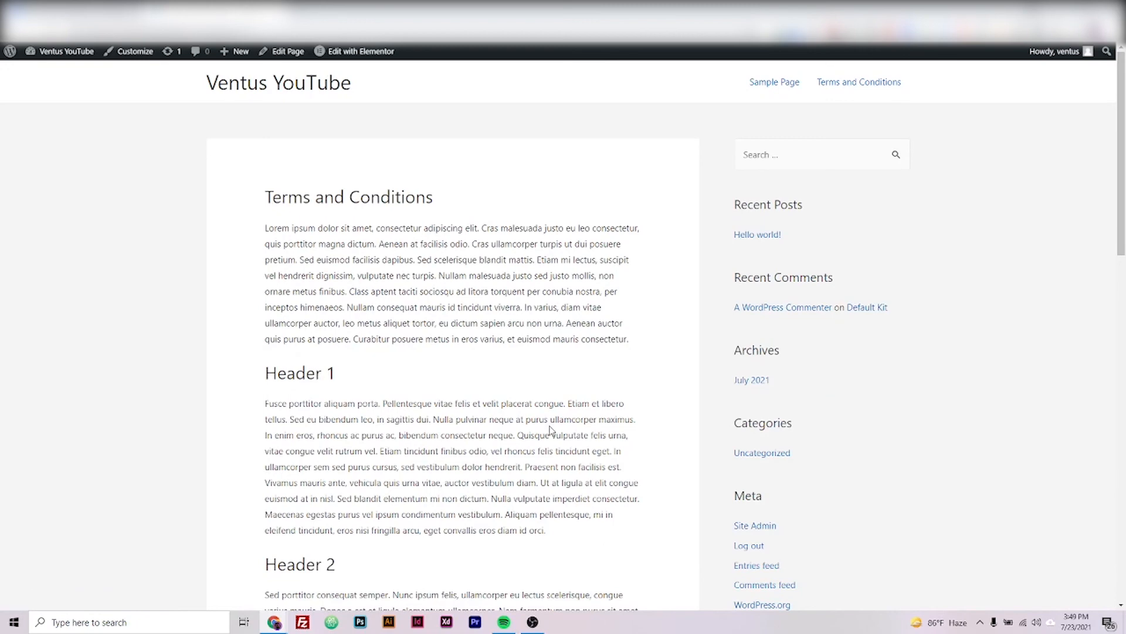
scroll("down", 3)
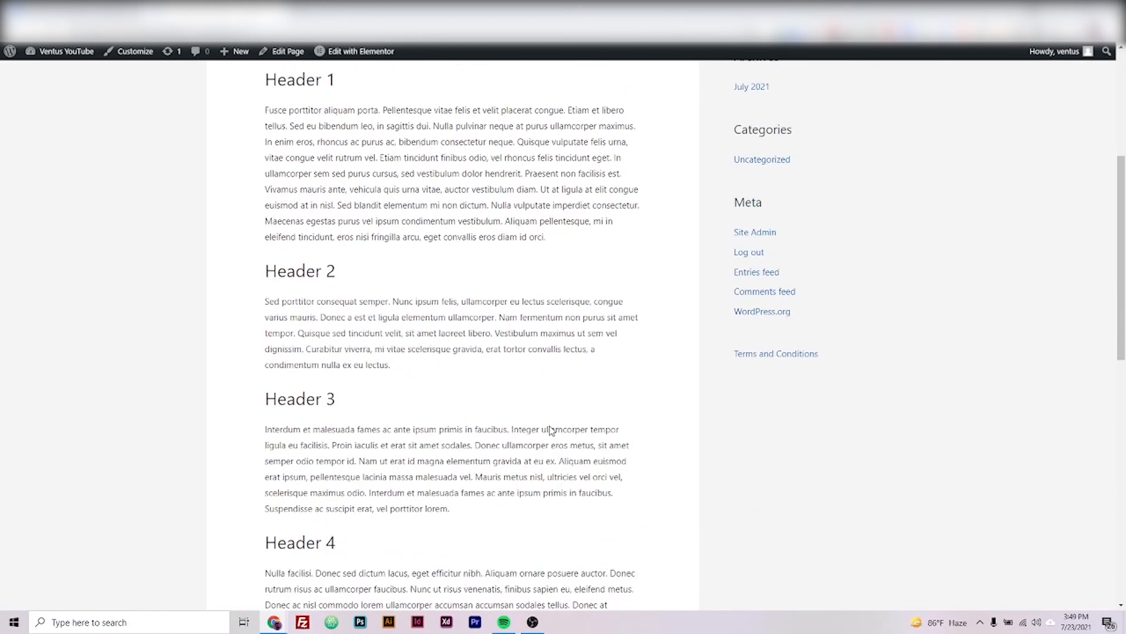
scroll("down", 3)
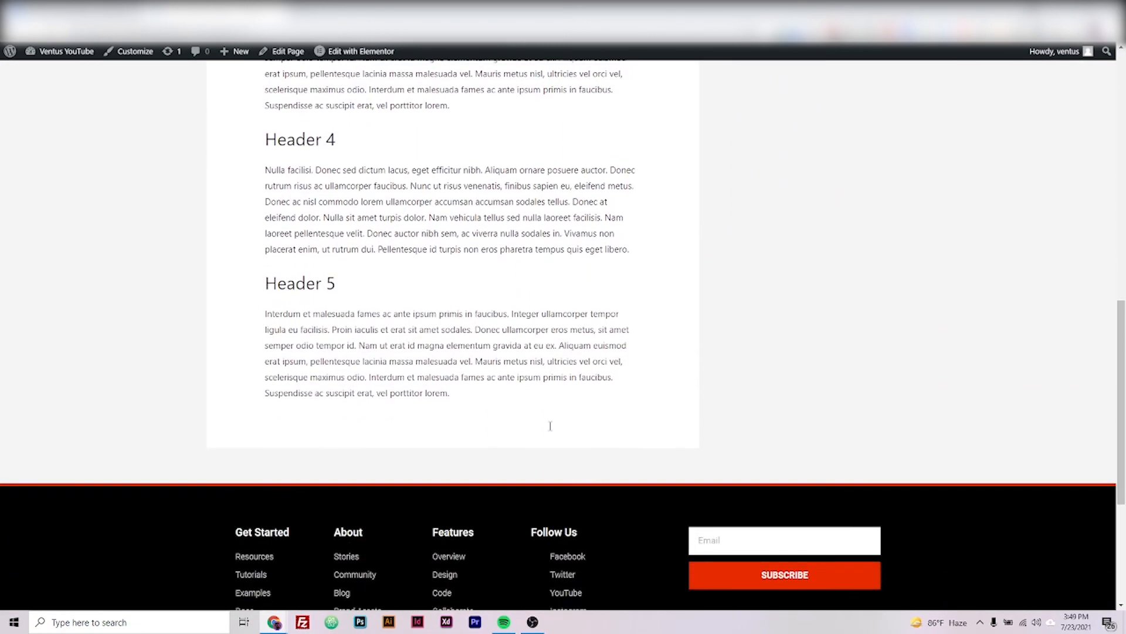
scroll("down", 3)
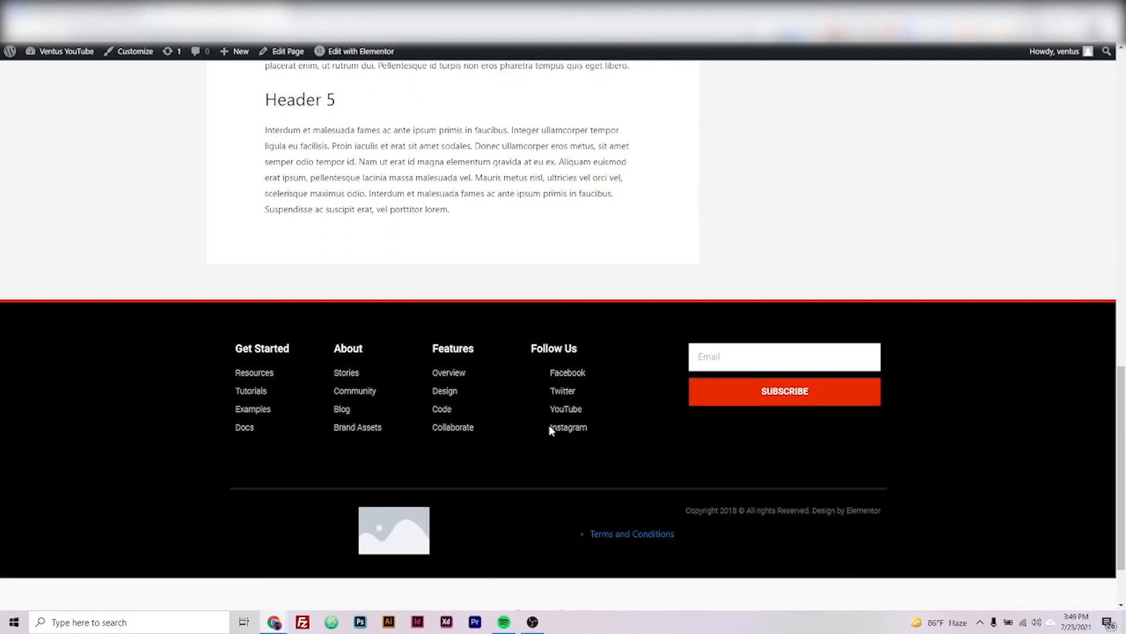
mouse_move(766, 555)
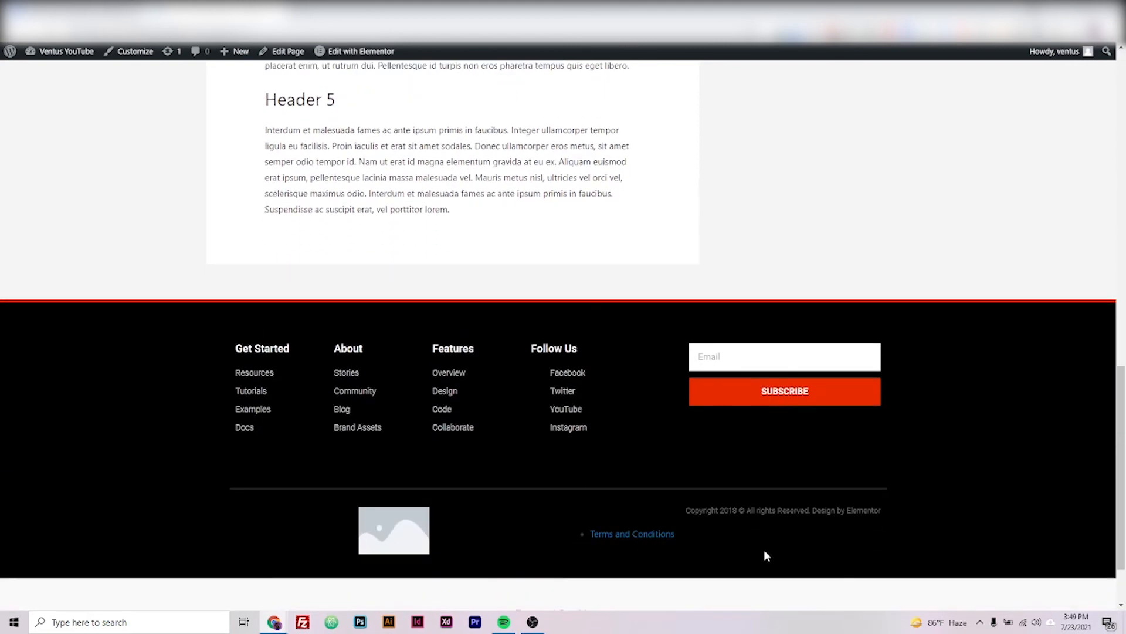